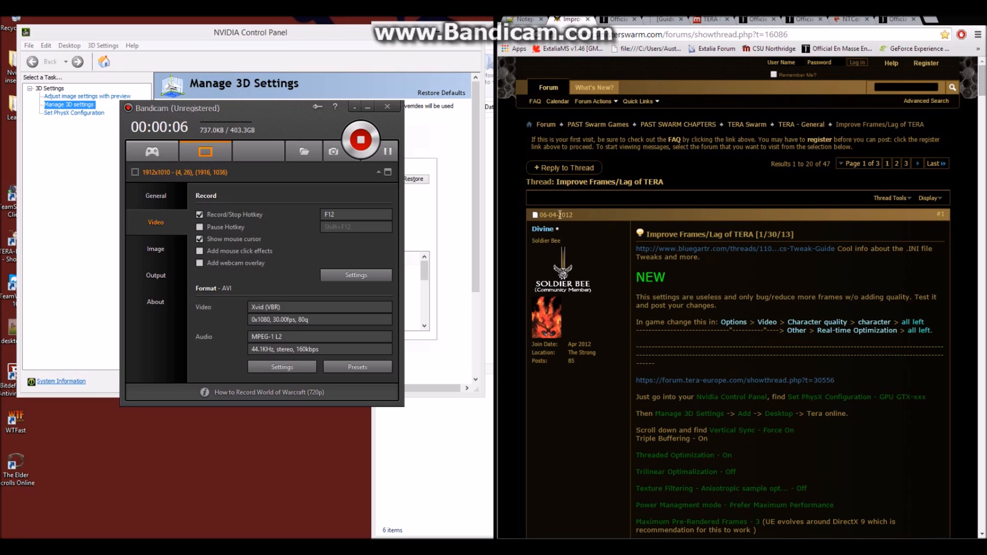
{"action": "mouse_move", "coordinate": [603, 244]}
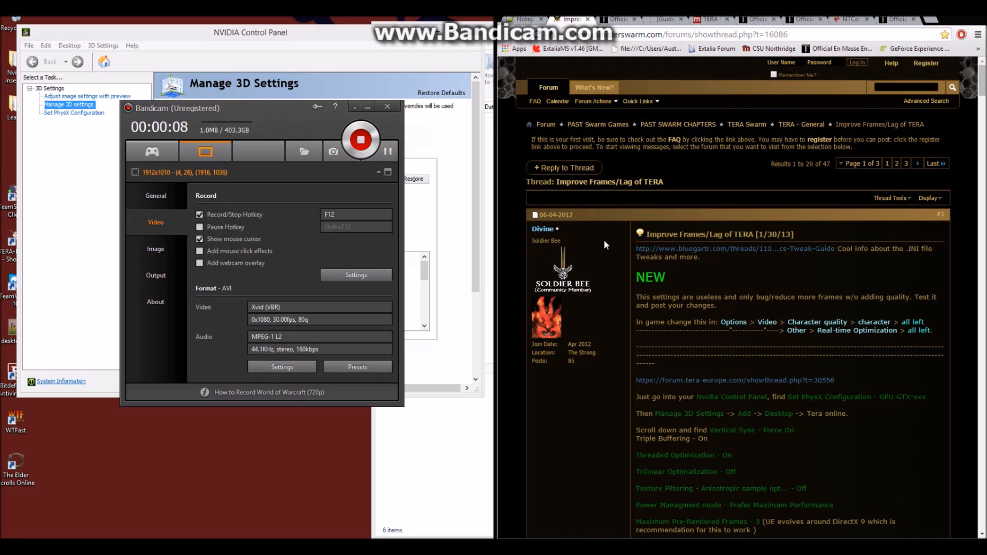
Read down the thread to the Scaleform note and follow its Adobe Shockwave download link.
{"action": "scroll", "scroll_direction": "down", "scroll_amount": 3}
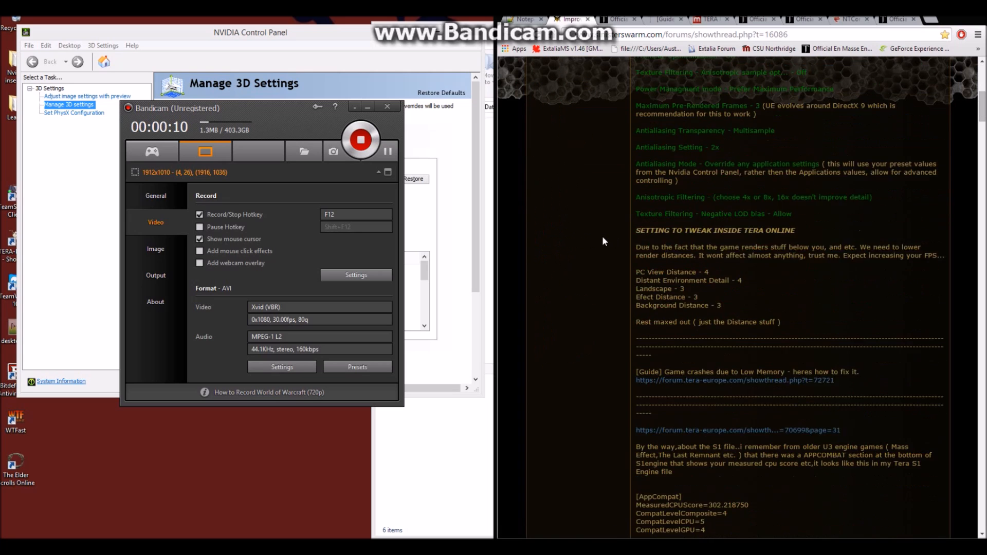
{"action": "scroll", "scroll_direction": "down", "scroll_amount": 3}
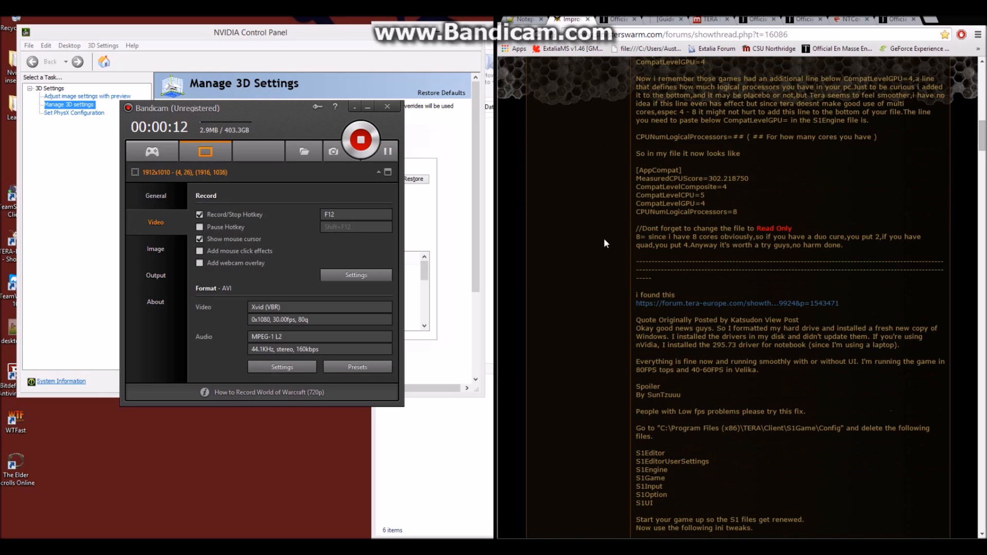
{"action": "scroll", "scroll_direction": "down", "scroll_amount": 3}
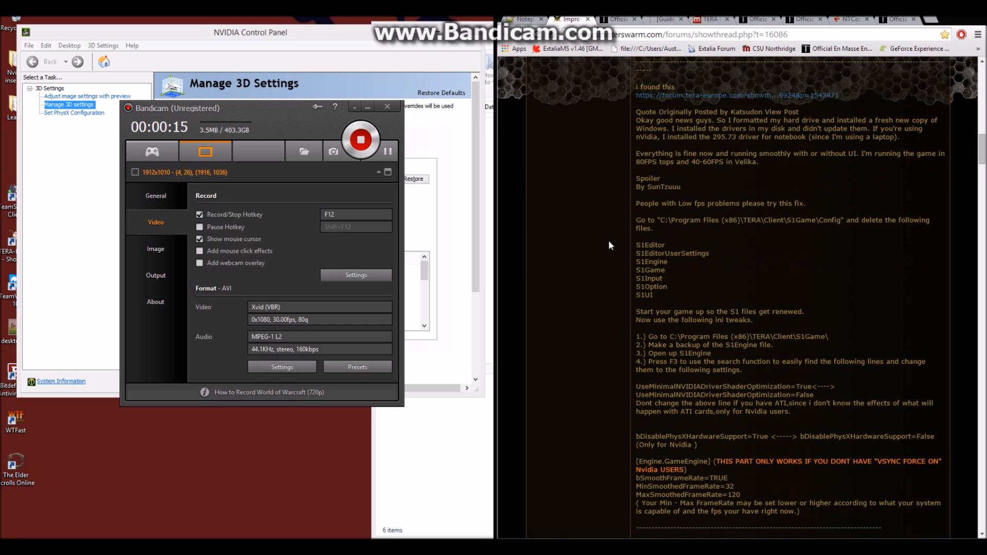
{"action": "scroll", "scroll_direction": "down", "scroll_amount": 3}
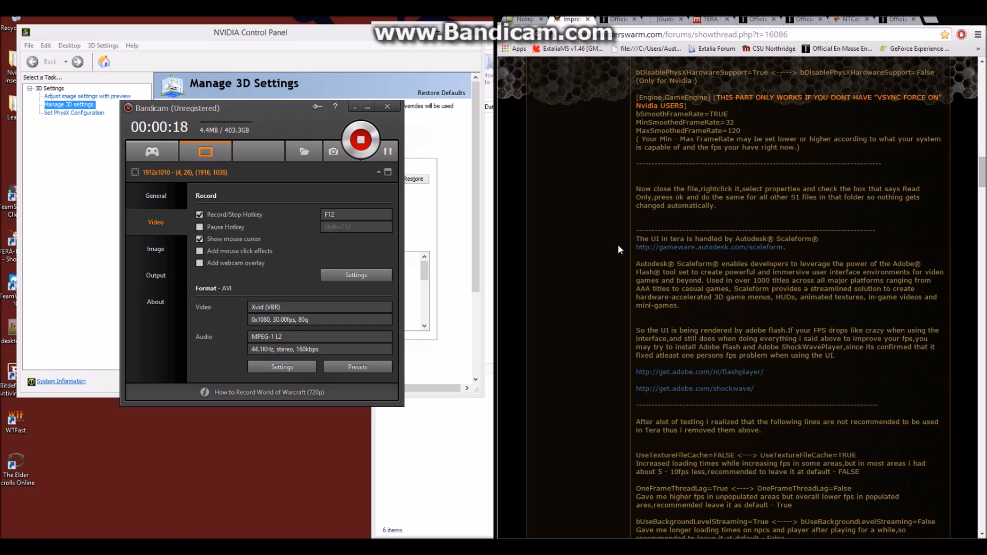
{"action": "scroll", "scroll_direction": "down", "scroll_amount": 3}
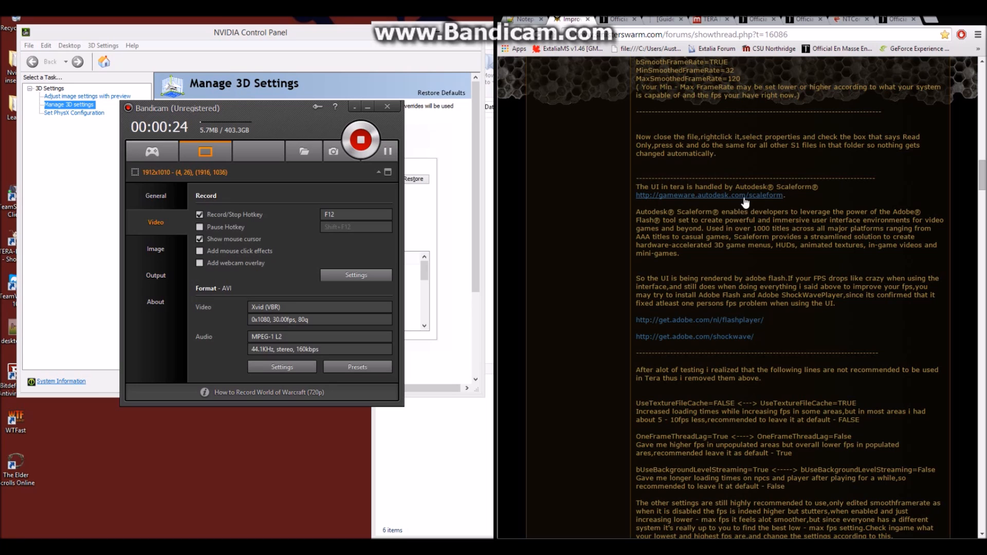
{"action": "left_click_drag", "start_coordinate": [635, 187], "coordinate": [747, 187]}
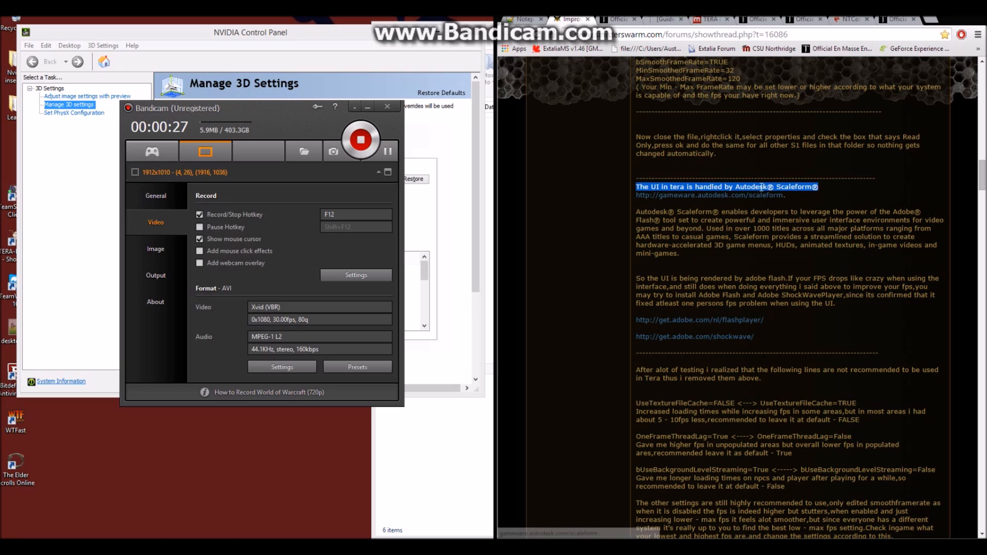
{"action": "mouse_move", "coordinate": [689, 201]}
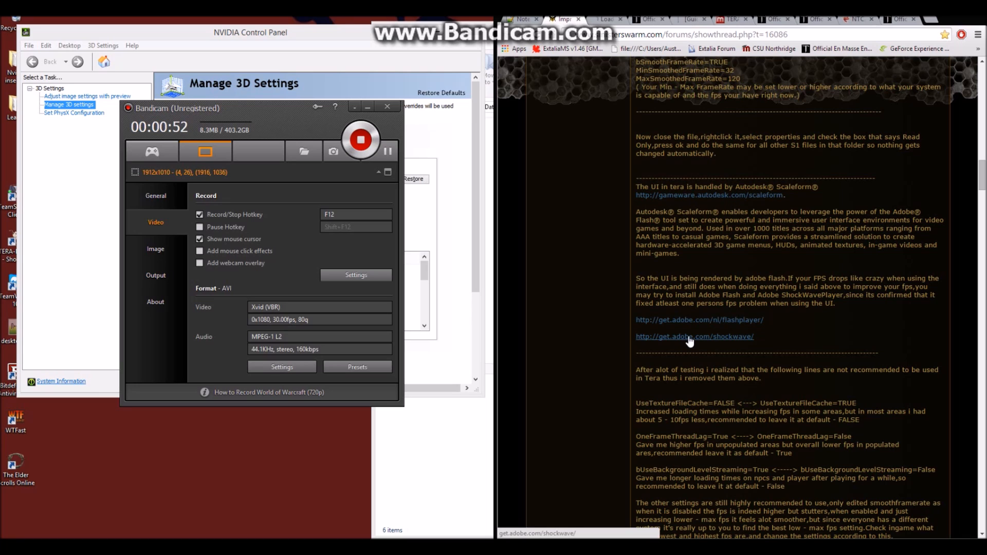
{"action": "left_click", "coordinate": [694, 336]}
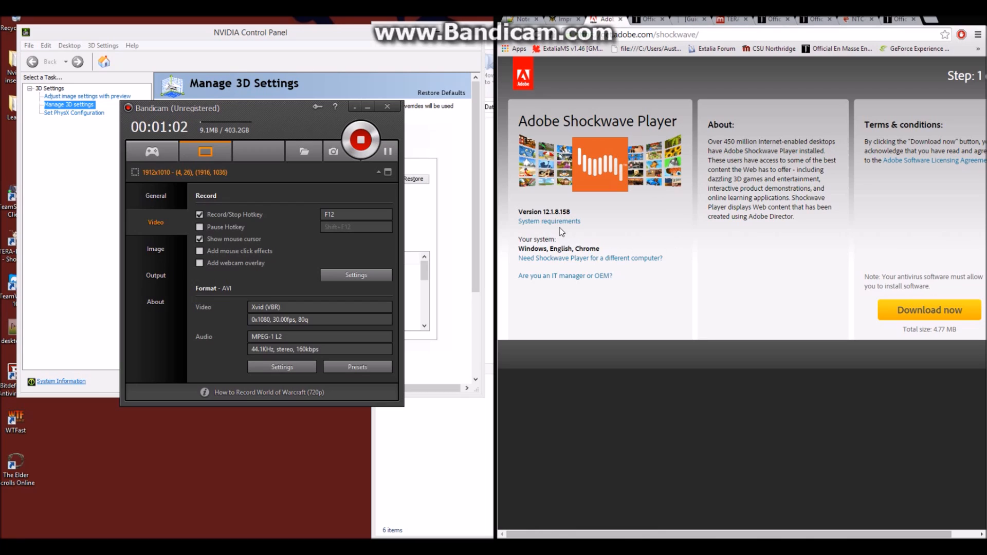
{"action": "mouse_move", "coordinate": [670, 234]}
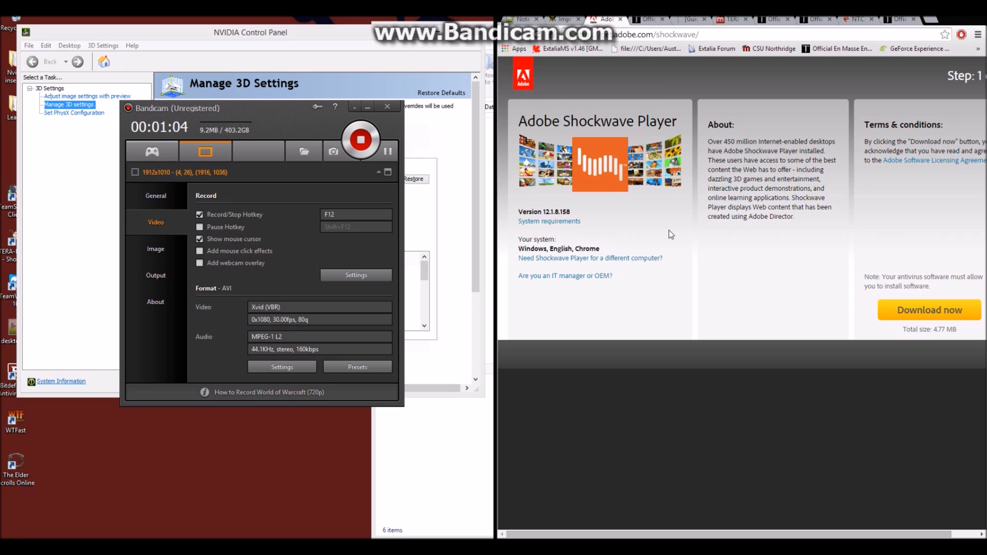
{"action": "mouse_move", "coordinate": [680, 237]}
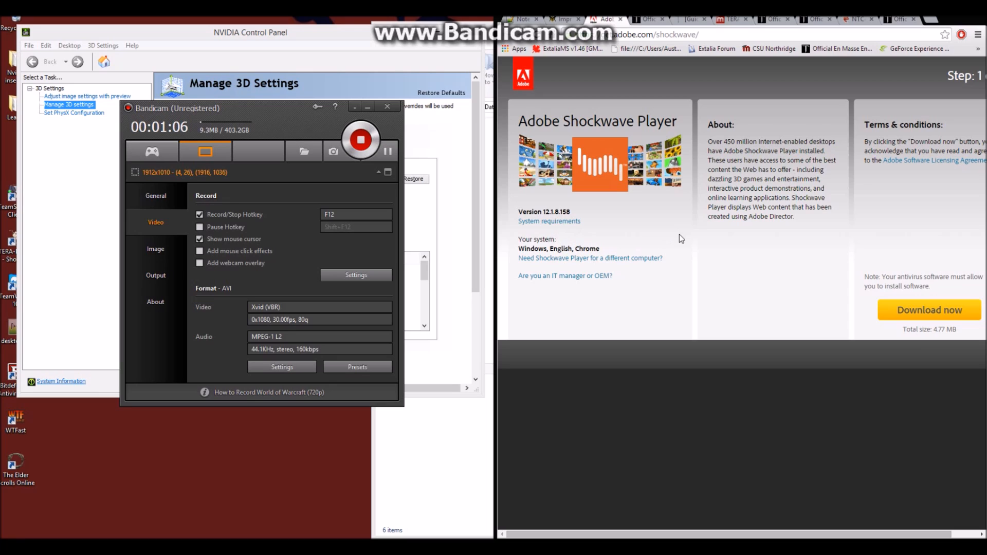
{"action": "mouse_move", "coordinate": [713, 266]}
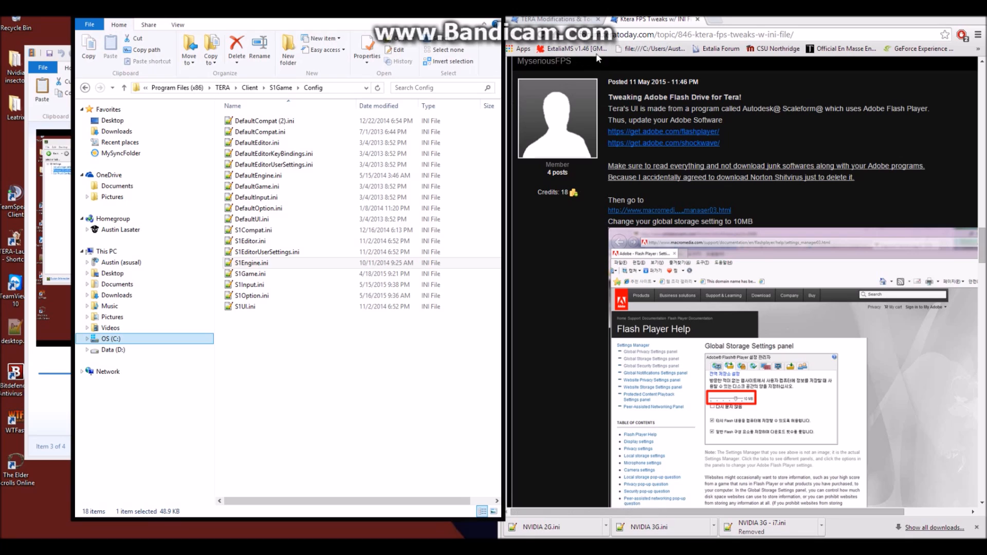
{"action": "mouse_move", "coordinate": [592, 175]}
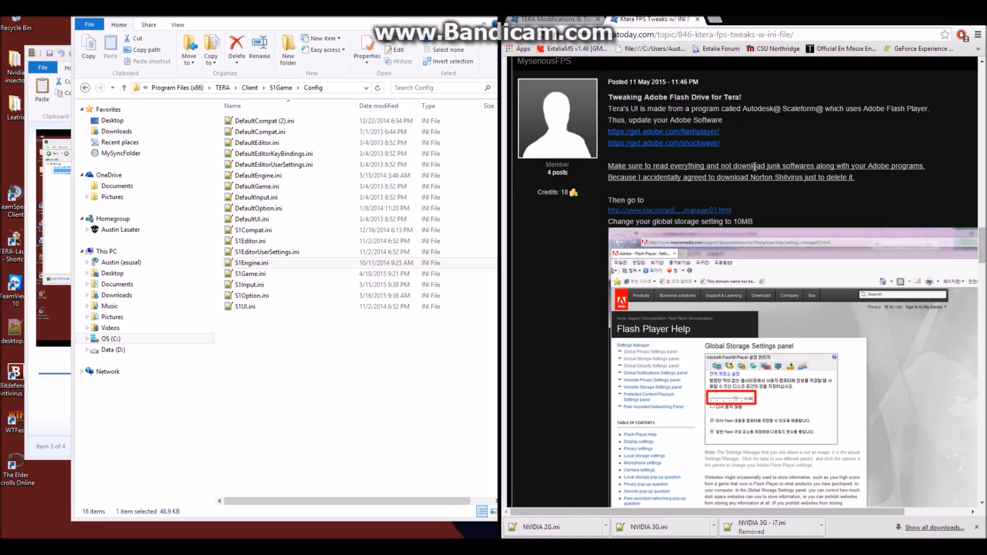
{"action": "scroll", "scroll_direction": "down", "scroll_amount": 3}
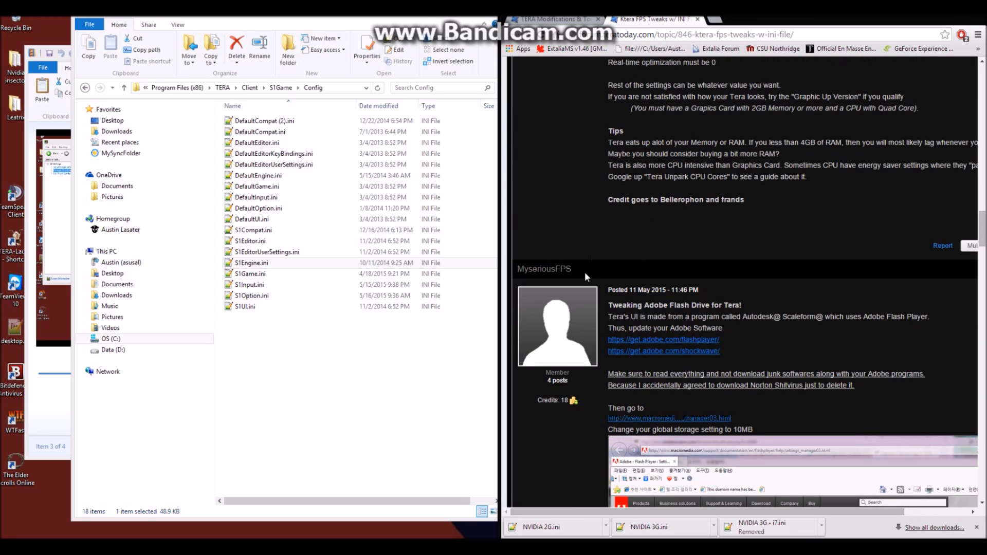
{"action": "mouse_move", "coordinate": [650, 276]}
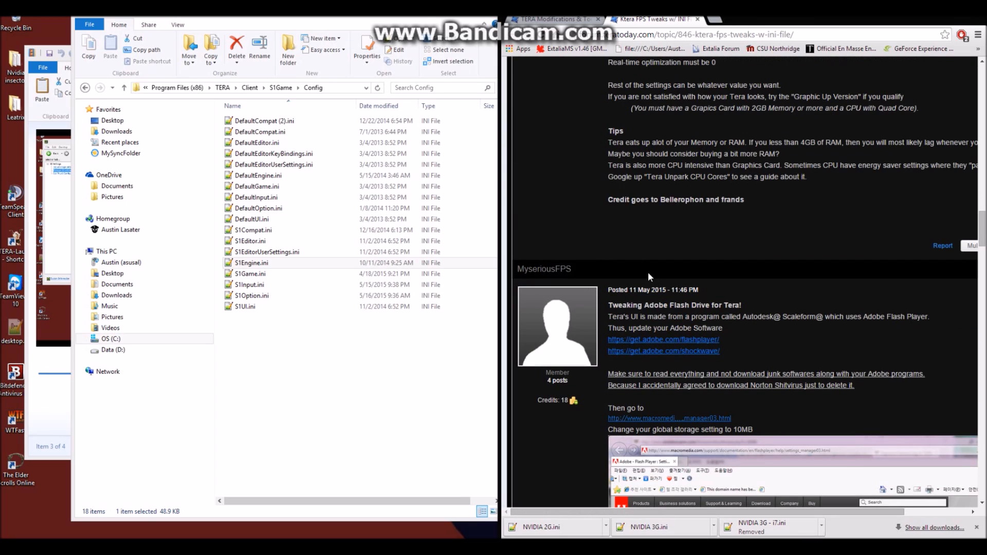
{"action": "scroll", "scroll_direction": "down", "scroll_amount": 3}
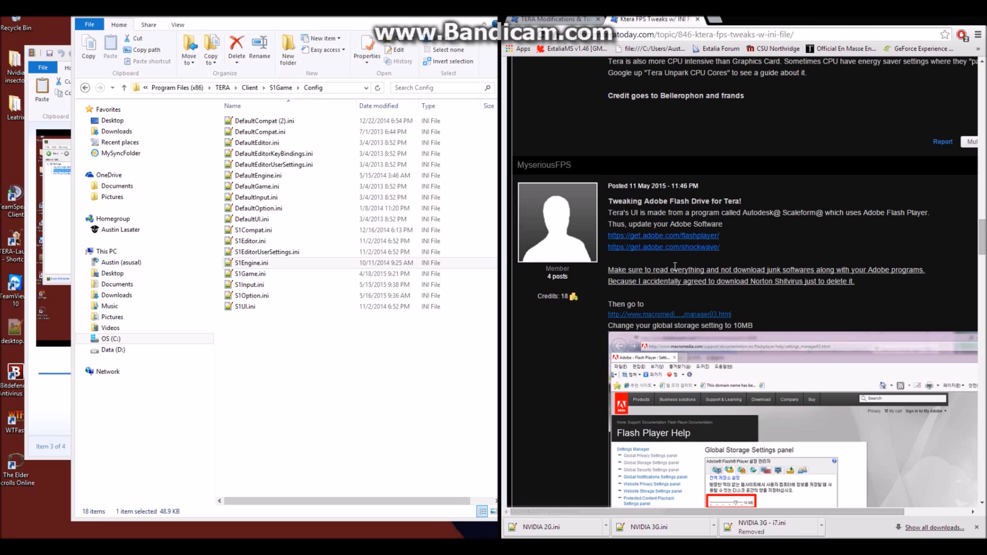
{"action": "scroll", "scroll_direction": "down", "scroll_amount": 3}
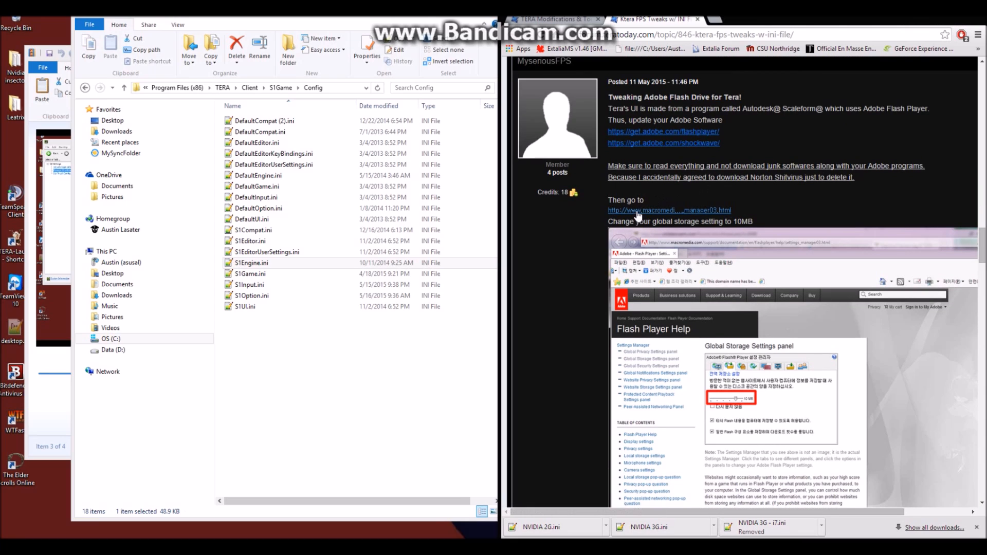
{"action": "mouse_move", "coordinate": [652, 217]}
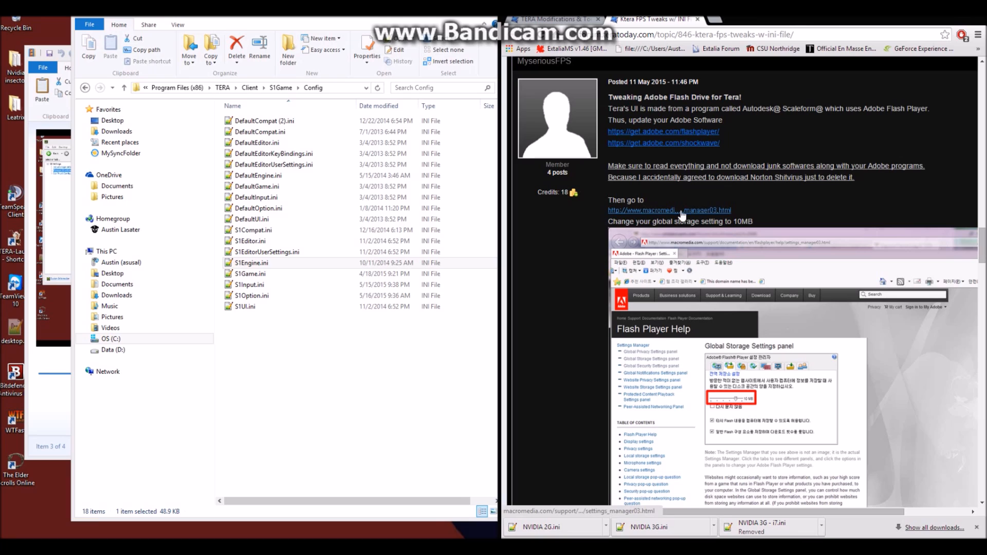
Follow the settings_manager03 link and leave the global storage slider at 10 MB after trying 100 KB.
{"action": "left_click", "coordinate": [668, 210]}
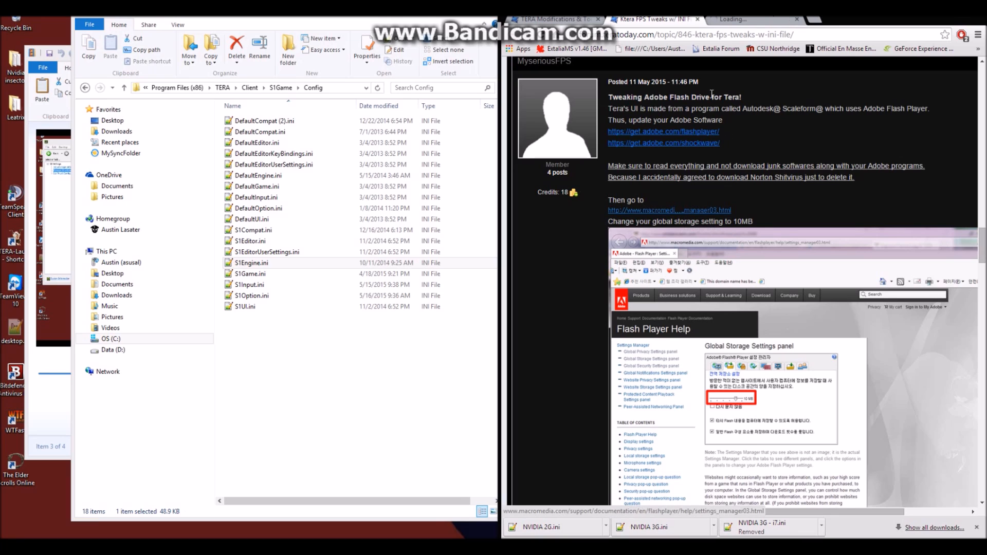
{"action": "left_click", "coordinate": [663, 130]}
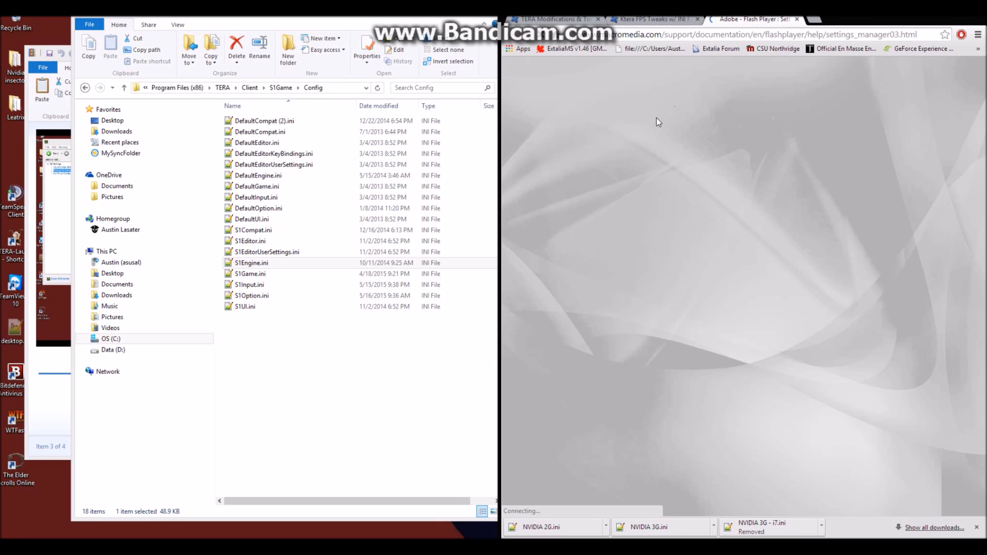
{"action": "mouse_move", "coordinate": [685, 123]}
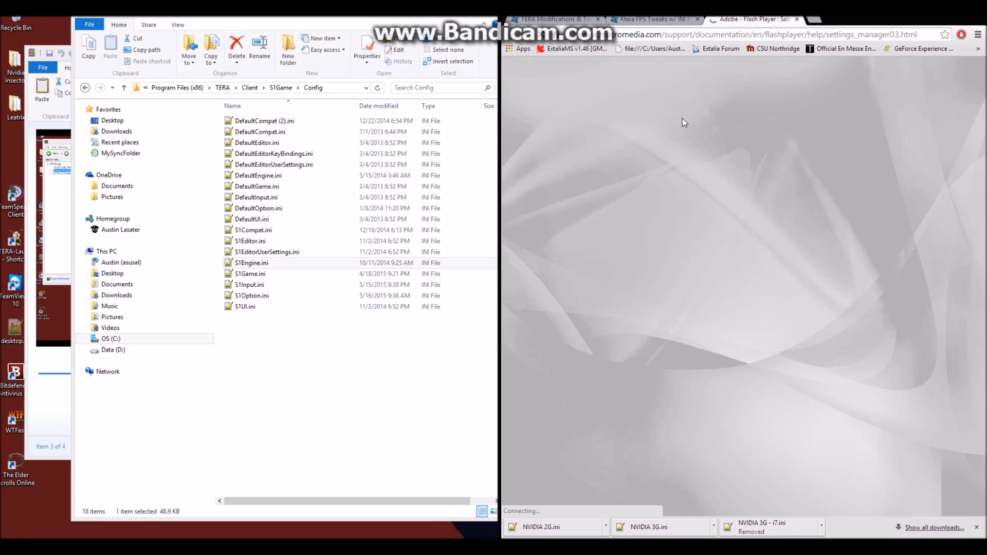
{"action": "mouse_move", "coordinate": [680, 64]}
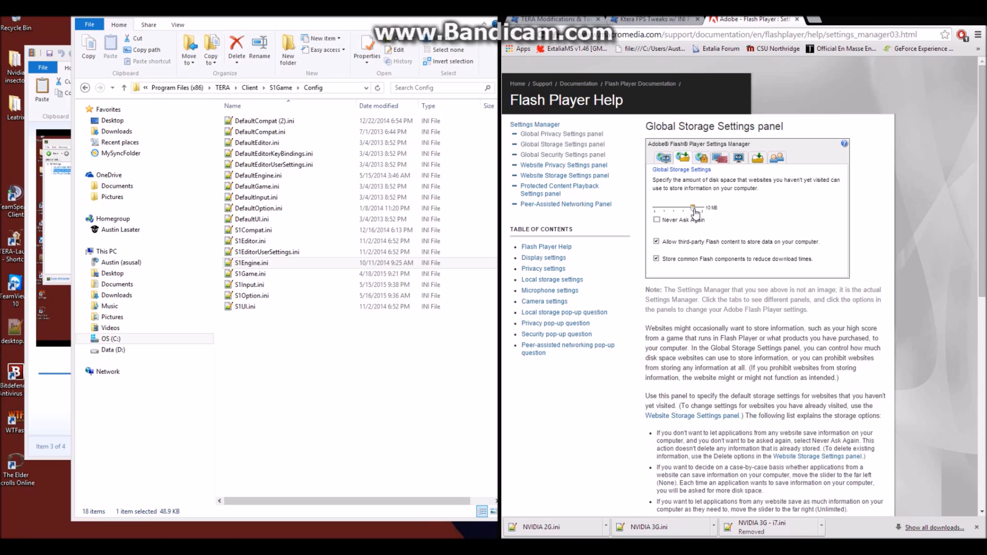
{"action": "left_click_drag", "start_coordinate": [692, 209], "coordinate": [672, 209]}
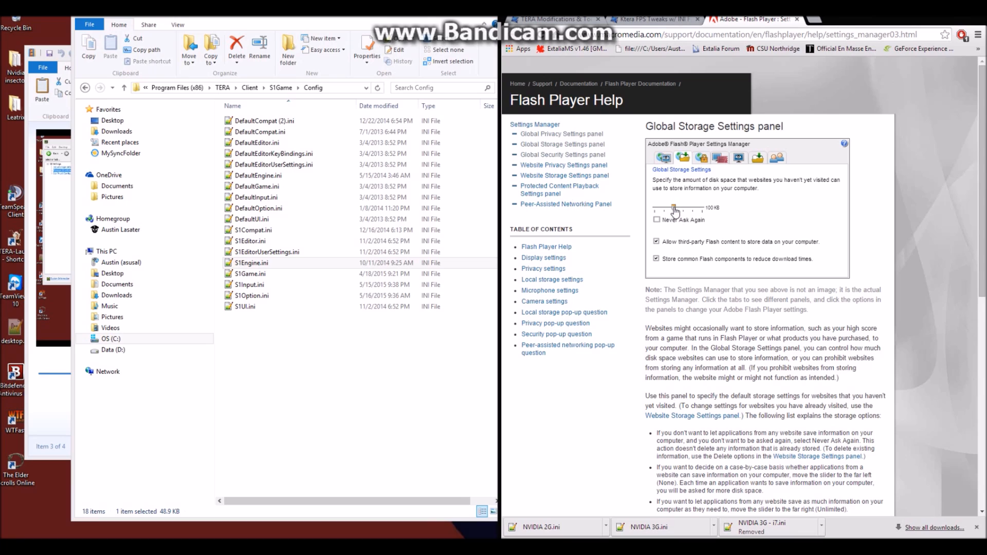
{"action": "left_click_drag", "start_coordinate": [674, 210], "coordinate": [692, 210]}
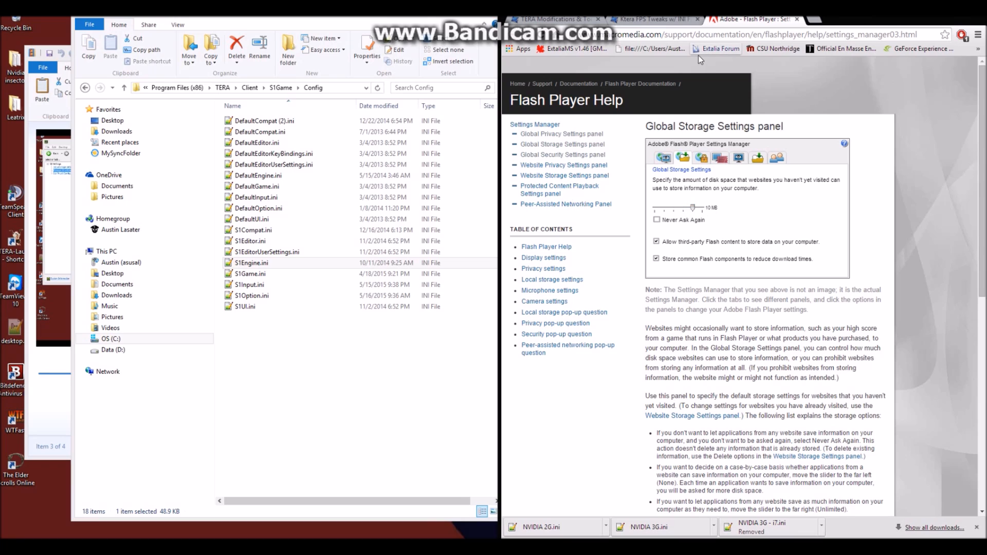
{"action": "mouse_move", "coordinate": [679, 81]}
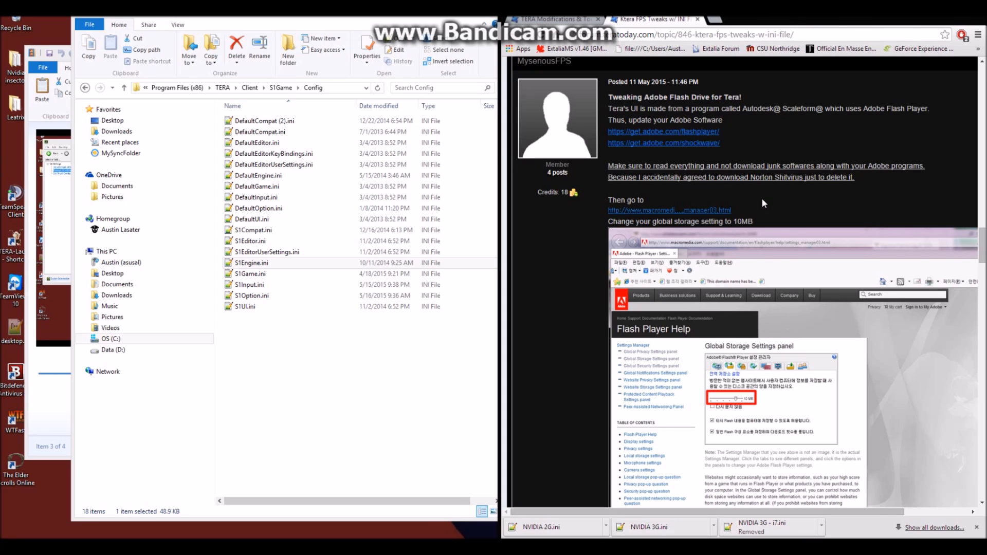
Reach the guide's Global Security Settings step and follow its settings_manager04 link.
{"action": "scroll", "scroll_direction": "down", "scroll_amount": 3}
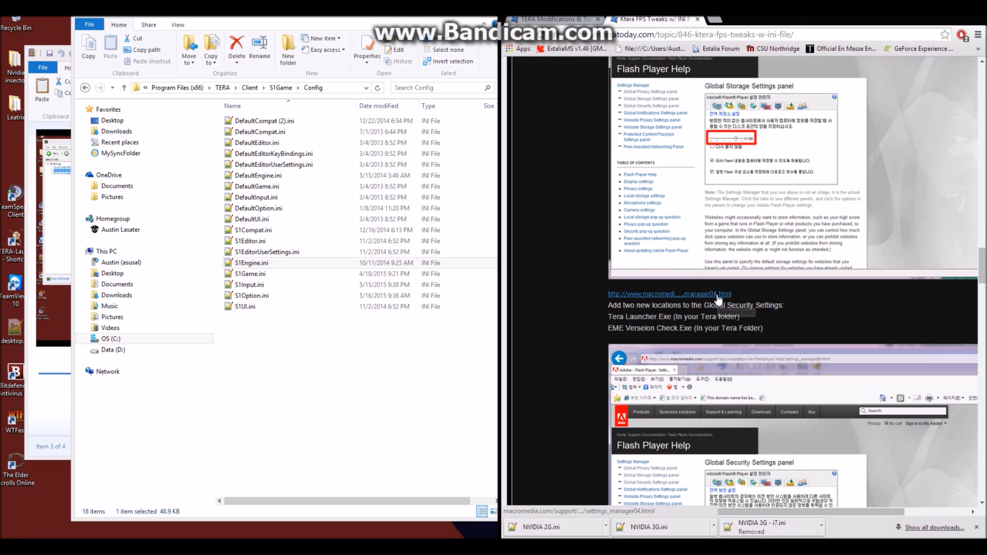
{"action": "left_click", "coordinate": [669, 294]}
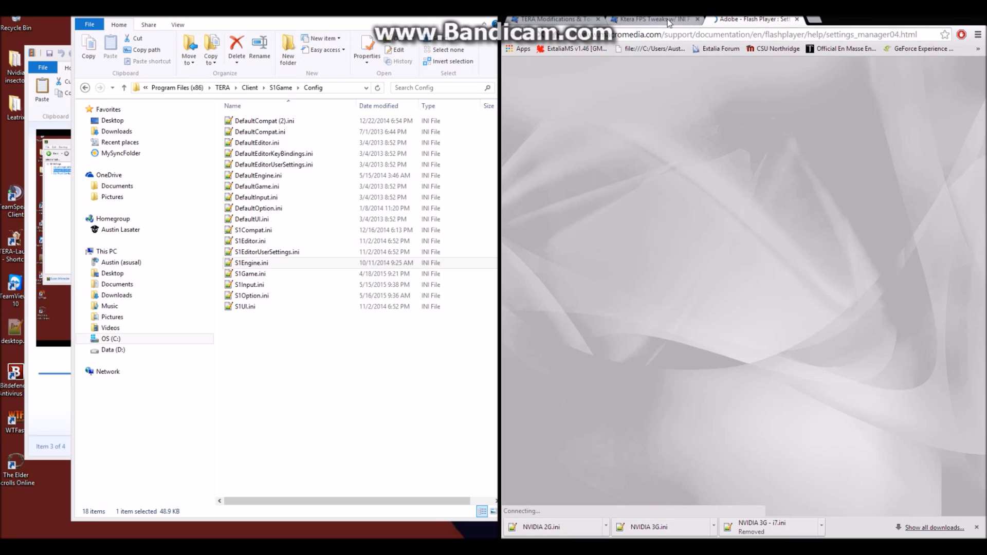
{"action": "left_click", "coordinate": [655, 19]}
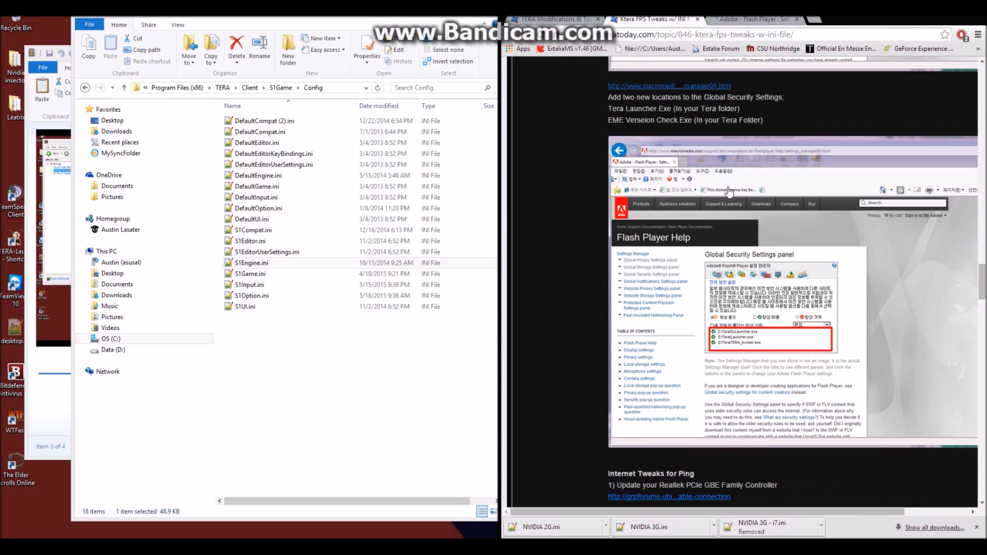
{"action": "scroll", "scroll_direction": "down", "scroll_amount": 3}
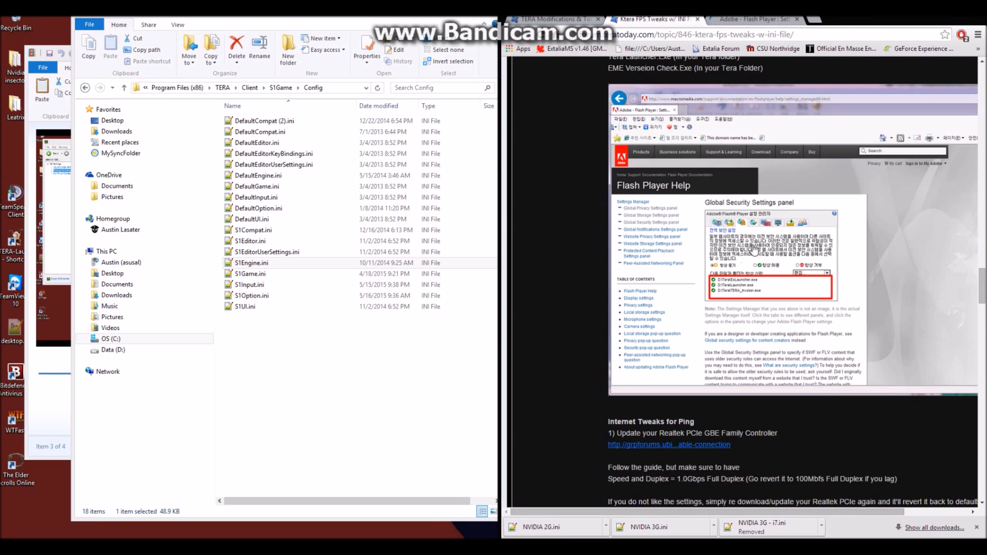
{"action": "mouse_move", "coordinate": [749, 251]}
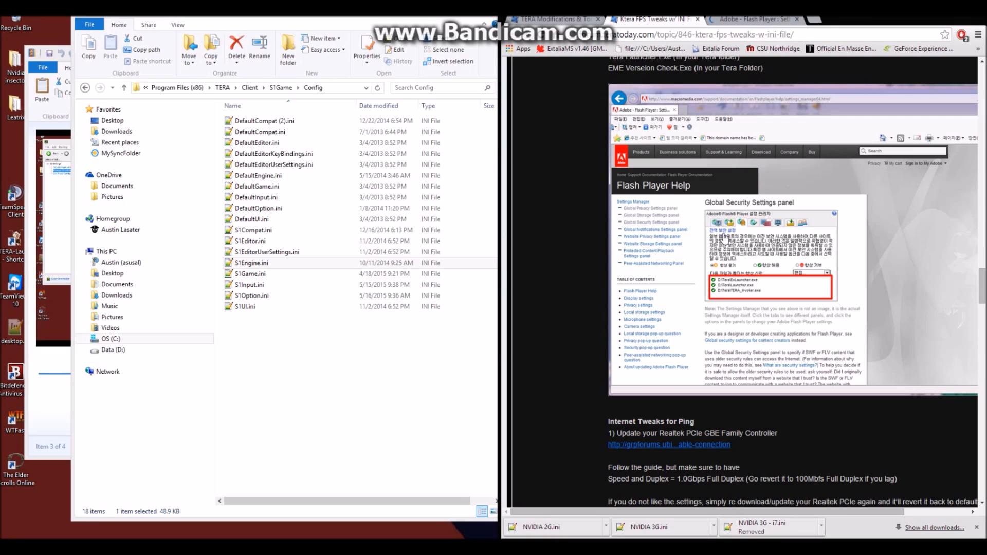
{"action": "mouse_move", "coordinate": [735, 285]}
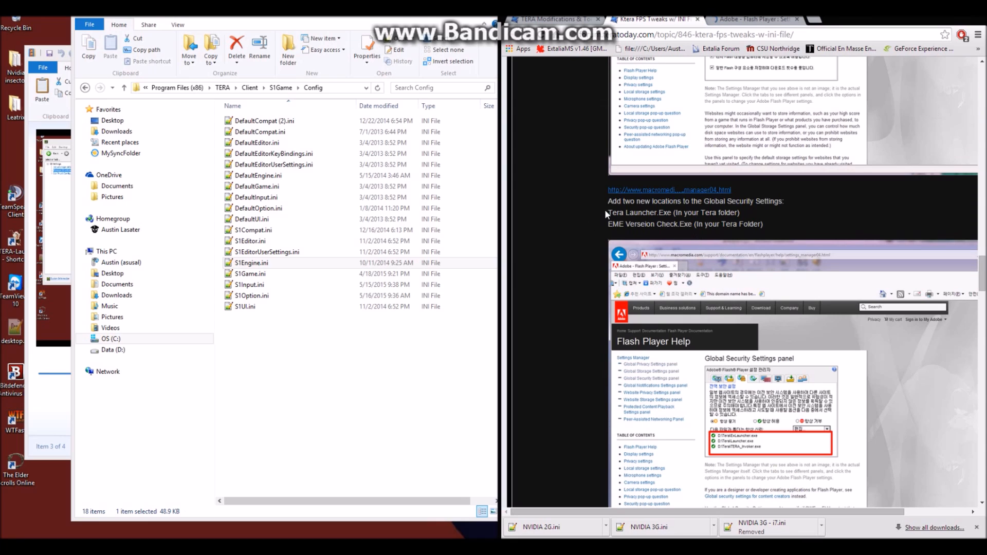
{"action": "double_click", "coordinate": [640, 212]}
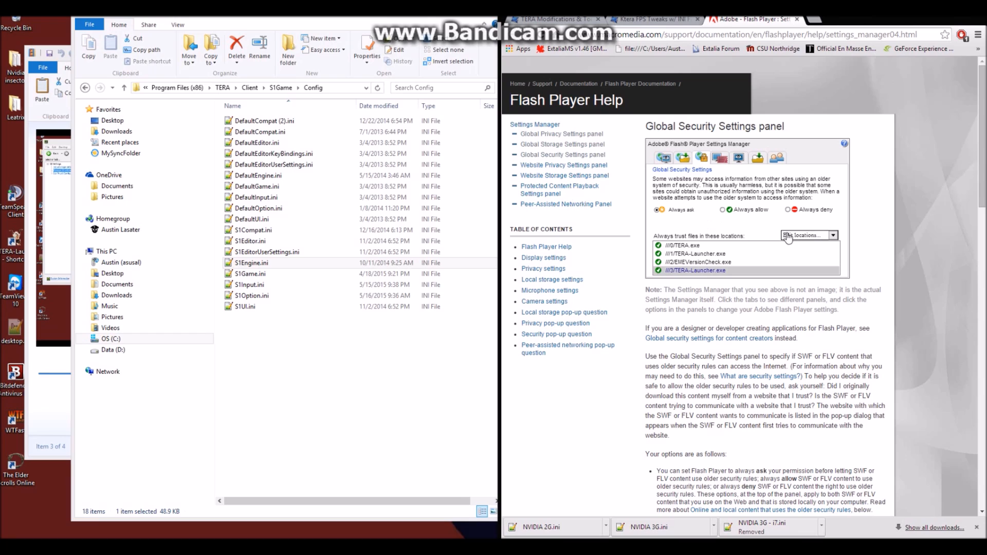
Start adding a trusted location and browse through the TERA folder and its Binaries subfolder.
{"action": "left_click", "coordinate": [832, 234]}
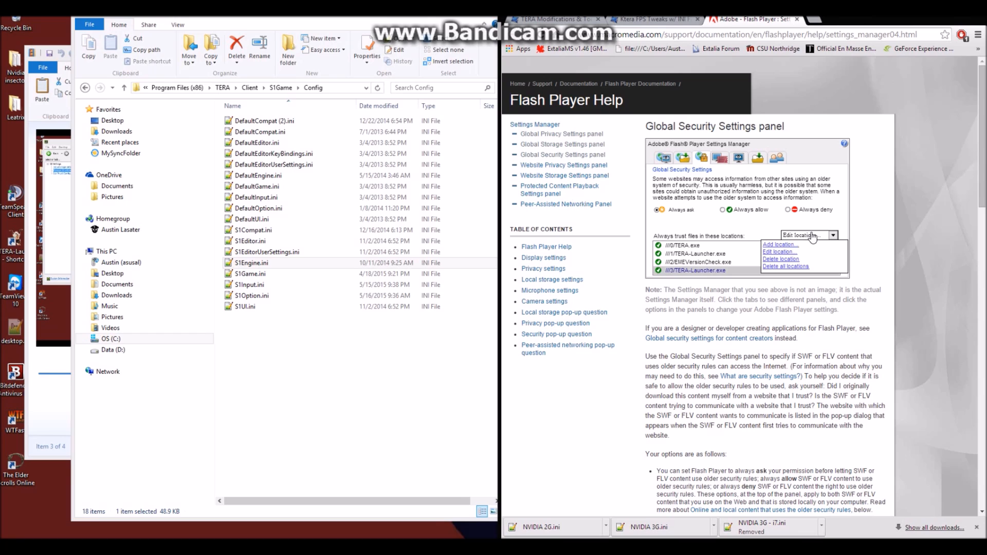
{"action": "mouse_move", "coordinate": [786, 248]}
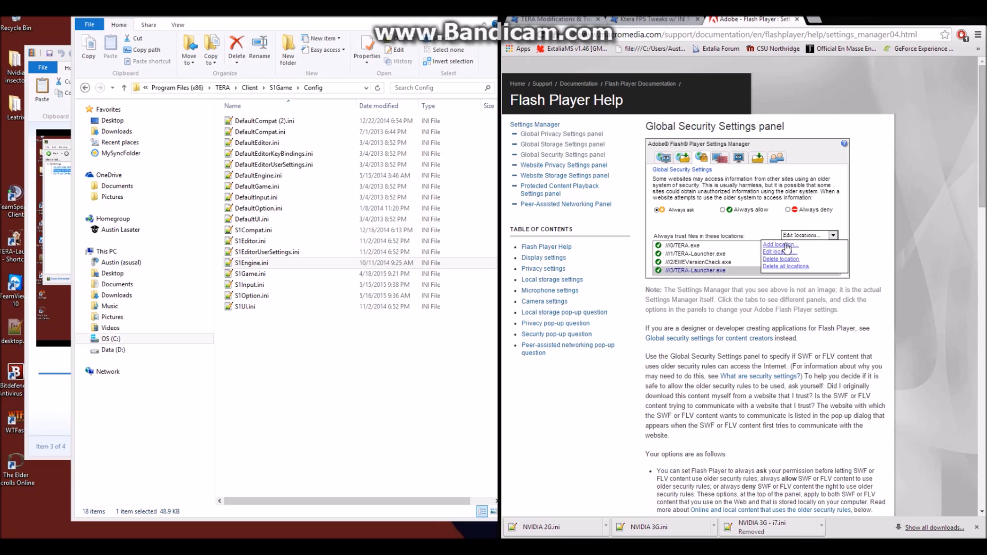
{"action": "left_click", "coordinate": [780, 245]}
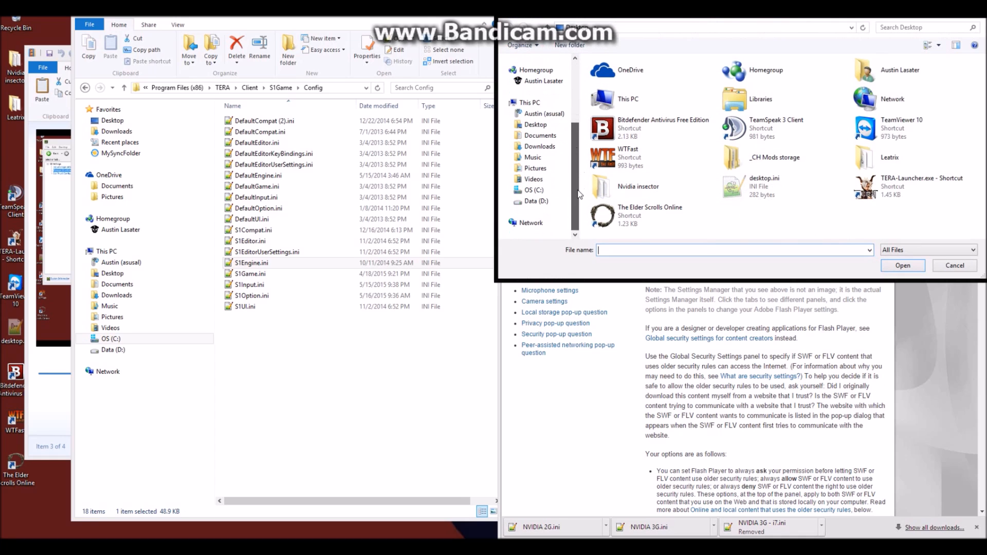
{"action": "left_click", "coordinate": [533, 189]}
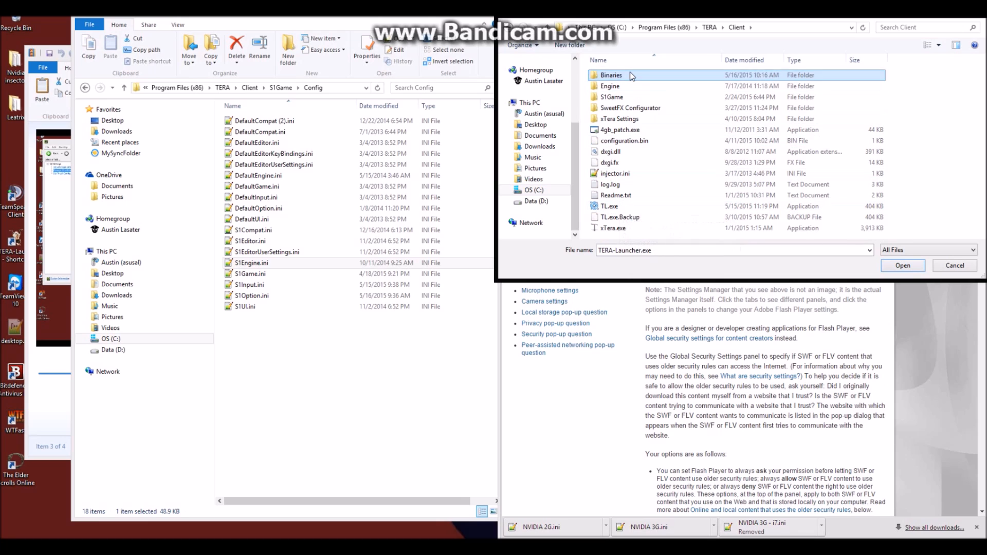
{"action": "double_click", "coordinate": [610, 74]}
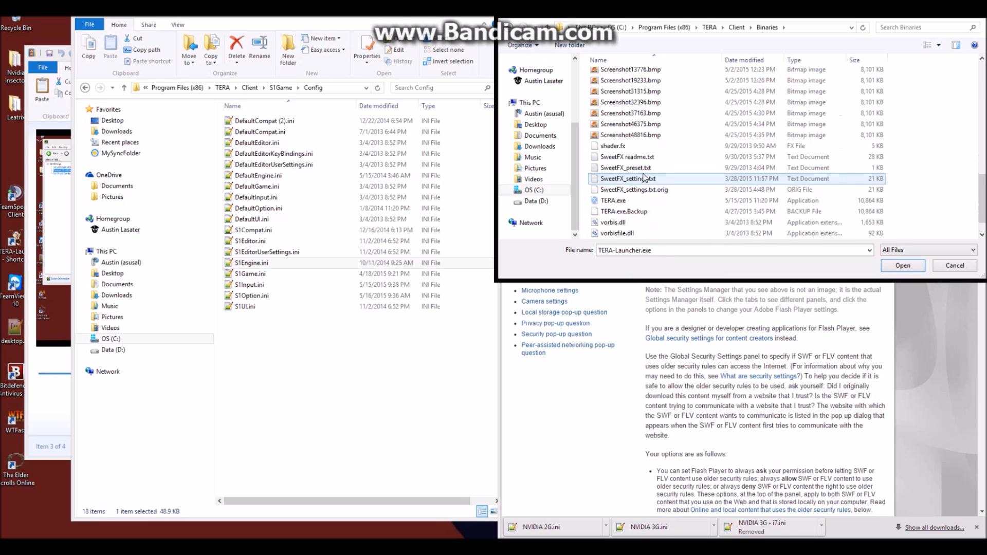
{"action": "scroll", "scroll_direction": "down", "scroll_amount": 3}
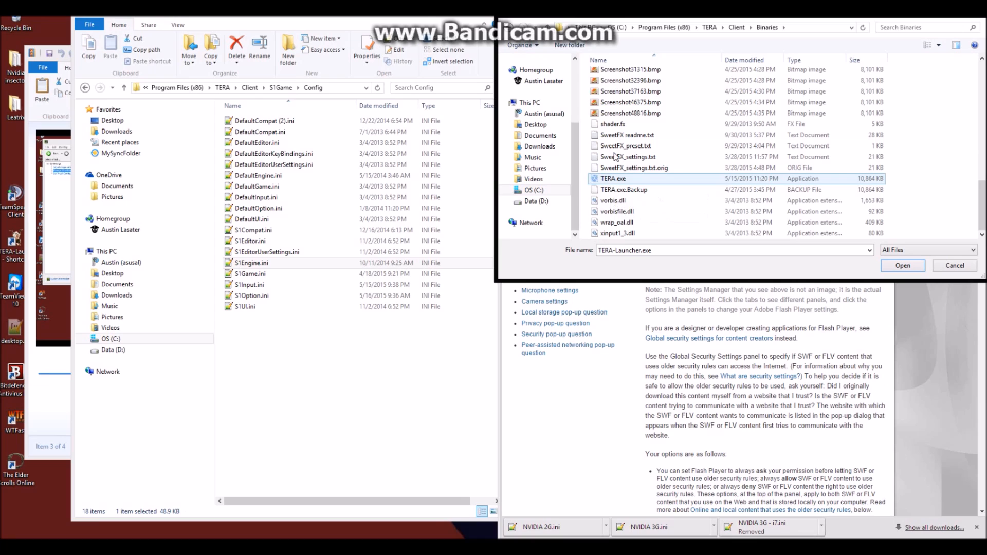
{"action": "left_click", "coordinate": [507, 27]}
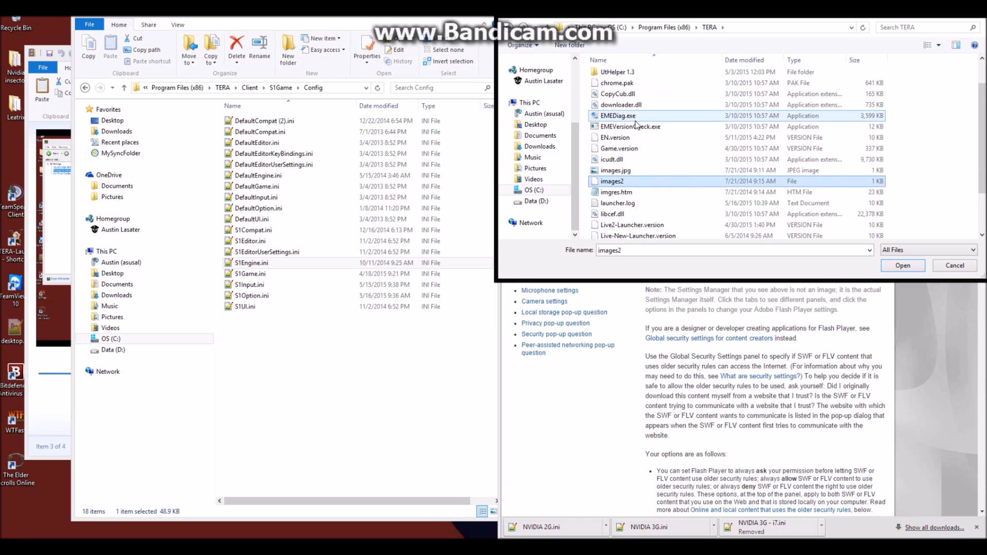
{"action": "mouse_move", "coordinate": [631, 127]}
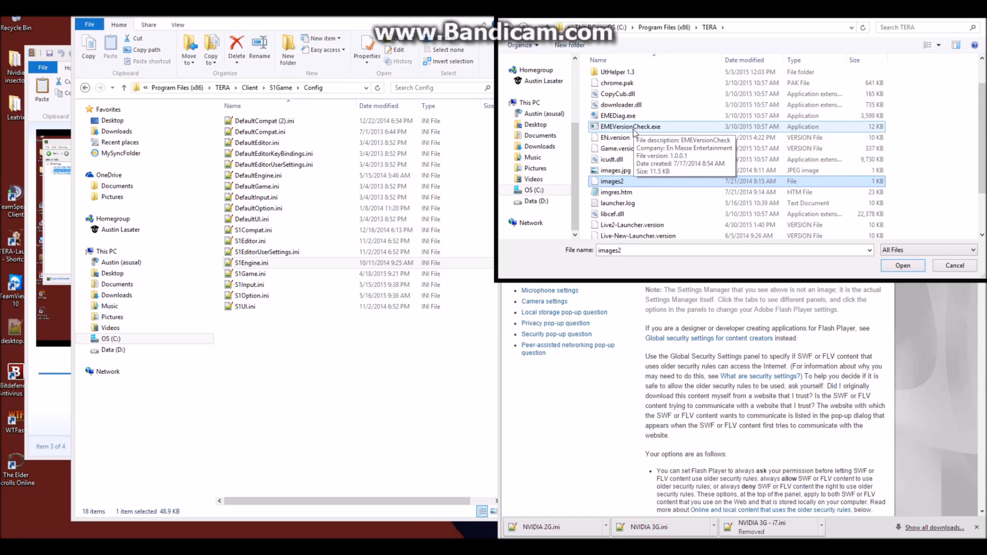
{"action": "mouse_move", "coordinate": [573, 151]}
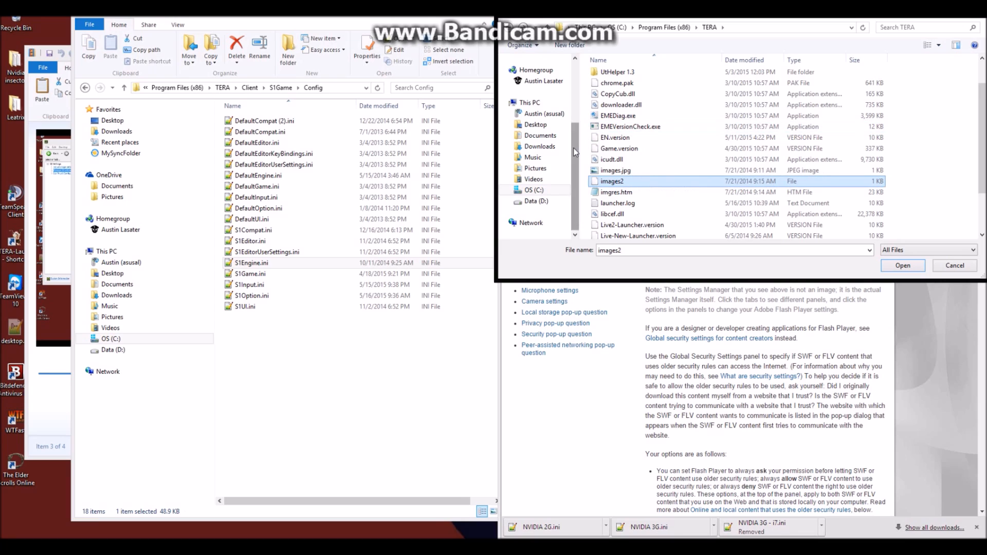
Choose TERA-Launcher.exe - Shortcut on the Desktop as the location, then read on in the forum guide.
{"action": "left_click", "coordinate": [536, 74]}
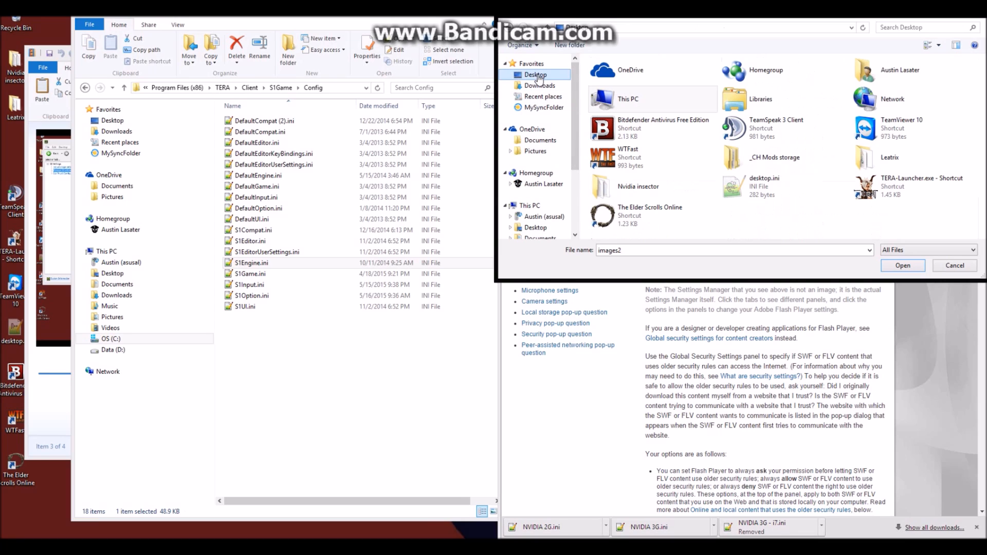
{"action": "left_click", "coordinate": [915, 186]}
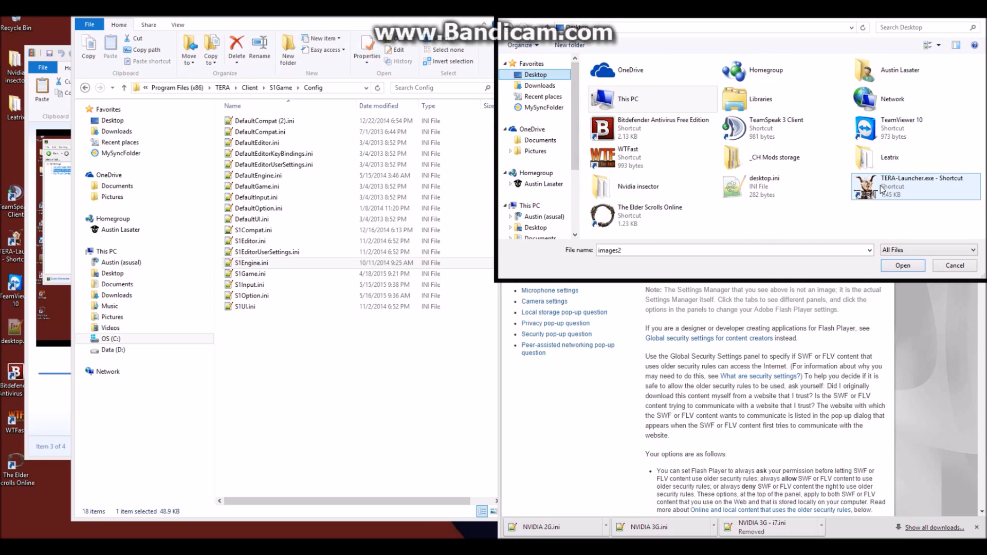
{"action": "left_click", "coordinate": [914, 186]}
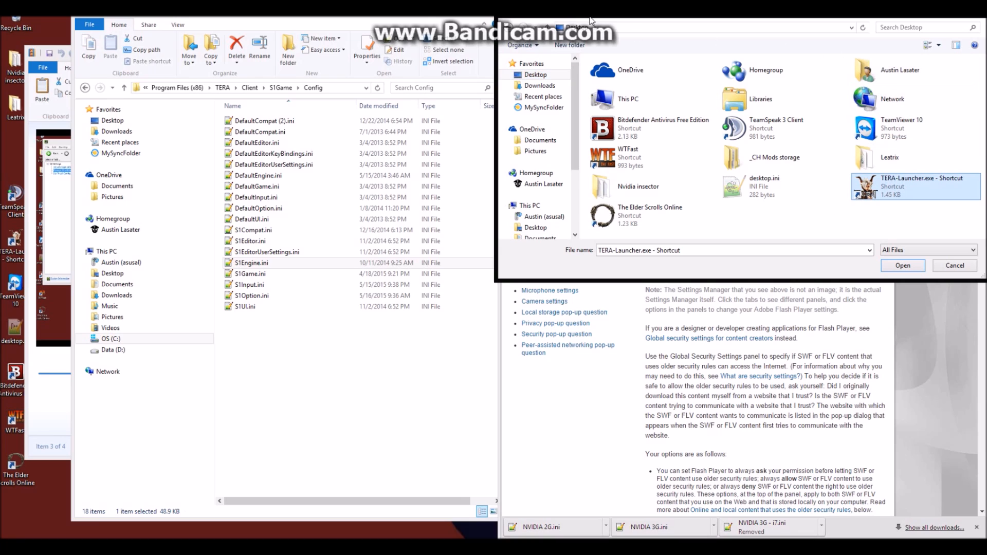
{"action": "mouse_move", "coordinate": [618, 24]}
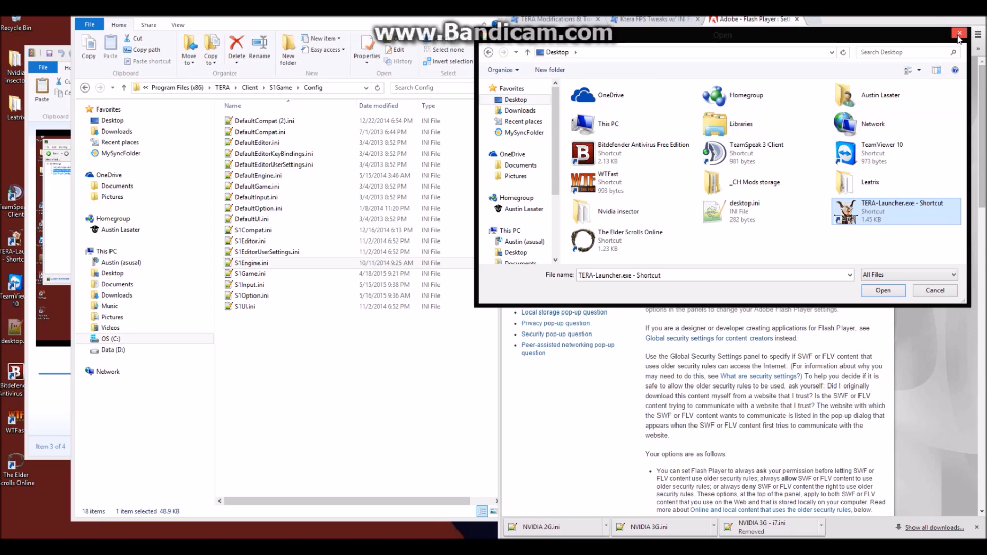
{"action": "left_click", "coordinate": [957, 33]}
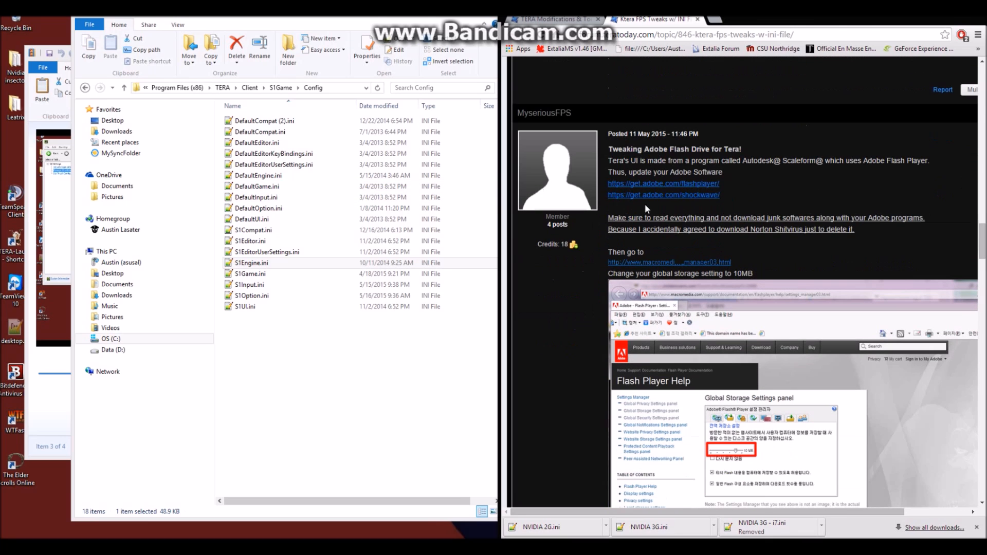
{"action": "scroll", "scroll_direction": "down", "scroll_amount": 3}
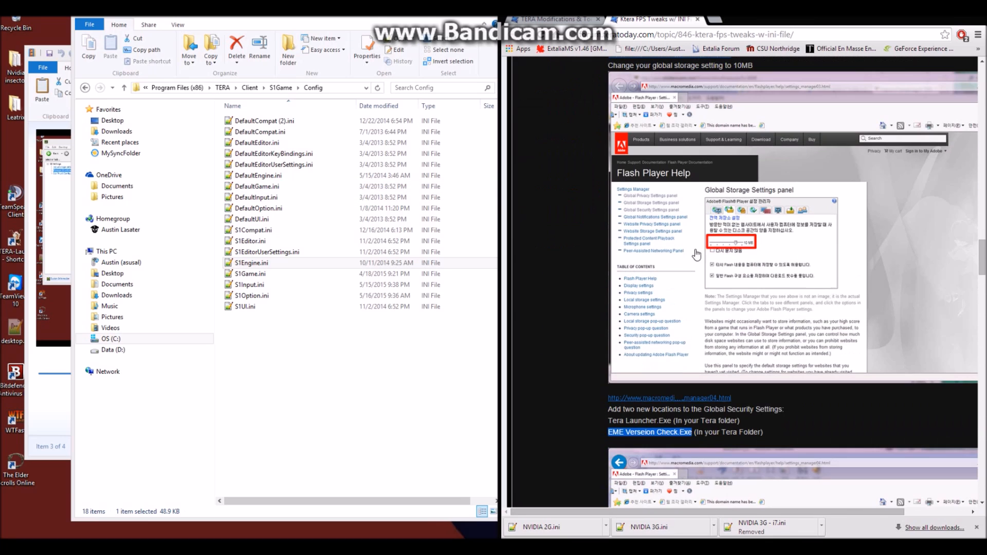
{"action": "scroll", "scroll_direction": "down", "scroll_amount": 3}
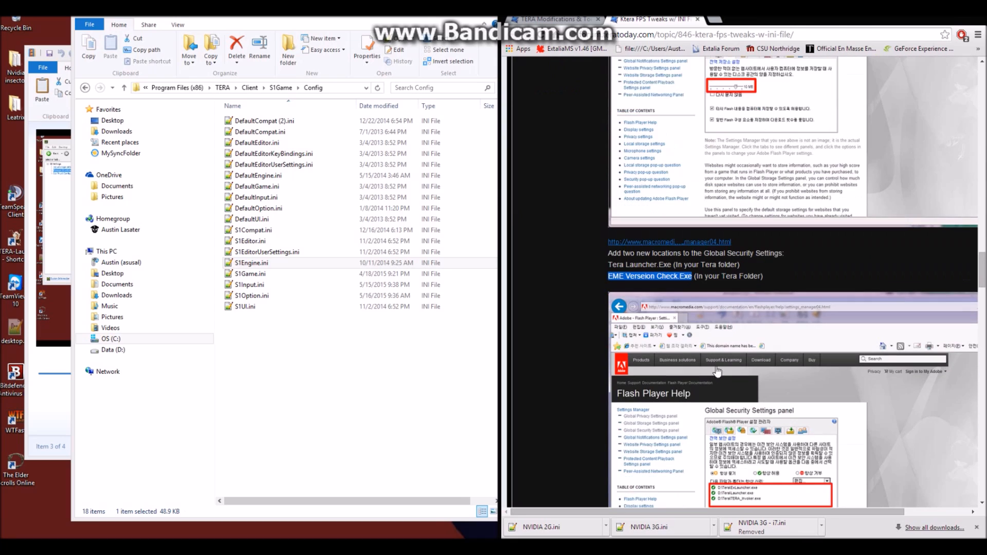
{"action": "scroll", "scroll_direction": "down", "scroll_amount": 3}
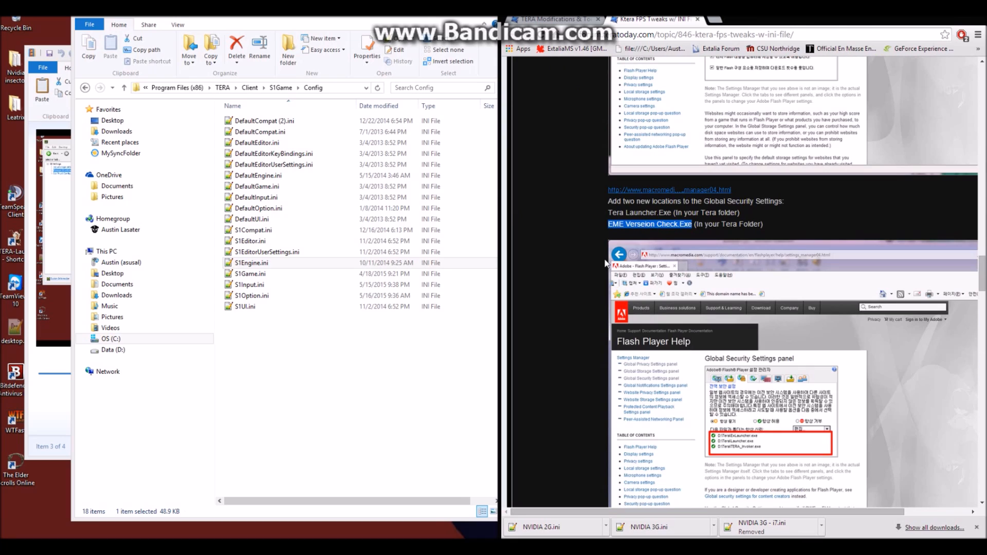
{"action": "mouse_move", "coordinate": [597, 235]}
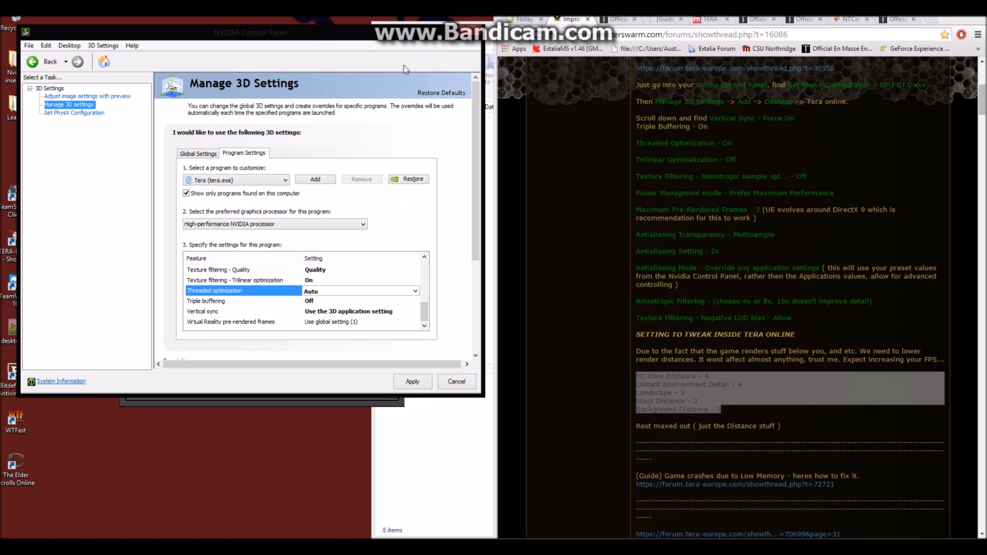
{"action": "mouse_move", "coordinate": [592, 180]}
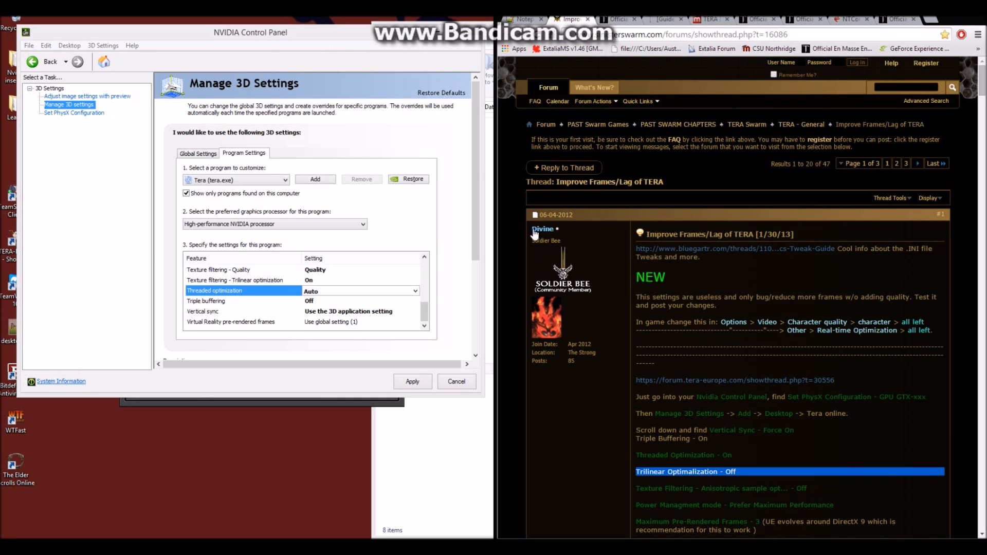
{"action": "scroll", "scroll_direction": "down", "scroll_amount": 3}
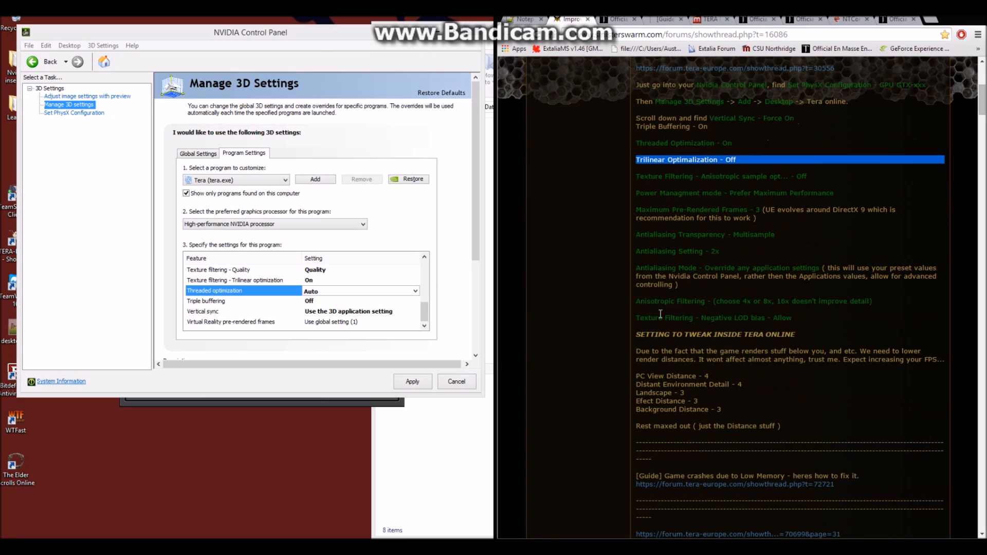
{"action": "mouse_move", "coordinate": [724, 83]}
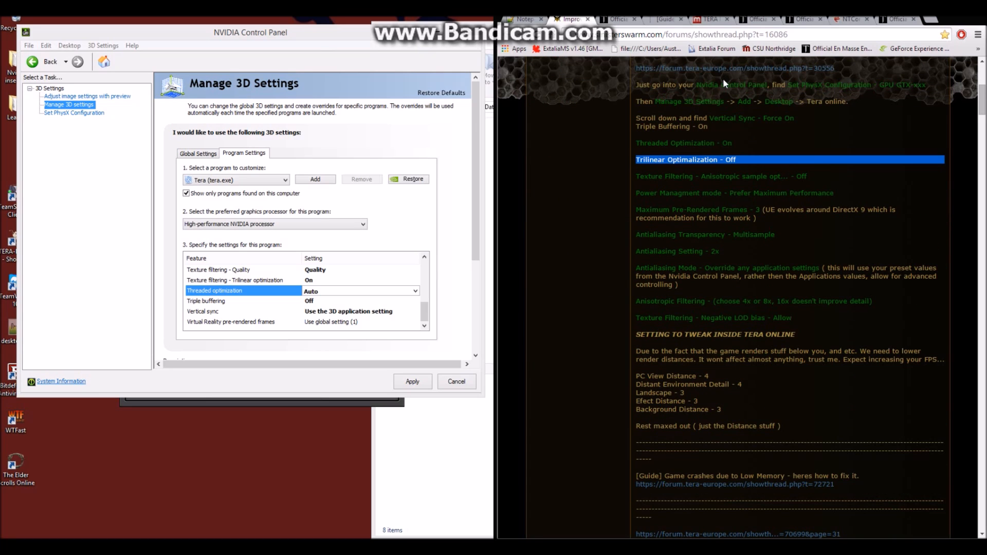
{"action": "mouse_move", "coordinate": [343, 39]}
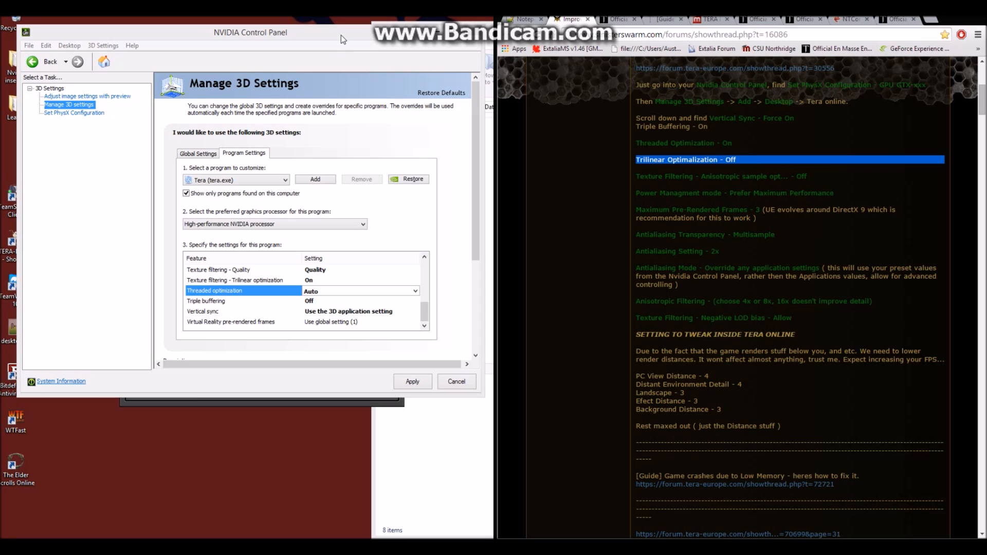
{"action": "mouse_move", "coordinate": [324, 55]}
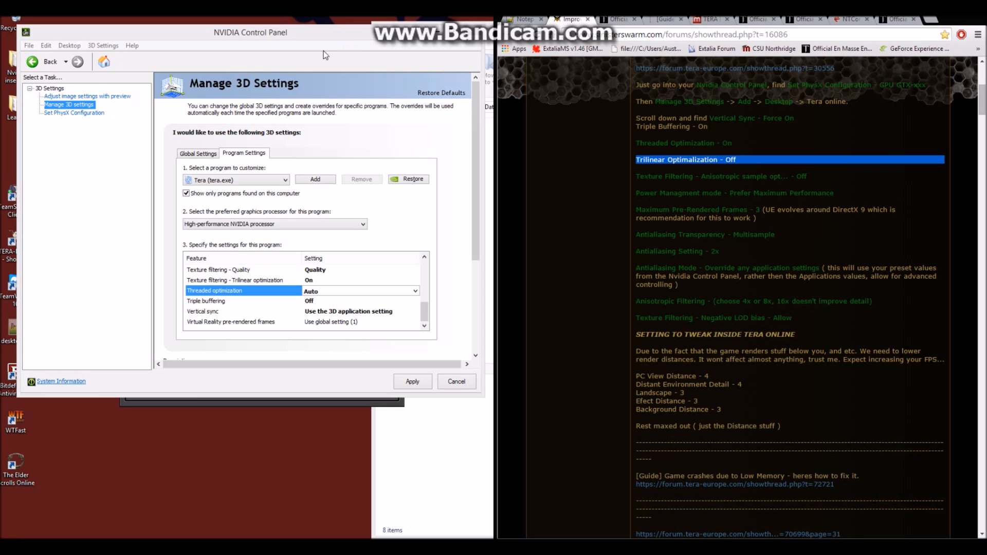
{"action": "mouse_move", "coordinate": [231, 24]}
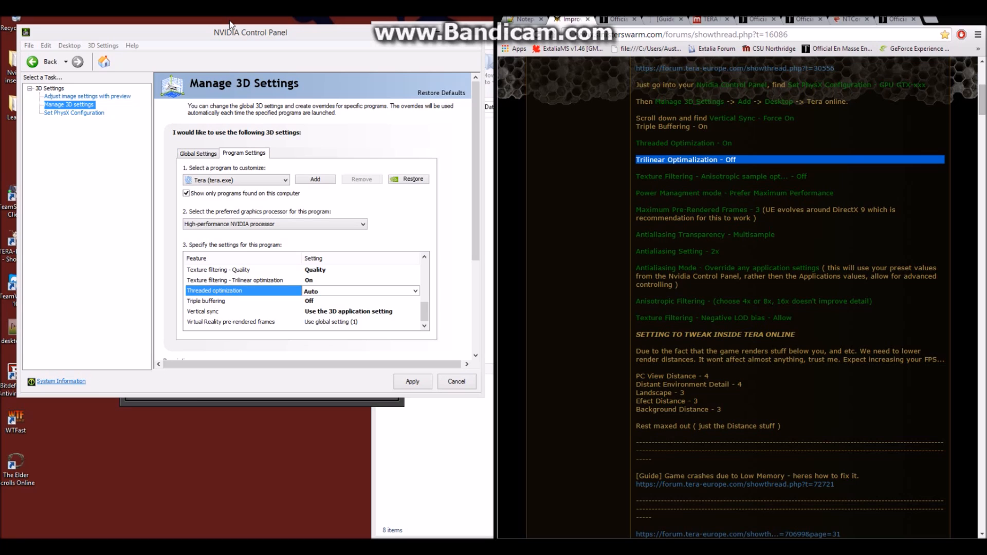
{"action": "mouse_move", "coordinate": [237, 22]}
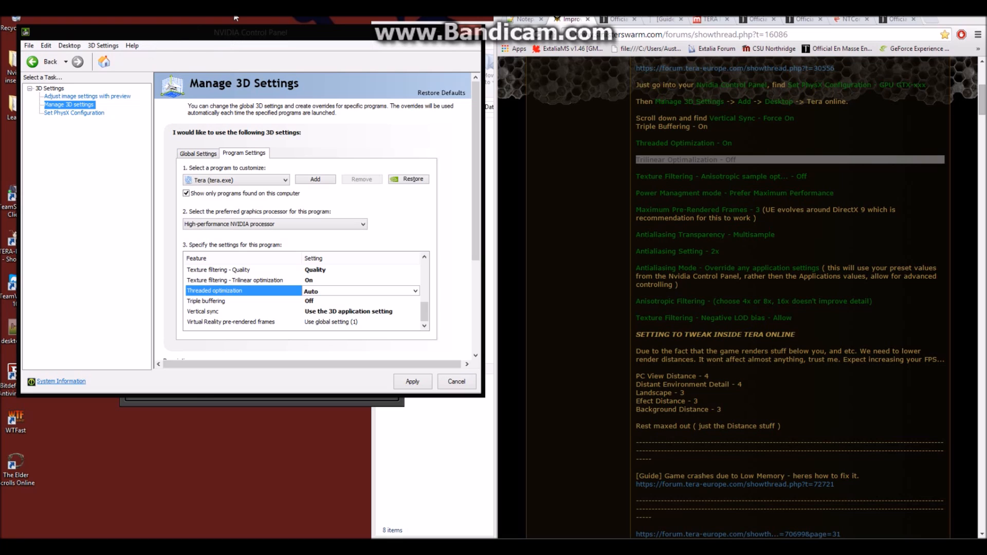
{"action": "mouse_move", "coordinate": [247, 25]}
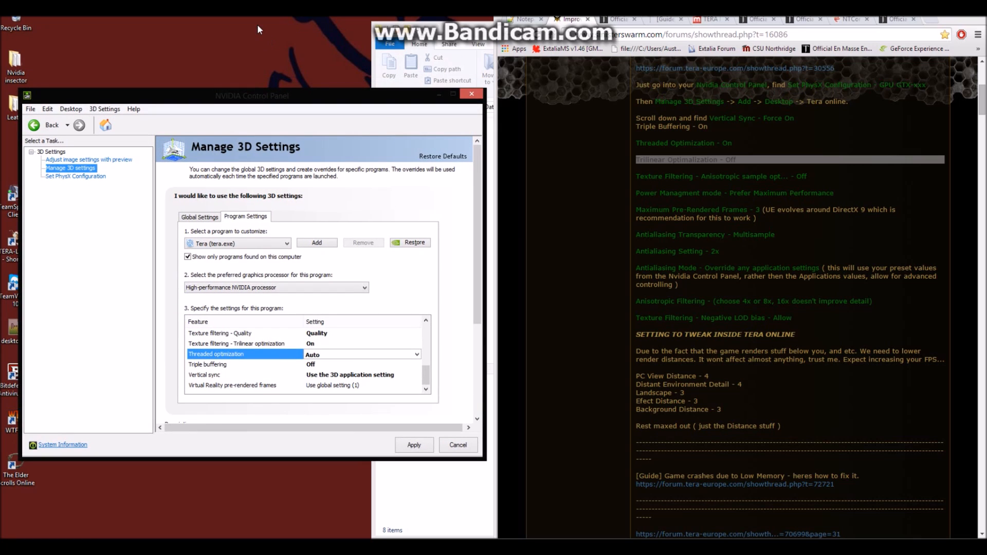
Move to Set PhysX Configuration and answer Yes to apply the pending tera.exe 3D settings.
{"action": "right_click", "coordinate": [258, 30]}
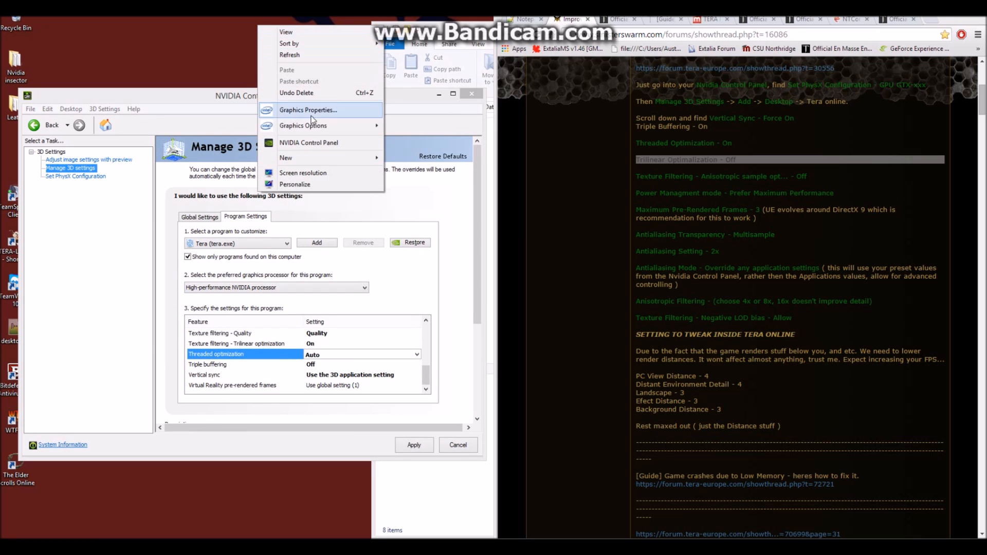
{"action": "mouse_move", "coordinate": [308, 142]}
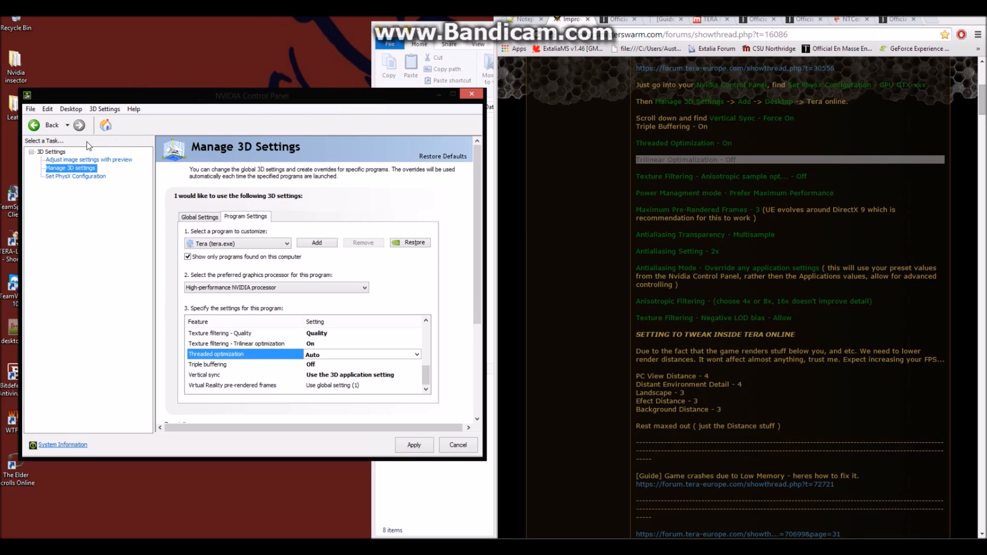
{"action": "left_click", "coordinate": [32, 152]}
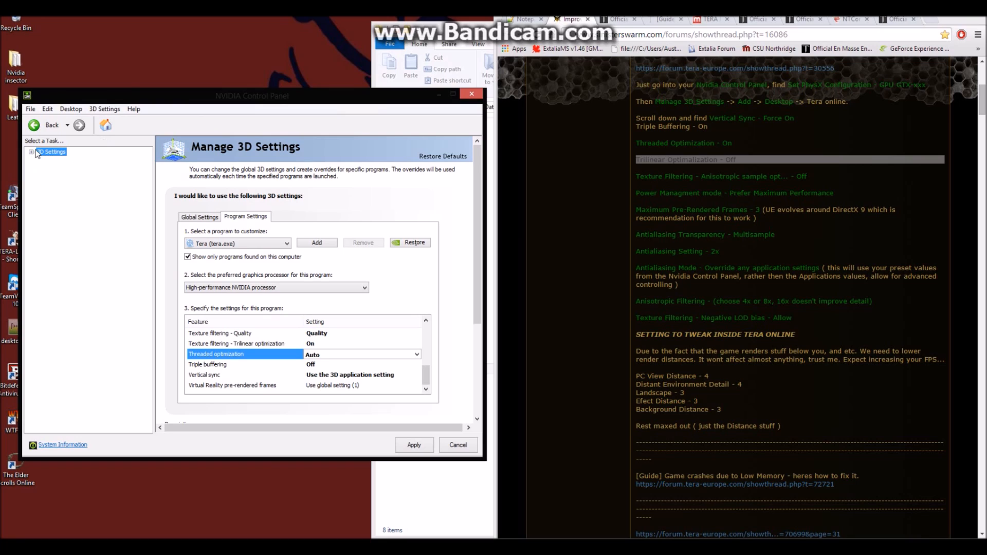
{"action": "left_click", "coordinate": [32, 152]}
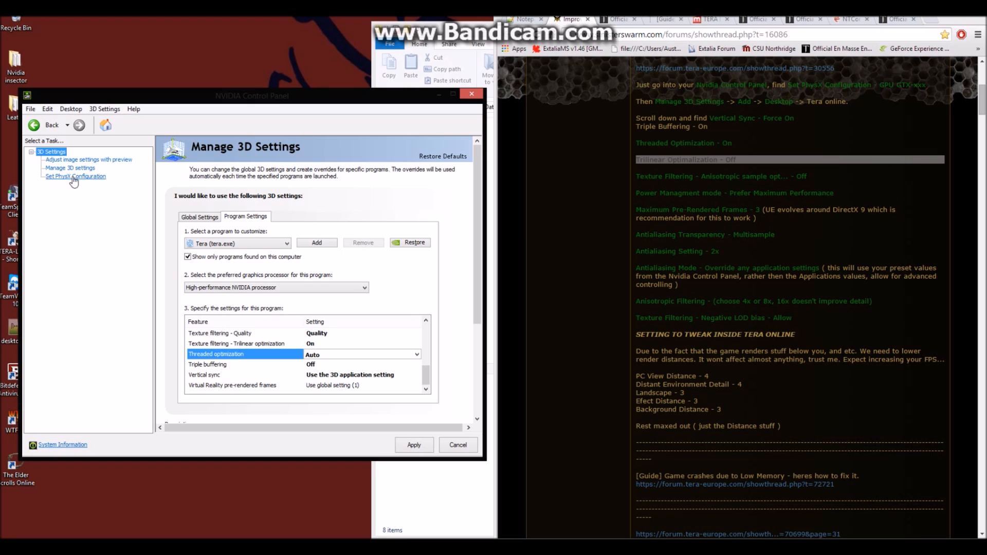
{"action": "left_click", "coordinate": [75, 176]}
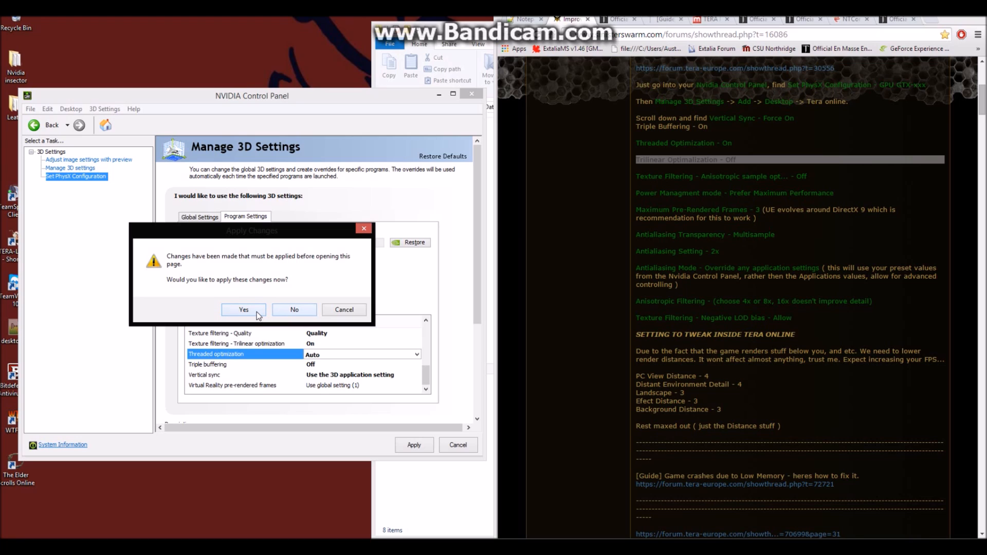
{"action": "left_click", "coordinate": [243, 309]}
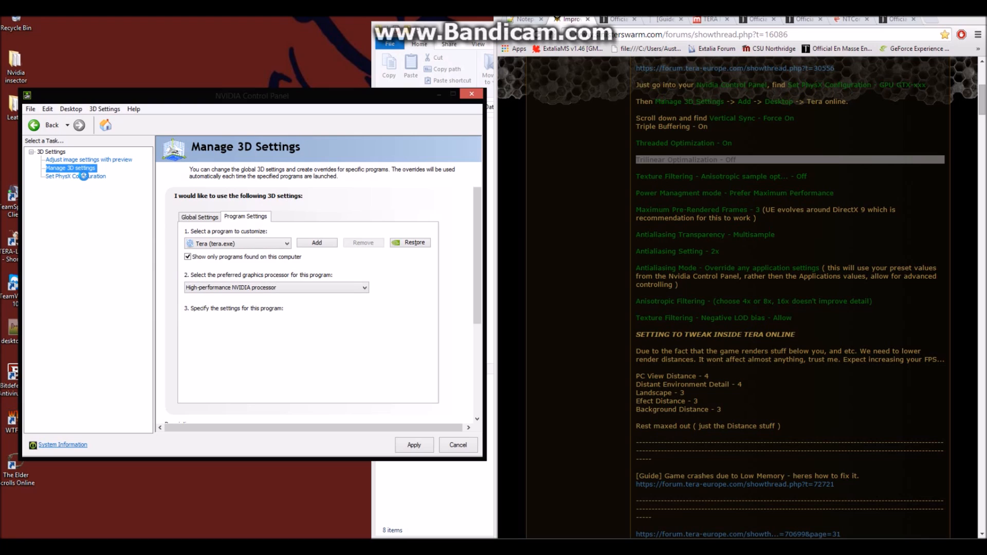
On the PhysX page, switch the processor from auto-select to the GeForce GTX 860M.
{"action": "left_click", "coordinate": [75, 176]}
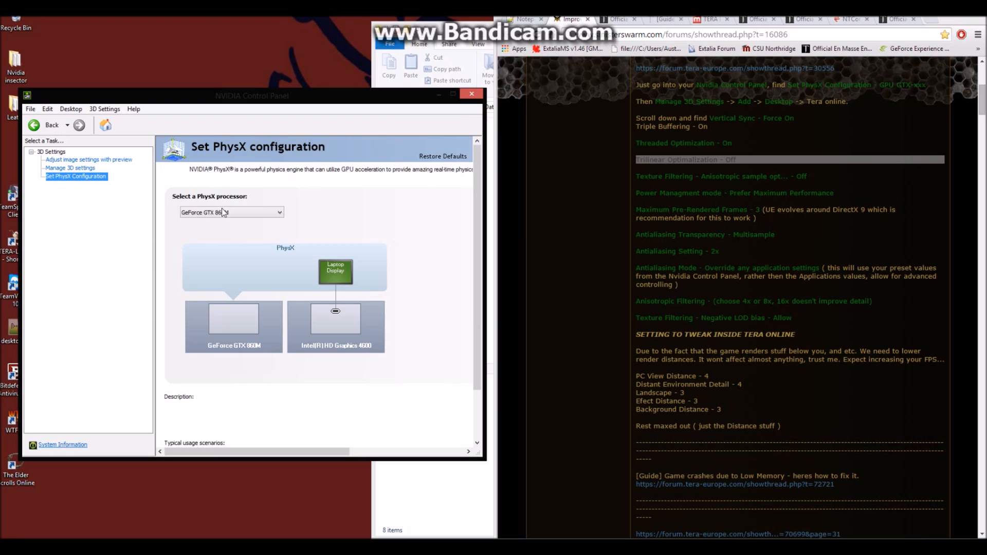
{"action": "left_click", "coordinate": [232, 212]}
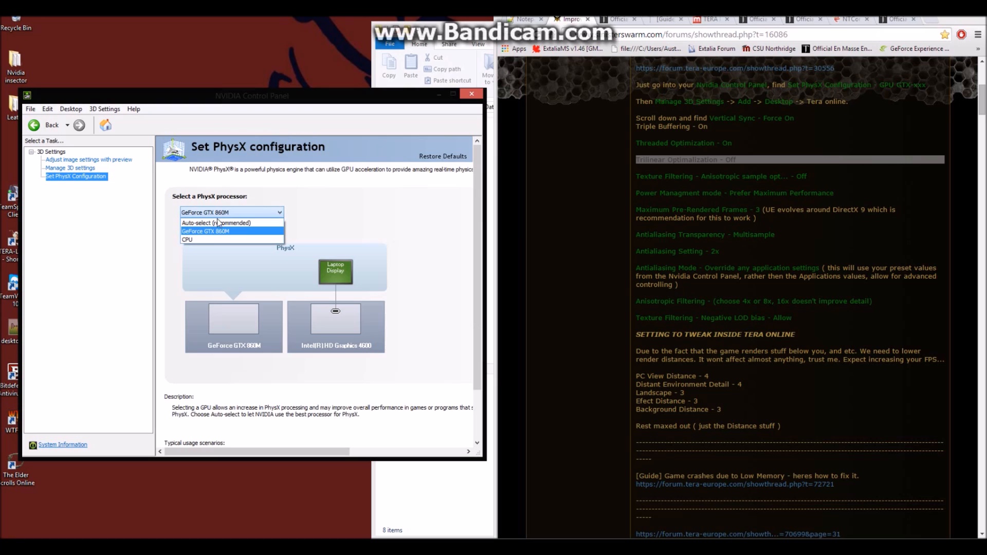
{"action": "left_click", "coordinate": [230, 223]}
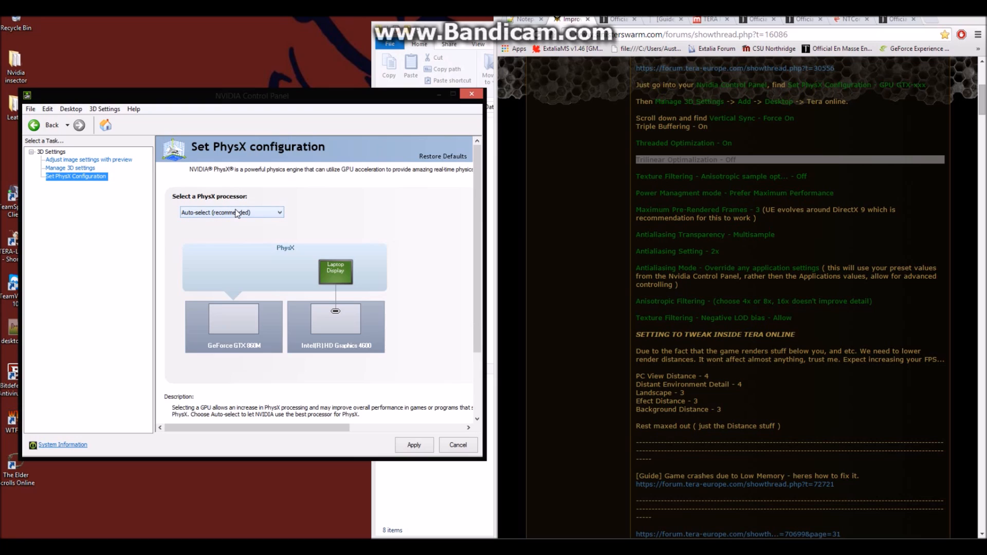
{"action": "left_click", "coordinate": [232, 212]}
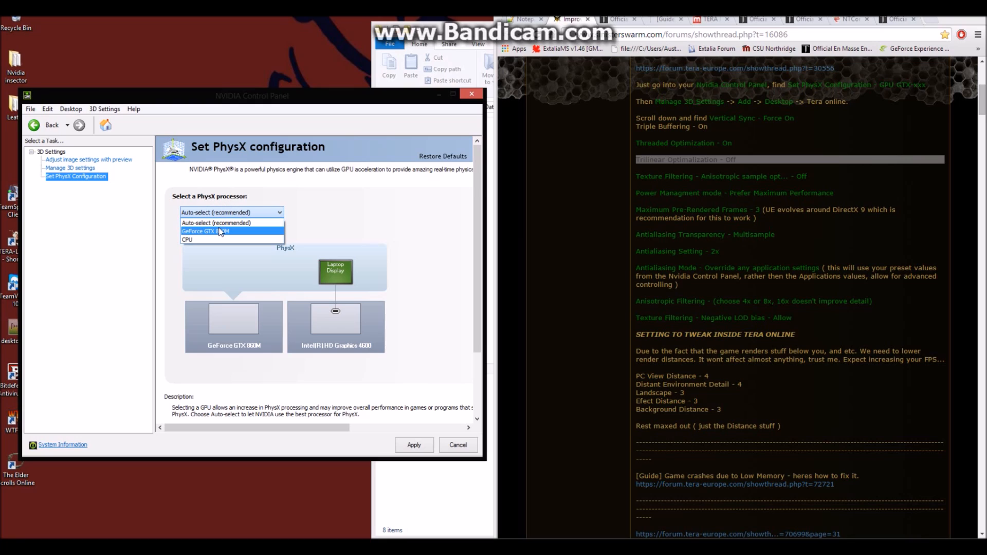
{"action": "left_click", "coordinate": [217, 231]}
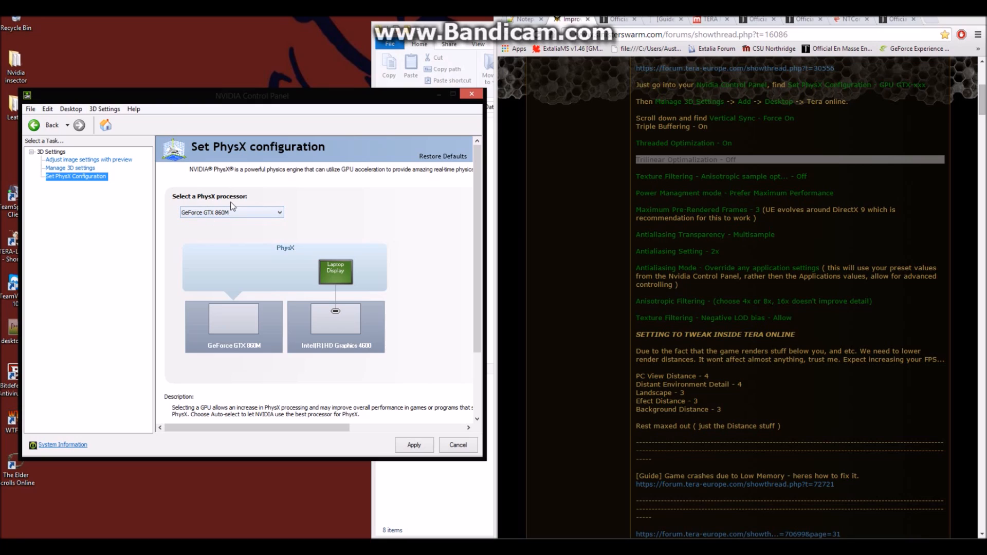
{"action": "mouse_move", "coordinate": [223, 218]}
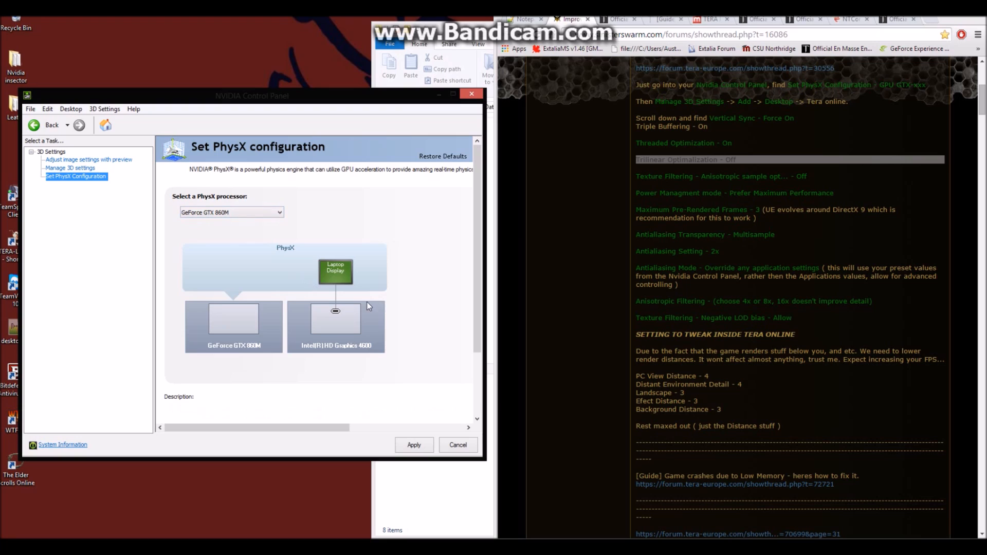
Keep the GeForce GTX 860M as PhysX processor and apply the choice.
{"action": "left_click", "coordinate": [231, 211]}
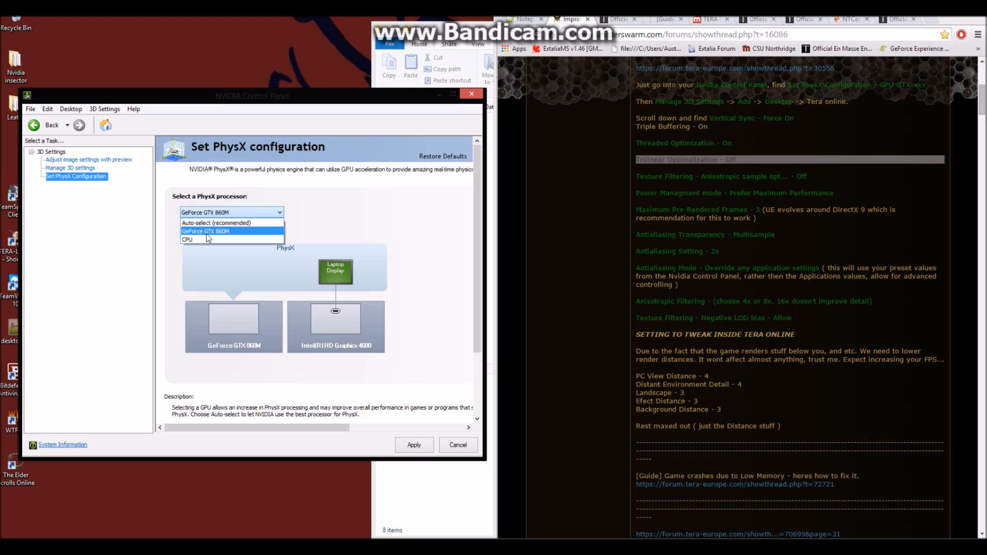
{"action": "left_click", "coordinate": [205, 232]}
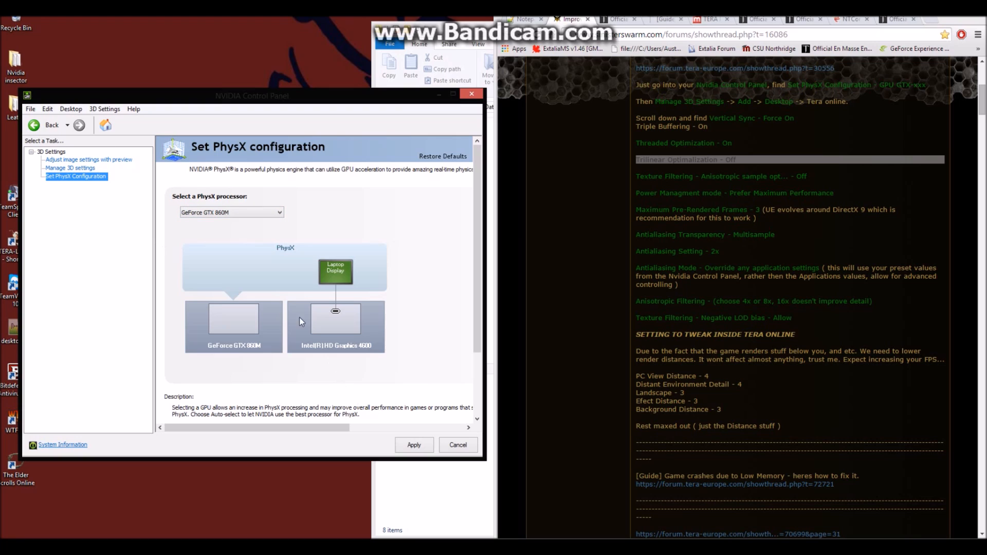
{"action": "left_click", "coordinate": [413, 444]}
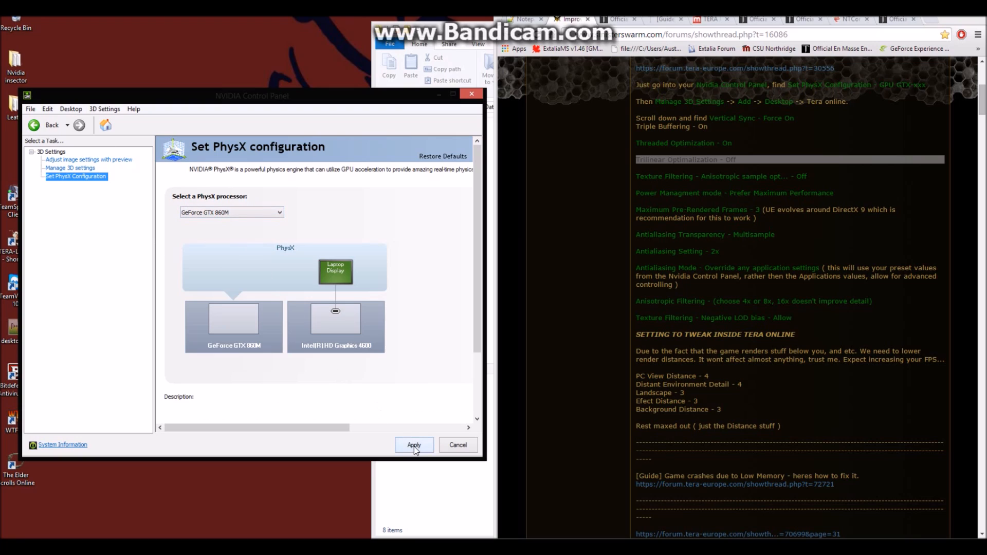
{"action": "left_click", "coordinate": [413, 444]}
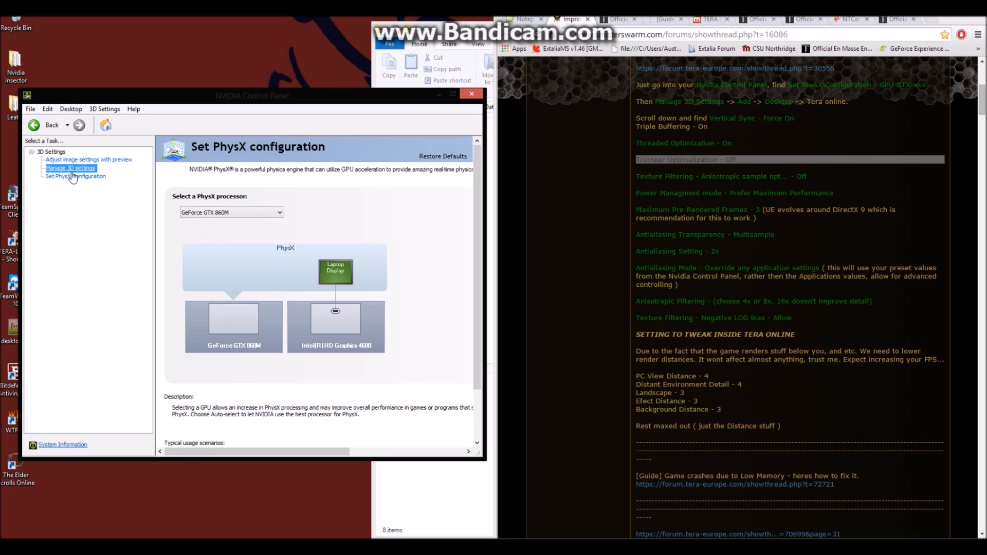
Review the global preferred graphics processor unchanged, then return to Program Settings with Tera (tera.exe) selected.
{"action": "left_click", "coordinate": [70, 167]}
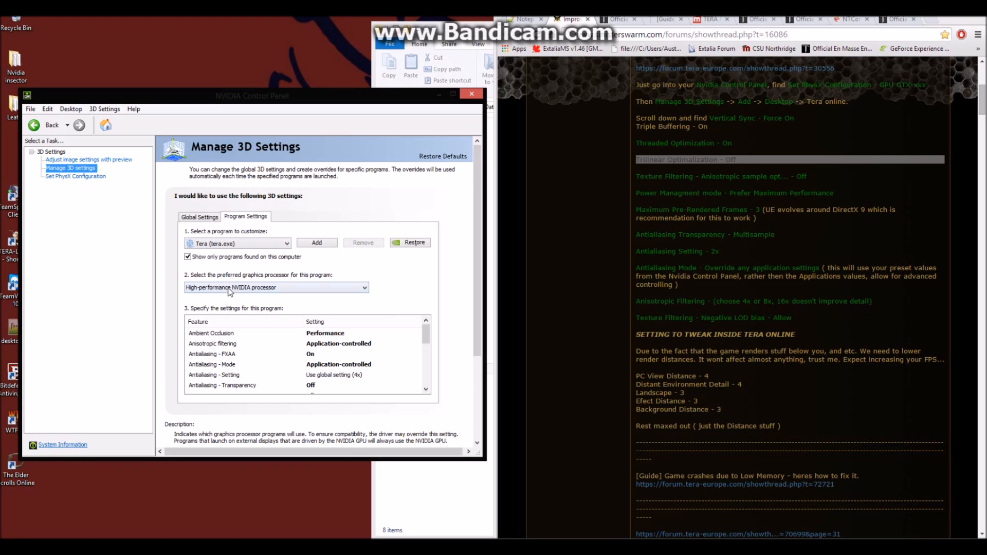
{"action": "left_click", "coordinate": [198, 216]}
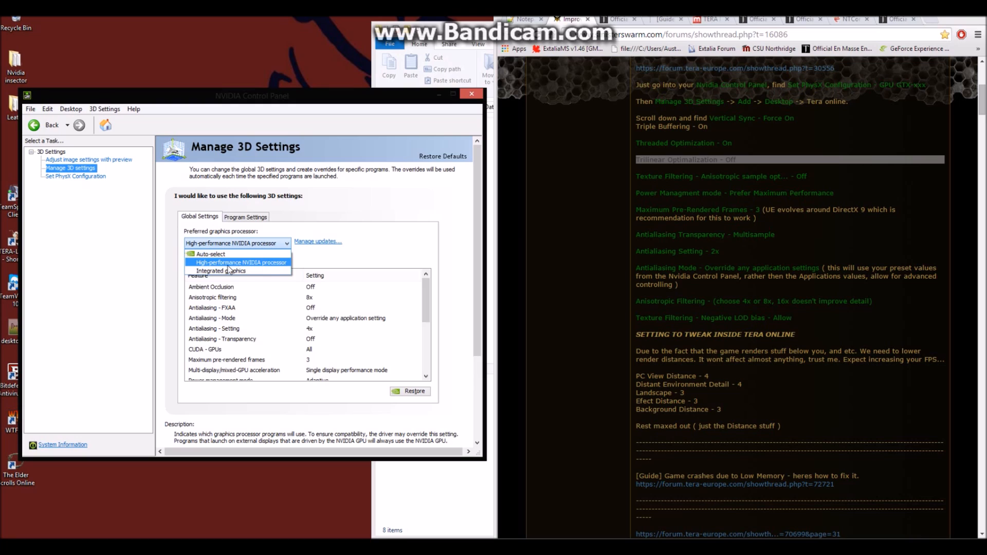
{"action": "mouse_move", "coordinate": [221, 270]}
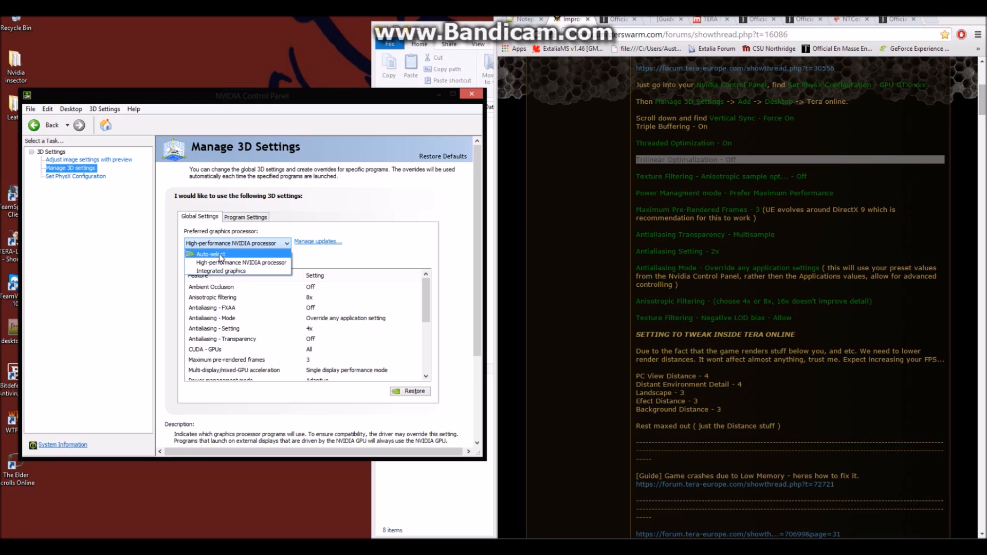
{"action": "left_click", "coordinate": [240, 262]}
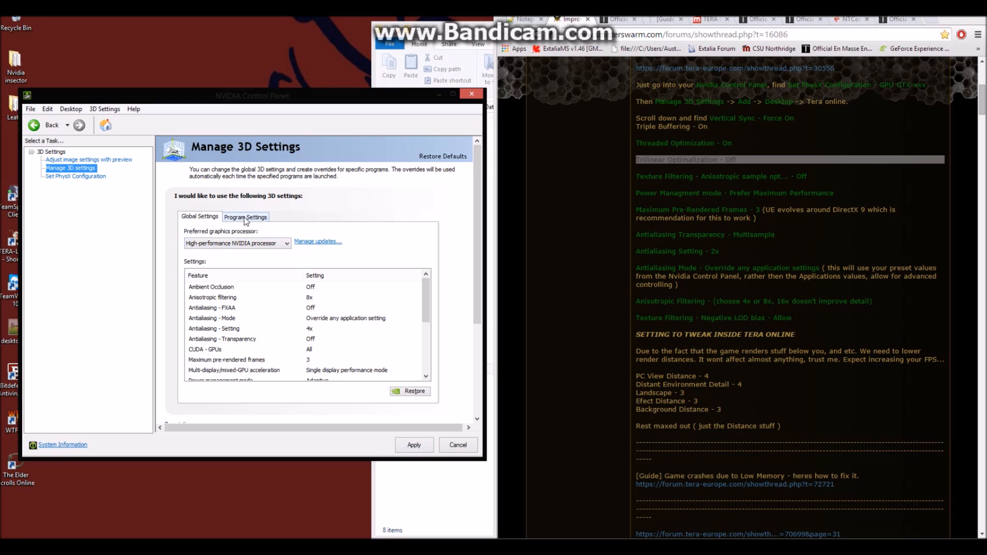
{"action": "left_click", "coordinate": [245, 217]}
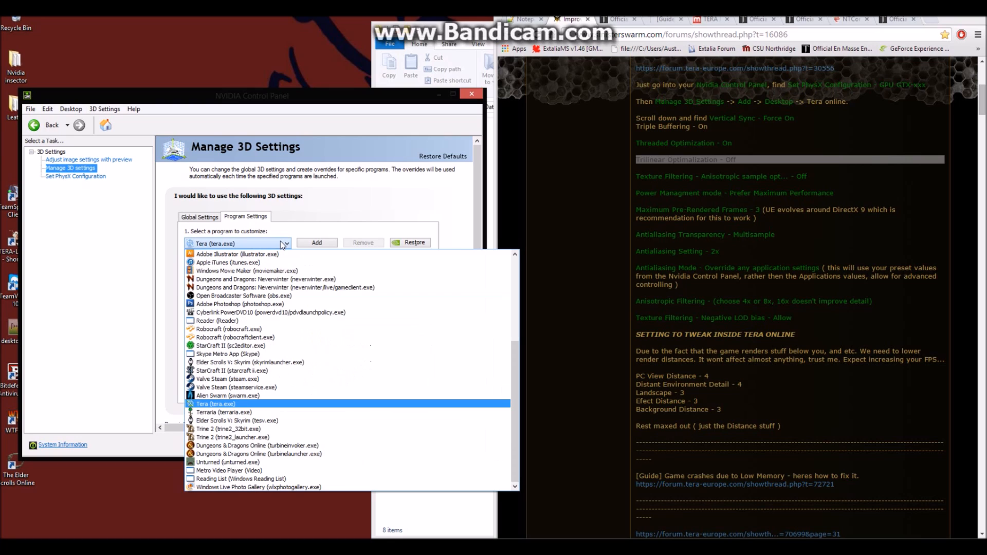
{"action": "mouse_move", "coordinate": [220, 410]}
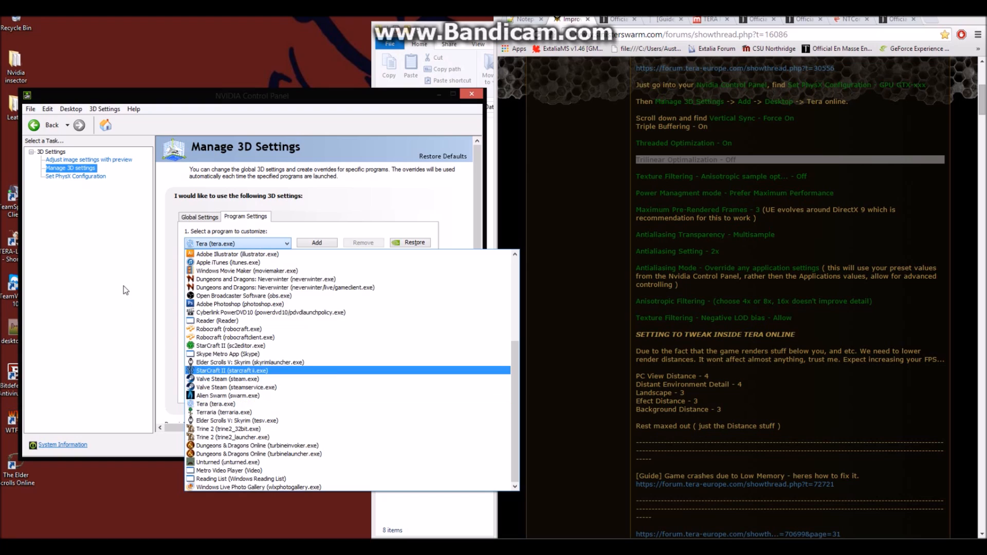
{"action": "left_click", "coordinate": [238, 243]}
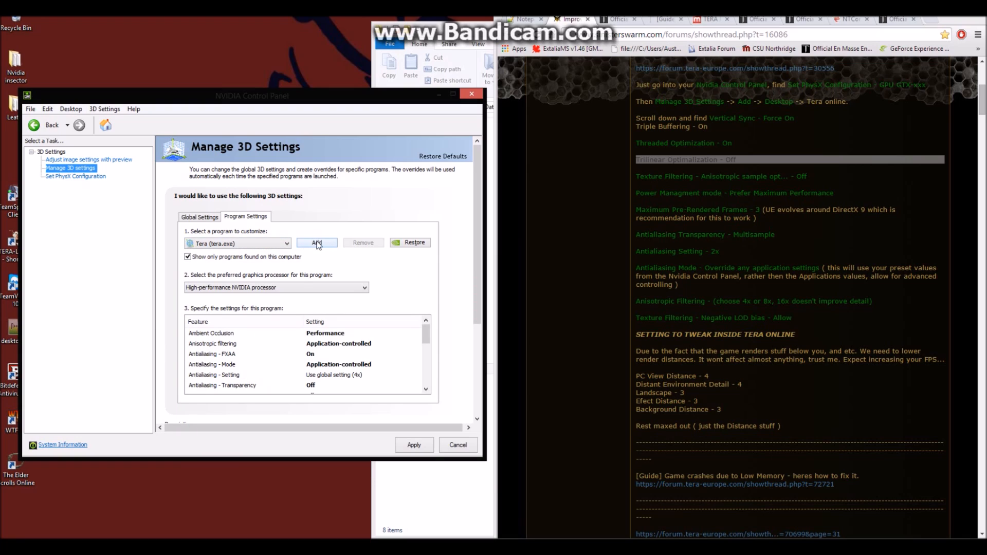
Start adding a program and browse from the C: drive into Program Files (x86).
{"action": "left_click", "coordinate": [316, 244]}
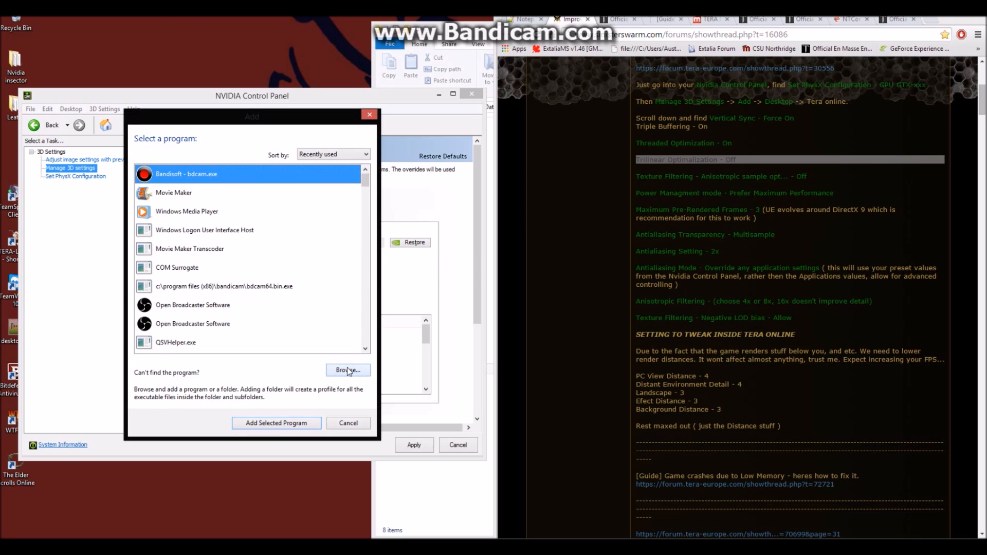
{"action": "left_click", "coordinate": [347, 370]}
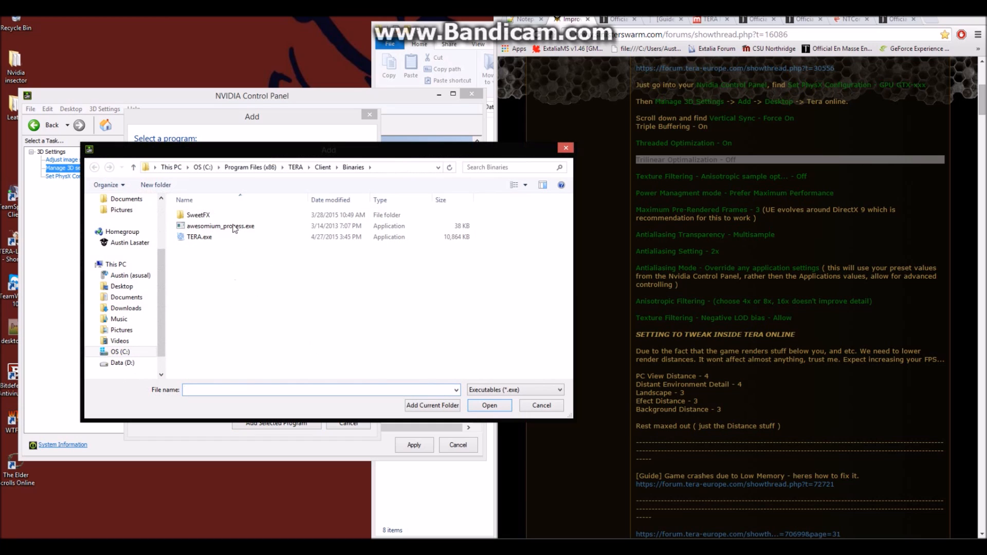
{"action": "left_click", "coordinate": [119, 351]}
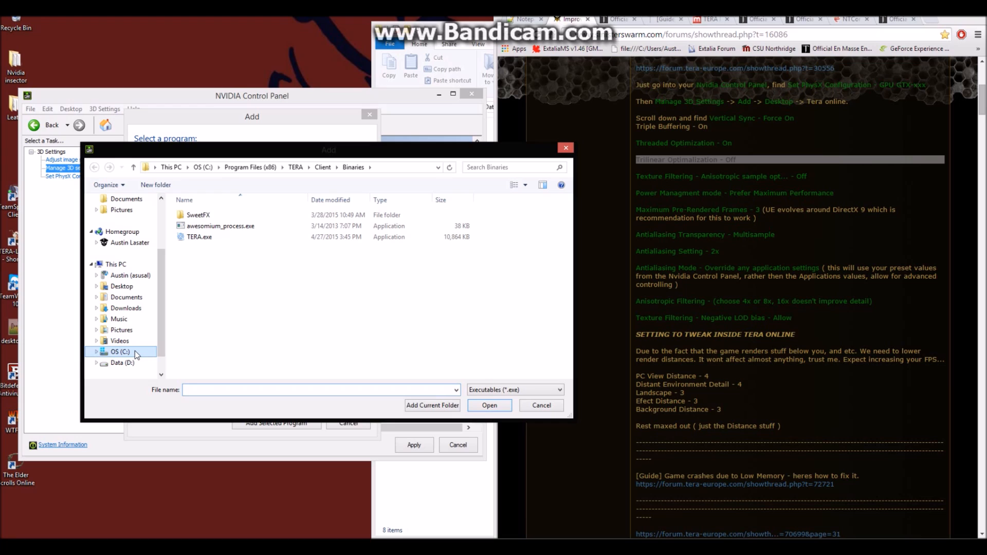
{"action": "mouse_move", "coordinate": [216, 237]}
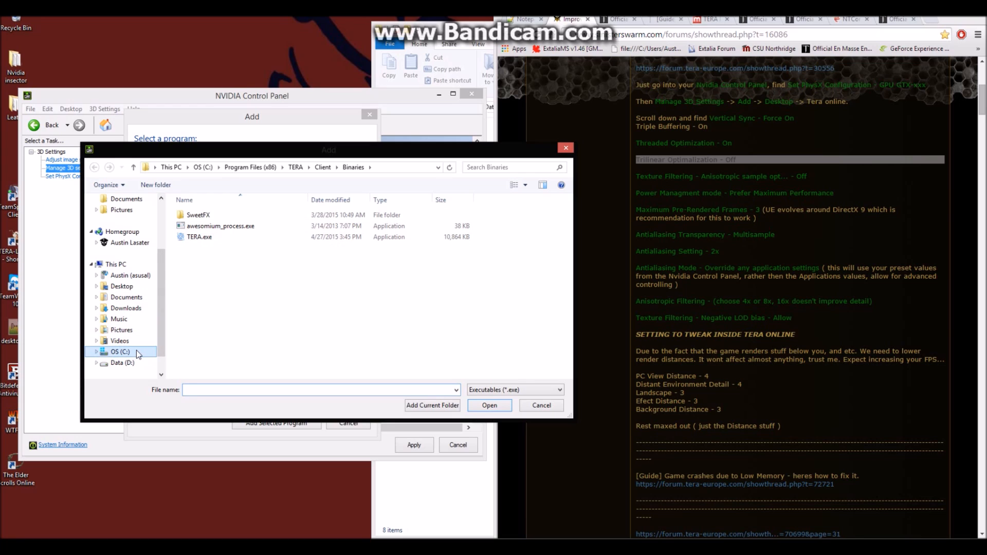
{"action": "left_click", "coordinate": [119, 352]}
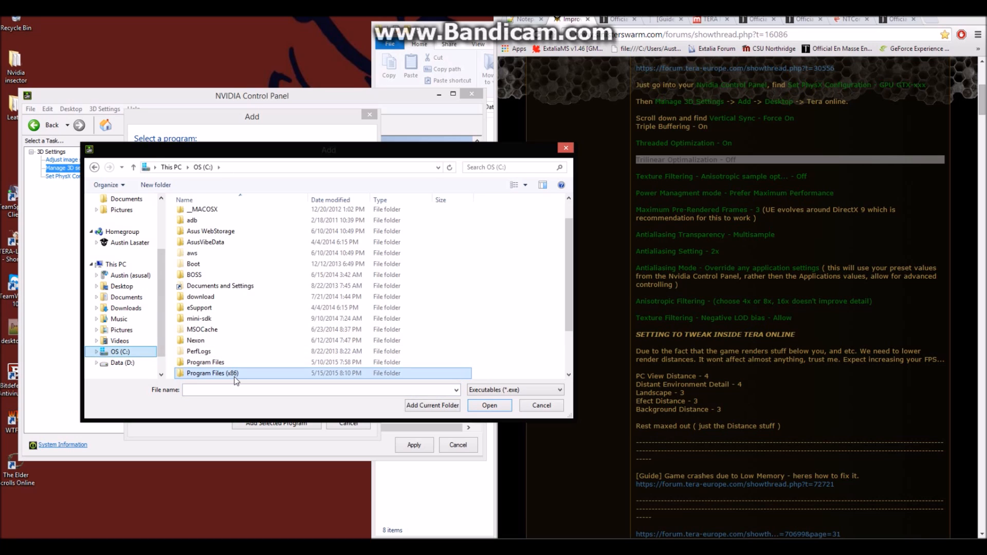
{"action": "double_click", "coordinate": [212, 372]}
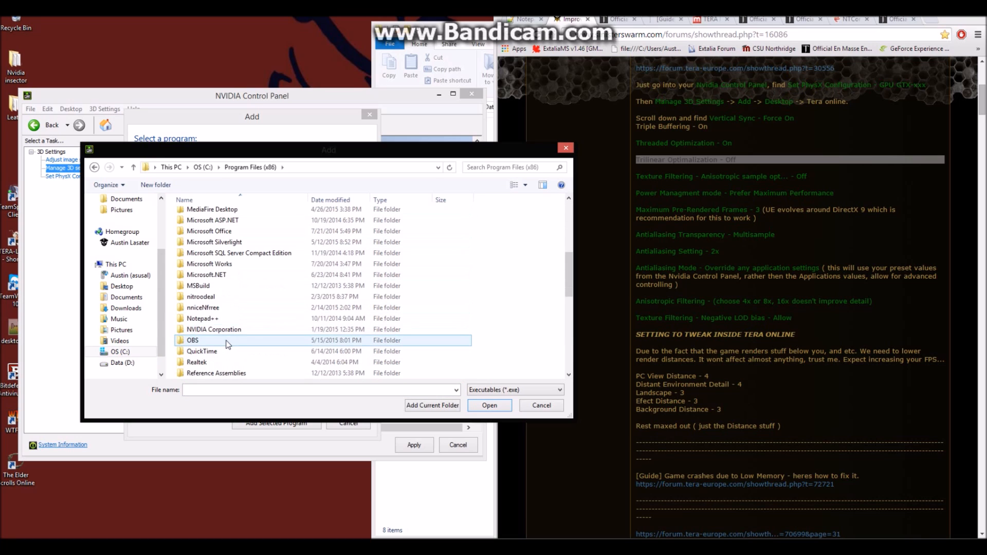
{"action": "scroll", "scroll_direction": "down", "scroll_amount": 3}
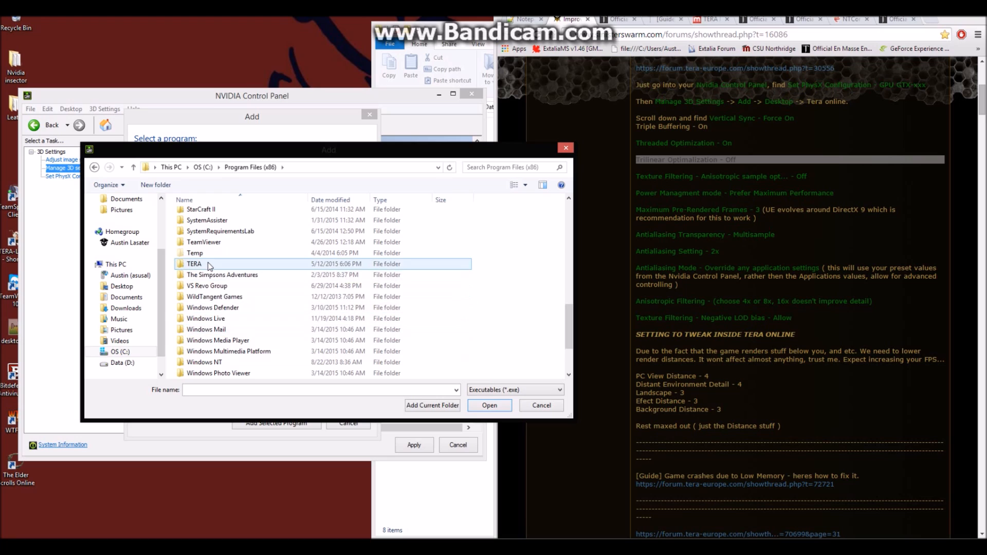
Select TERA.exe from TERA\Client\Binaries as the program to customize.
{"action": "double_click", "coordinate": [195, 264]}
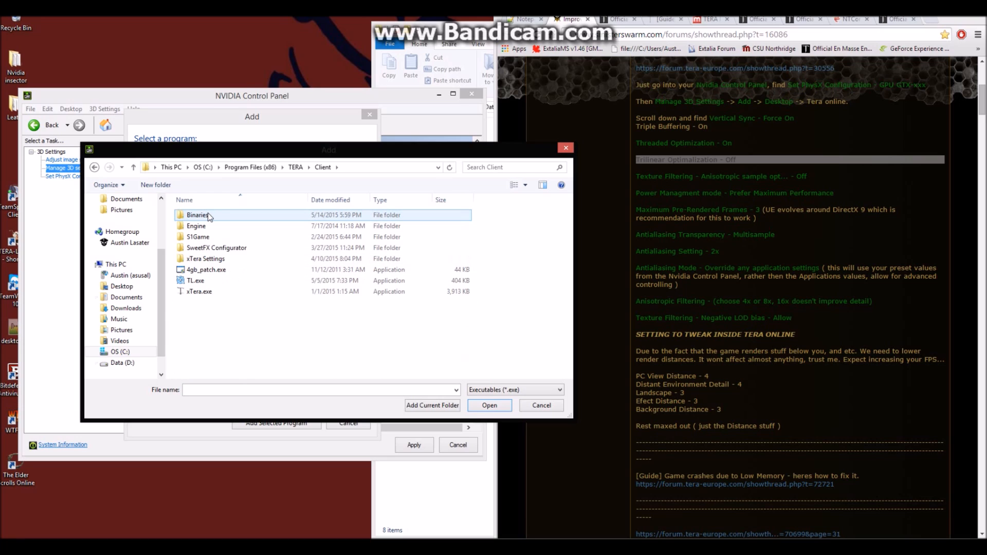
{"action": "left_click", "coordinate": [196, 279]}
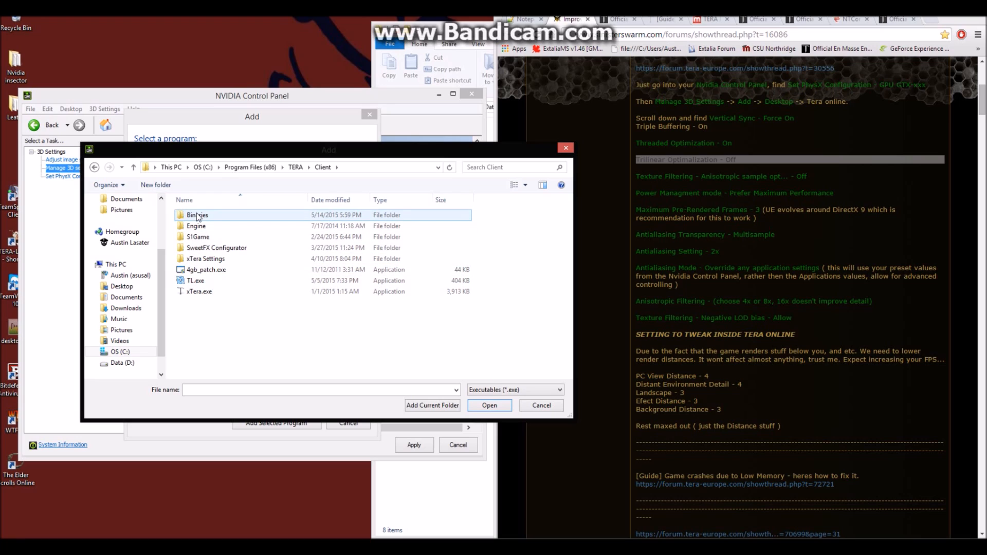
{"action": "double_click", "coordinate": [198, 214]}
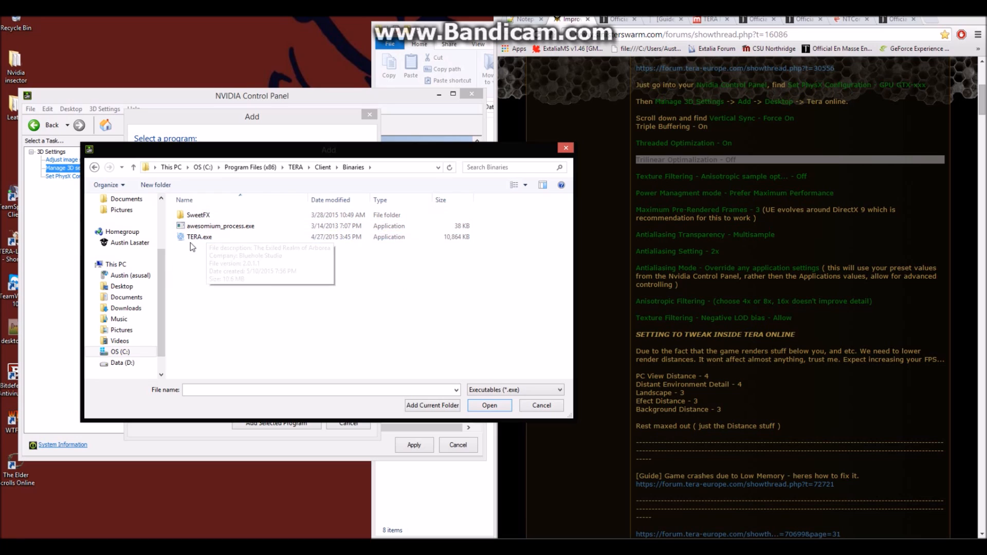
{"action": "left_click", "coordinate": [198, 236]}
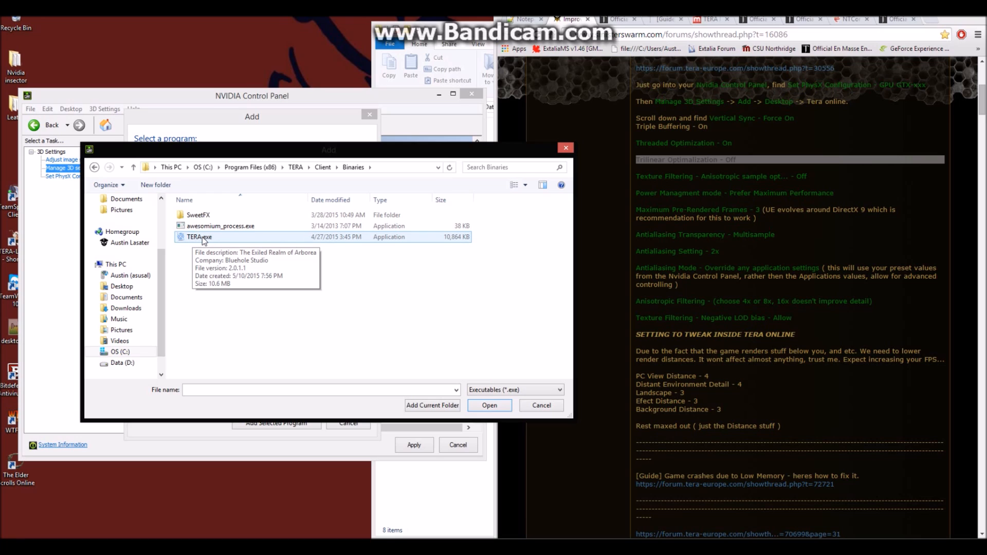
{"action": "left_click", "coordinate": [132, 167]}
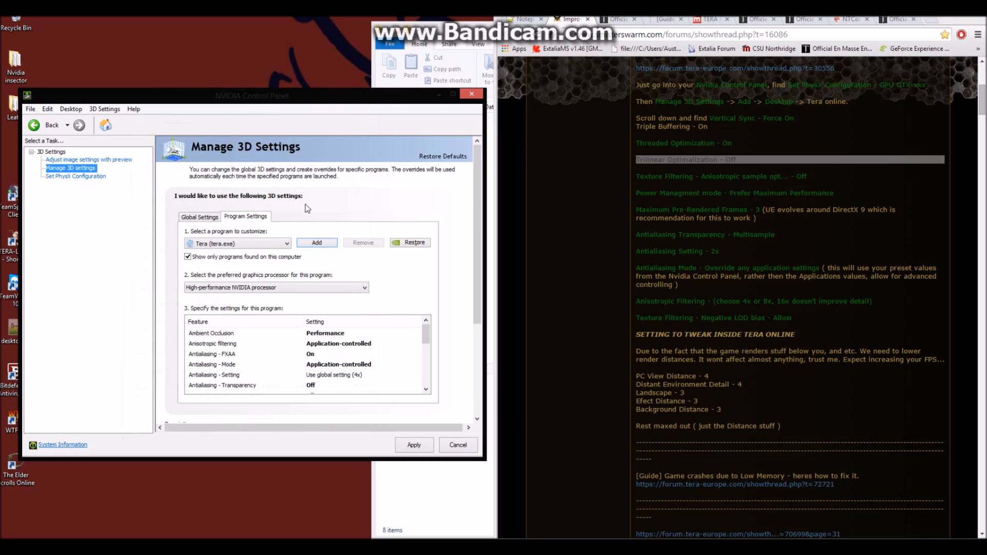
{"action": "left_click", "coordinate": [237, 244]}
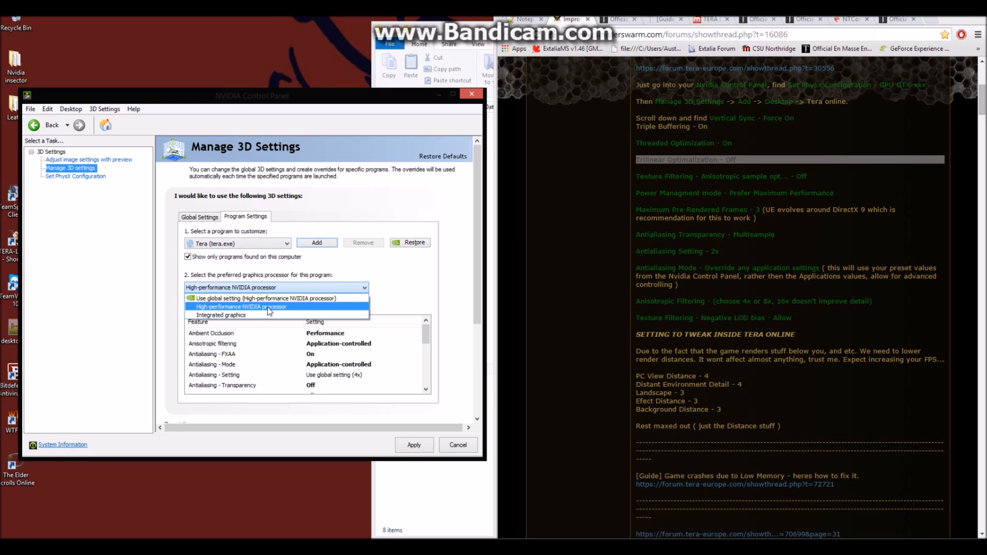
{"action": "left_click", "coordinate": [240, 306]}
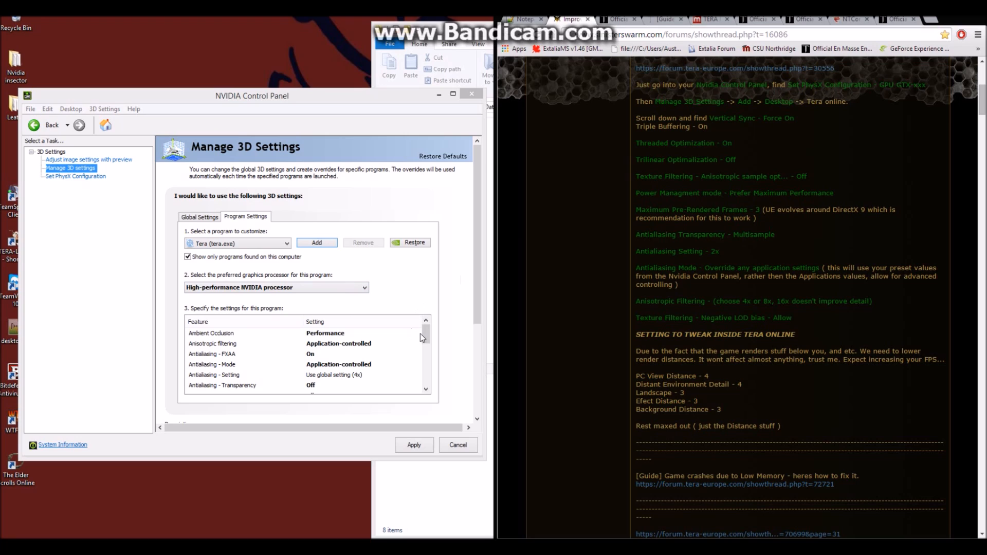
{"action": "mouse_move", "coordinate": [407, 335]}
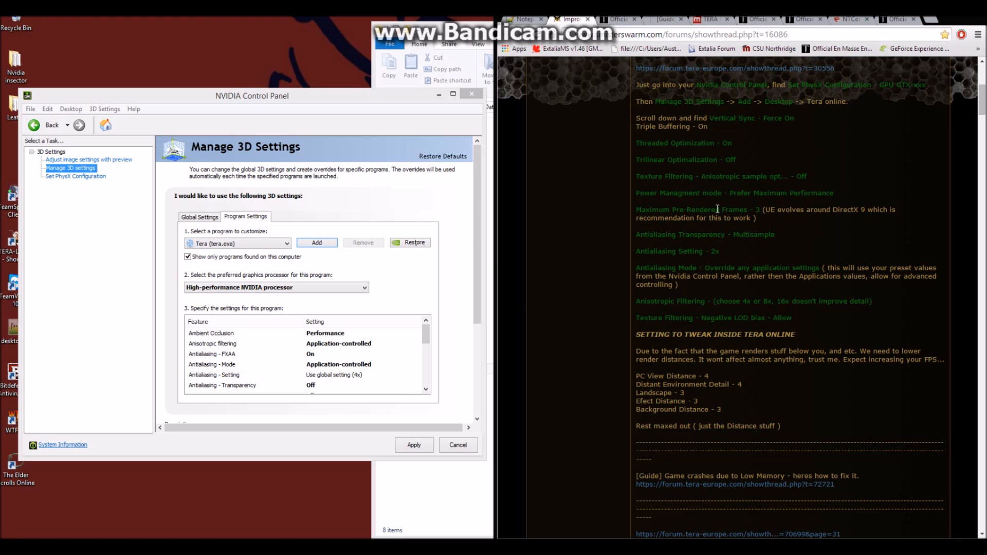
{"action": "mouse_move", "coordinate": [626, 115]}
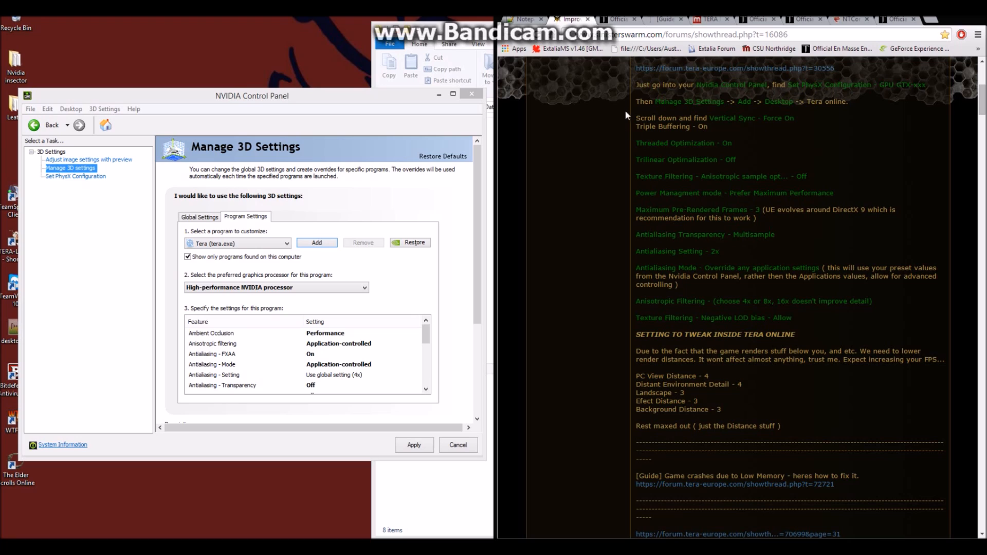
{"action": "mouse_move", "coordinate": [638, 116]}
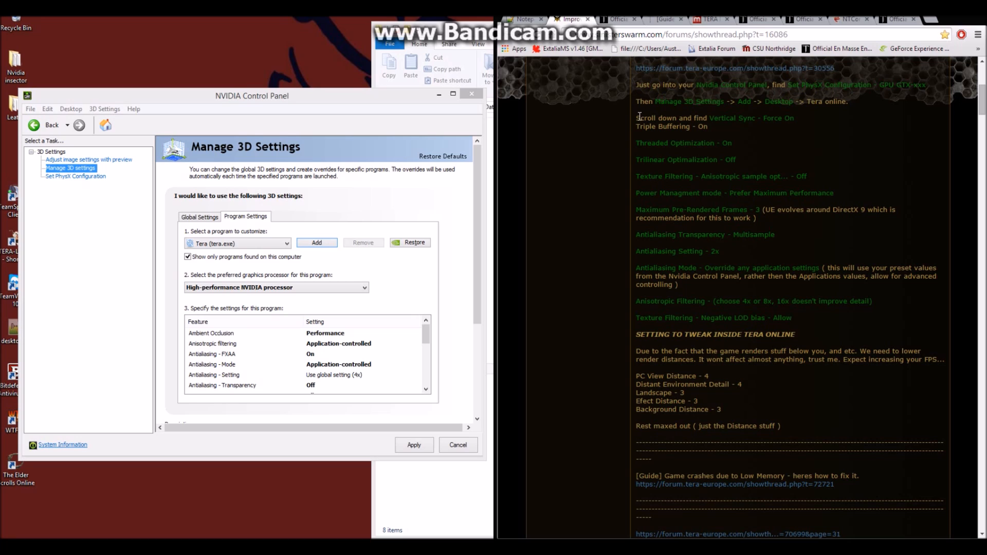
{"action": "left_click_drag", "start_coordinate": [638, 117], "coordinate": [796, 317]}
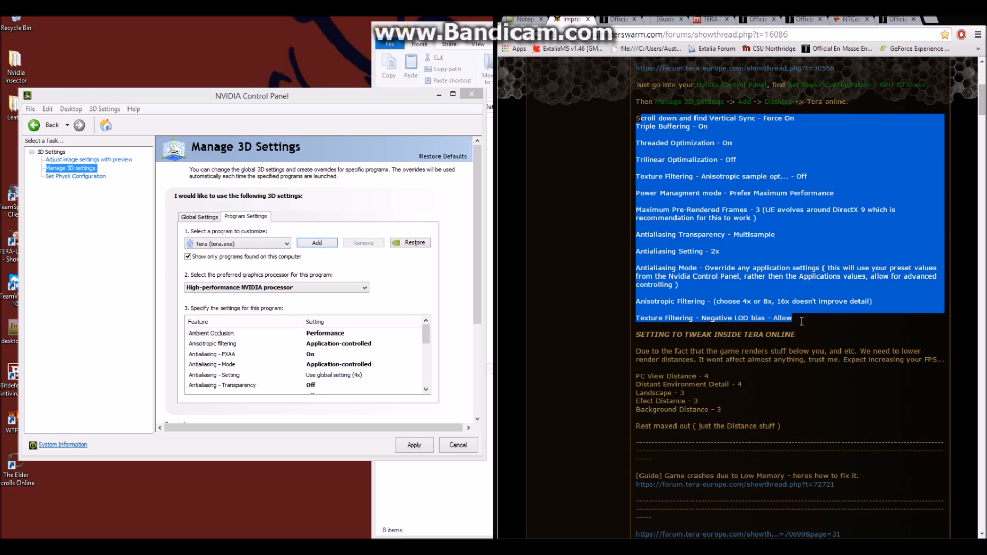
{"action": "mouse_move", "coordinate": [723, 237]}
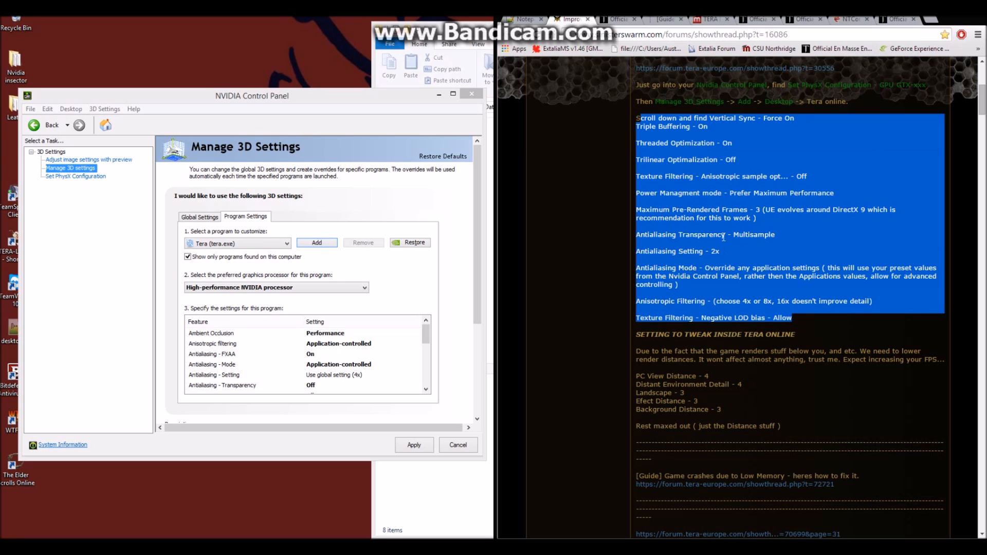
{"action": "left_click", "coordinate": [332, 296]}
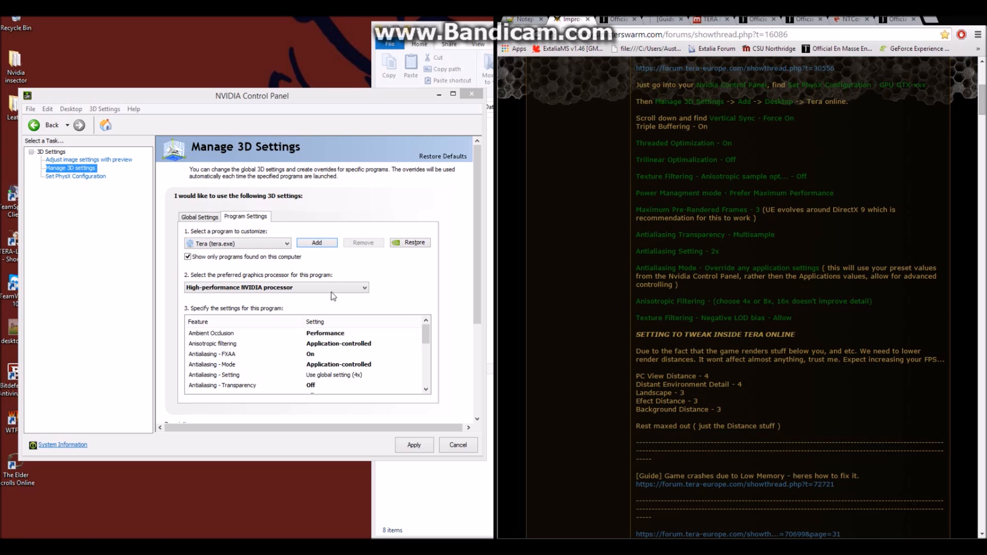
{"action": "mouse_move", "coordinate": [134, 101]}
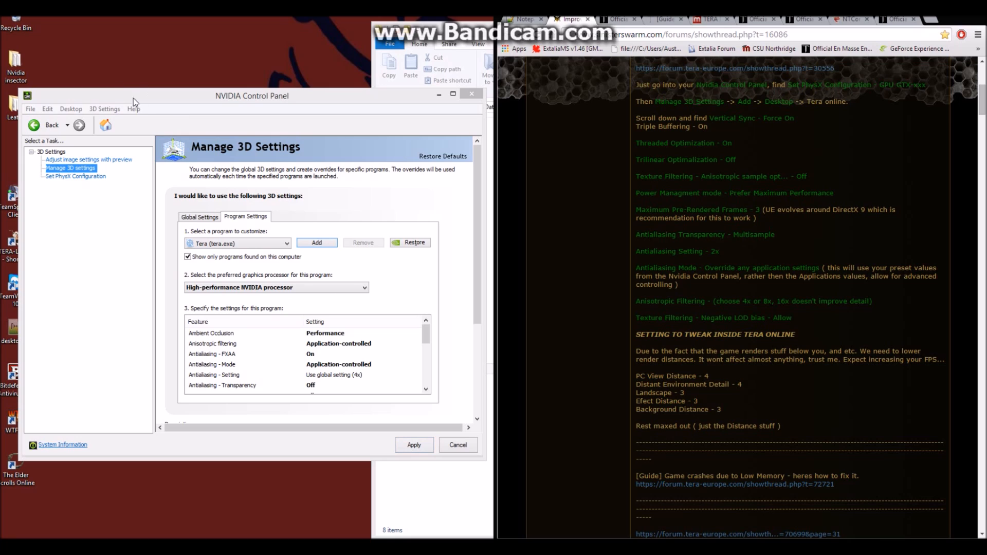
{"action": "mouse_move", "coordinate": [293, 253]}
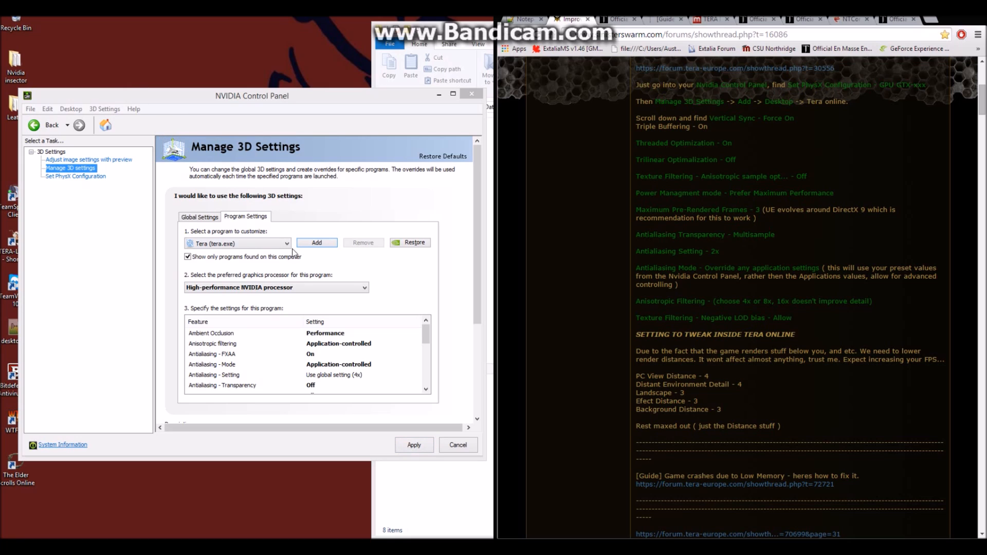
{"action": "mouse_move", "coordinate": [291, 338]}
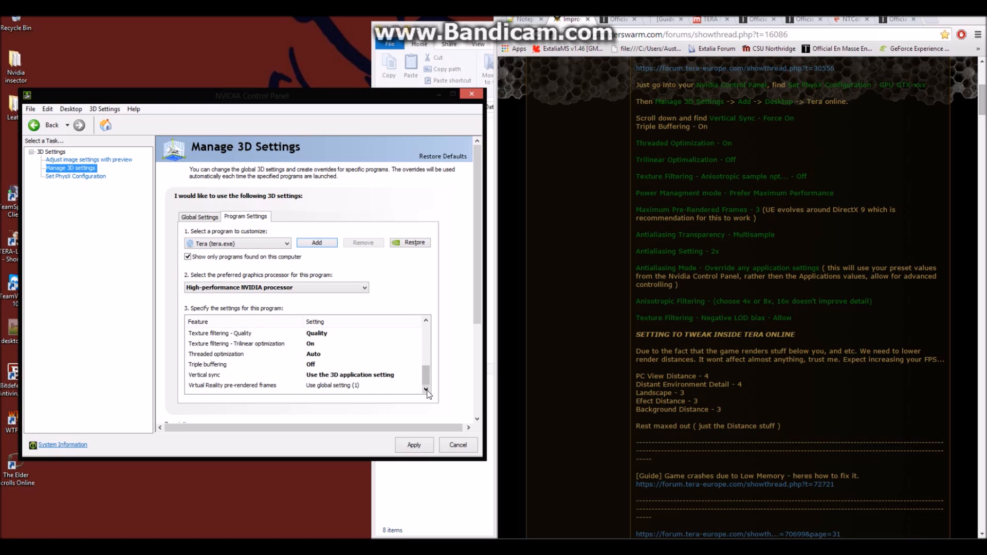
{"action": "mouse_move", "coordinate": [351, 369]}
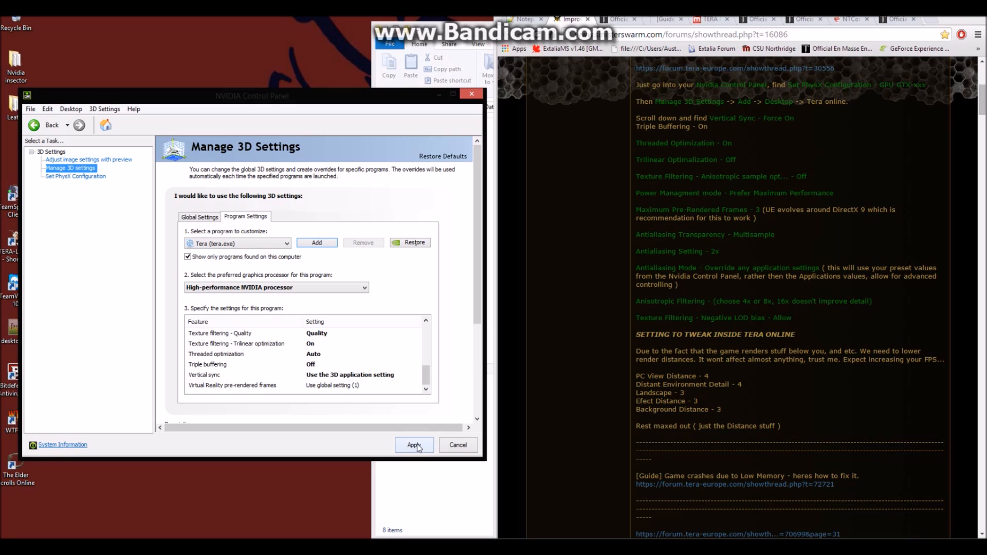
{"action": "mouse_move", "coordinate": [333, 307]}
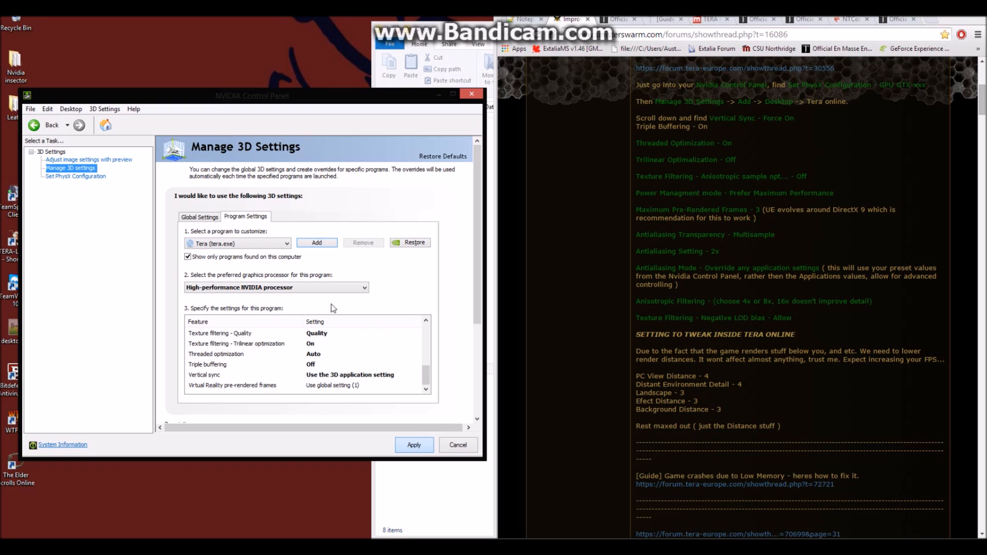
{"action": "mouse_move", "coordinate": [265, 314]}
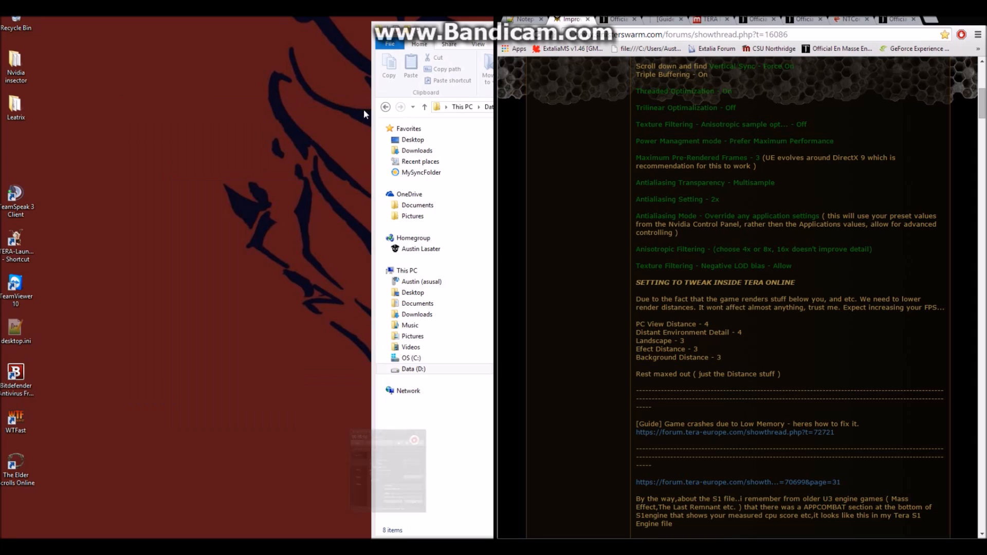
{"action": "mouse_move", "coordinate": [86, 268]}
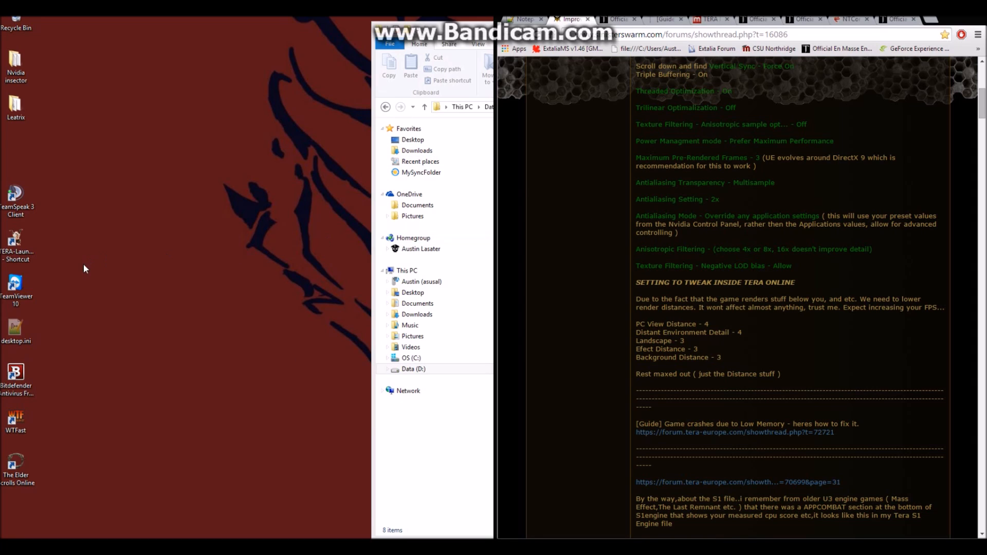
{"action": "mouse_move", "coordinate": [323, 379]}
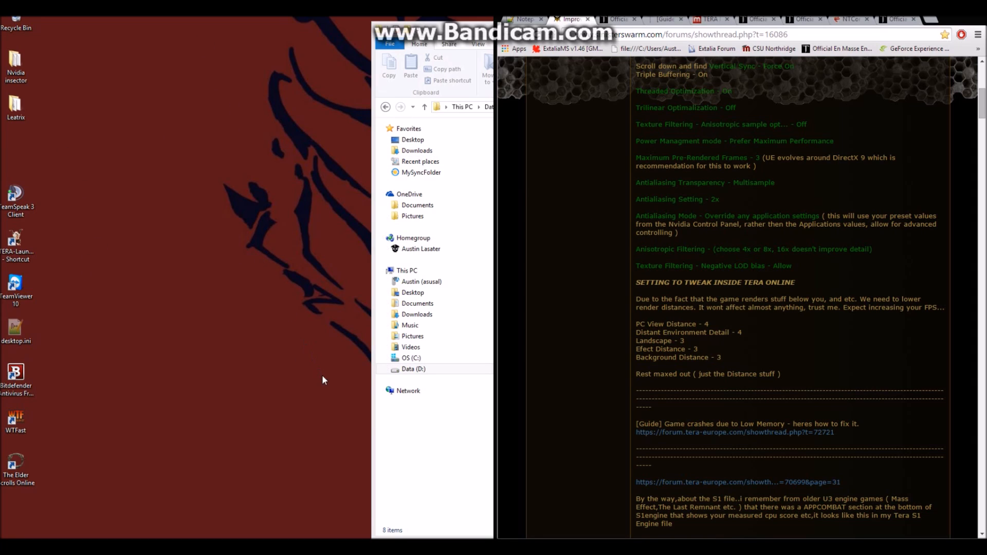
{"action": "mouse_move", "coordinate": [239, 115]}
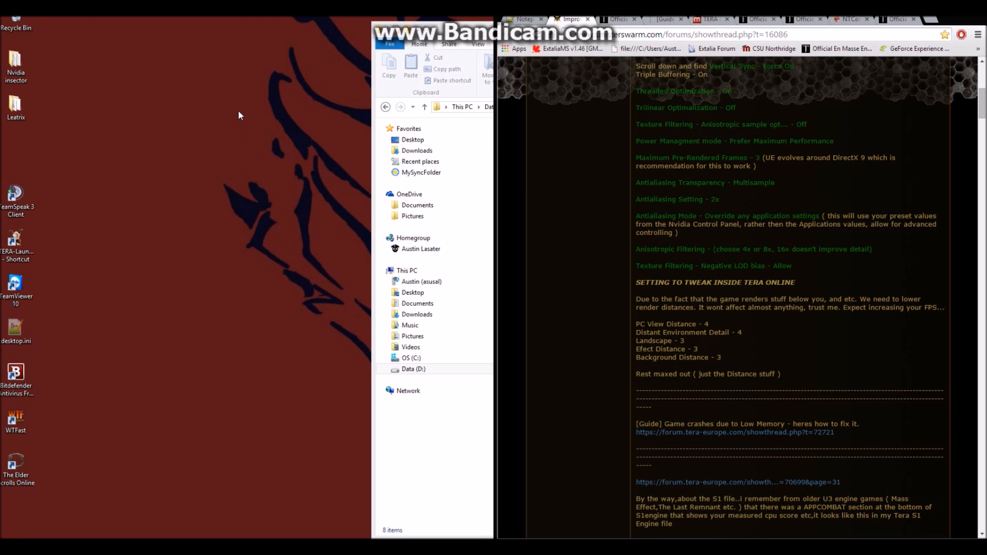
{"action": "mouse_move", "coordinate": [292, 288]}
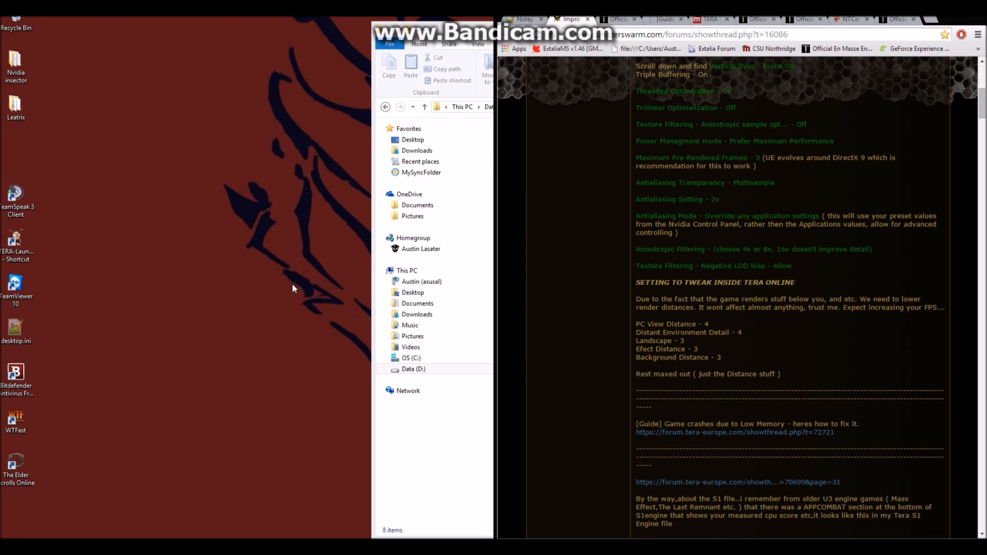
{"action": "mouse_move", "coordinate": [356, 455]}
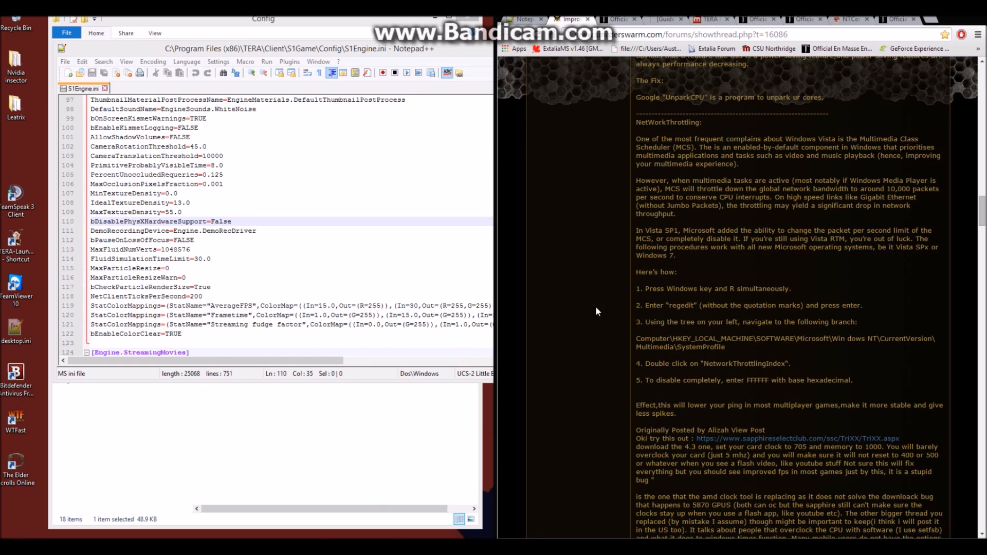
{"action": "mouse_move", "coordinate": [687, 248]}
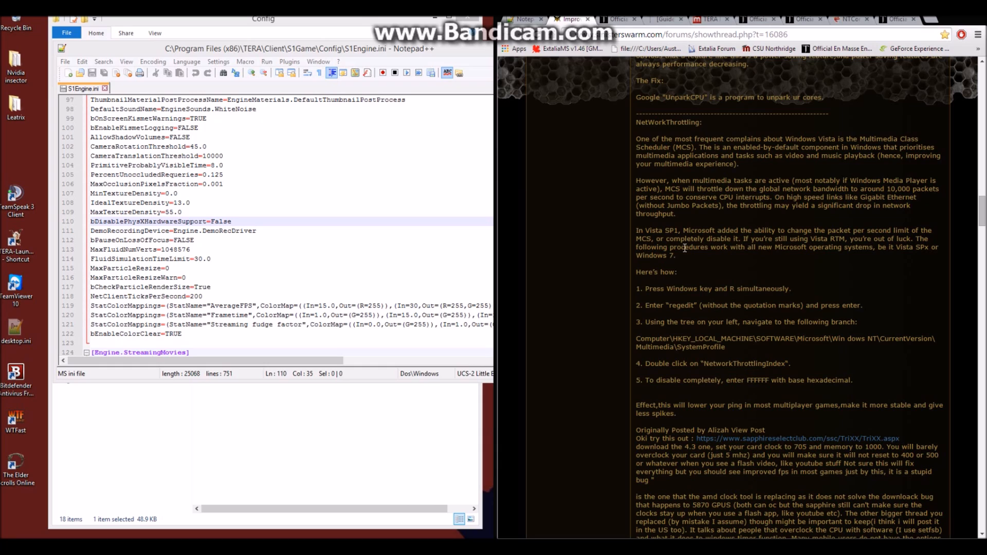
{"action": "mouse_move", "coordinate": [695, 259]}
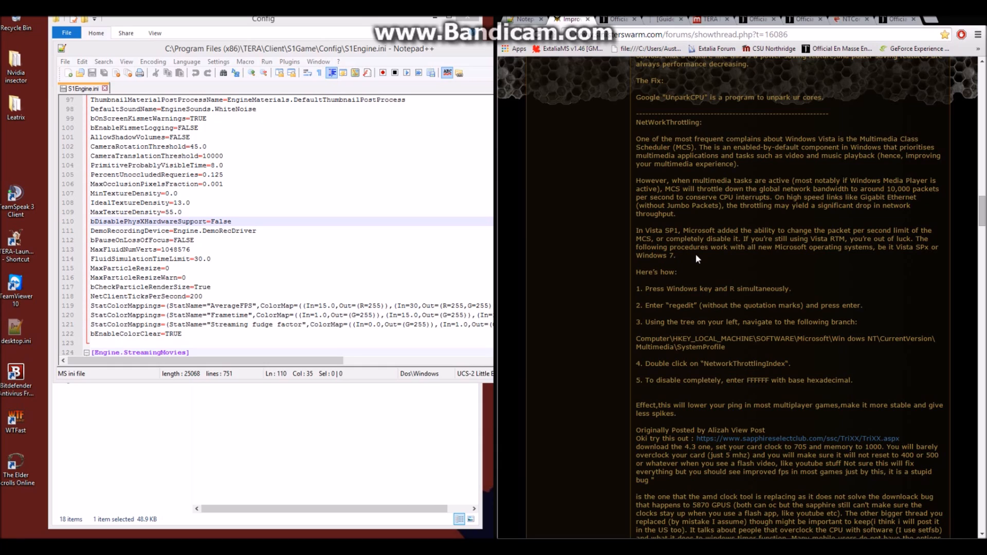
{"action": "mouse_move", "coordinate": [703, 258]}
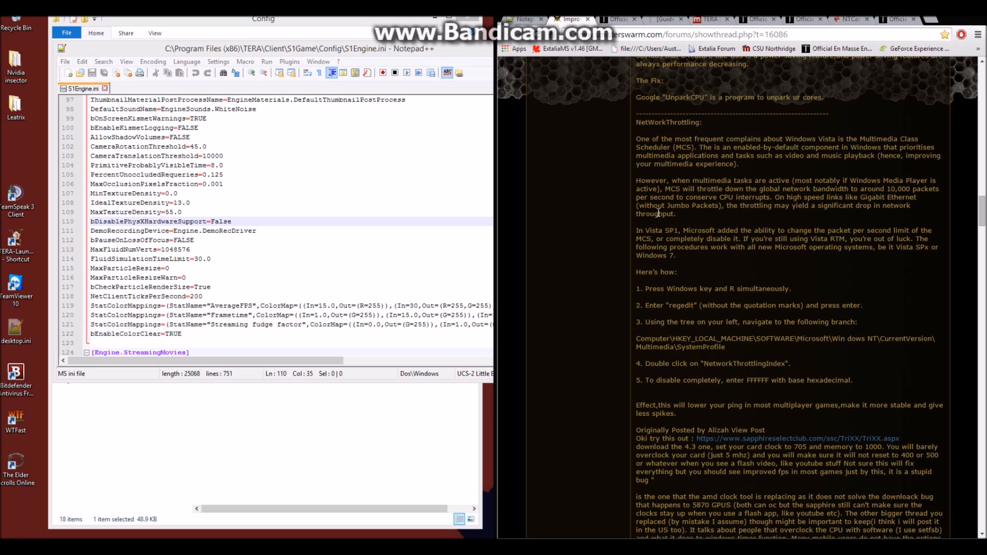
{"action": "mouse_move", "coordinate": [643, 130]}
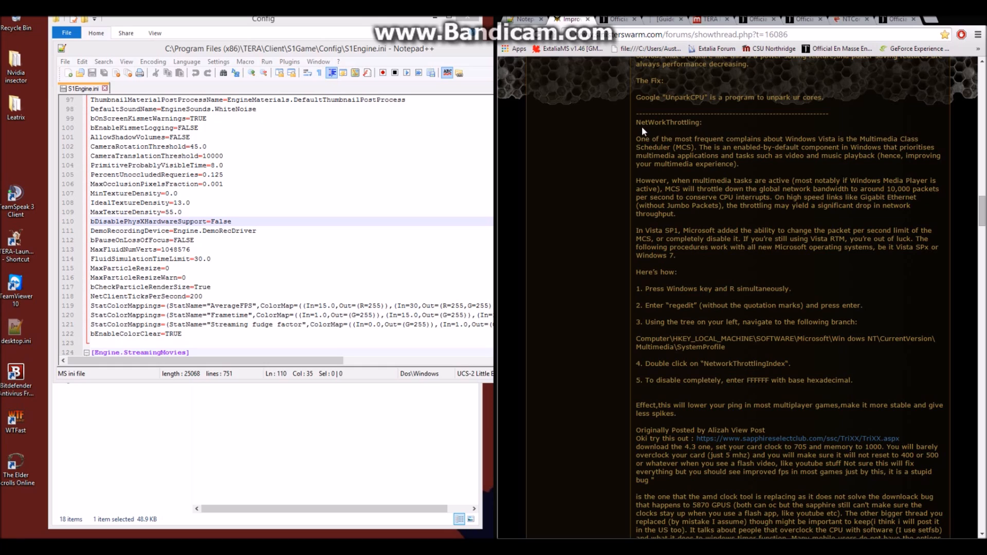
{"action": "mouse_move", "coordinate": [640, 126]}
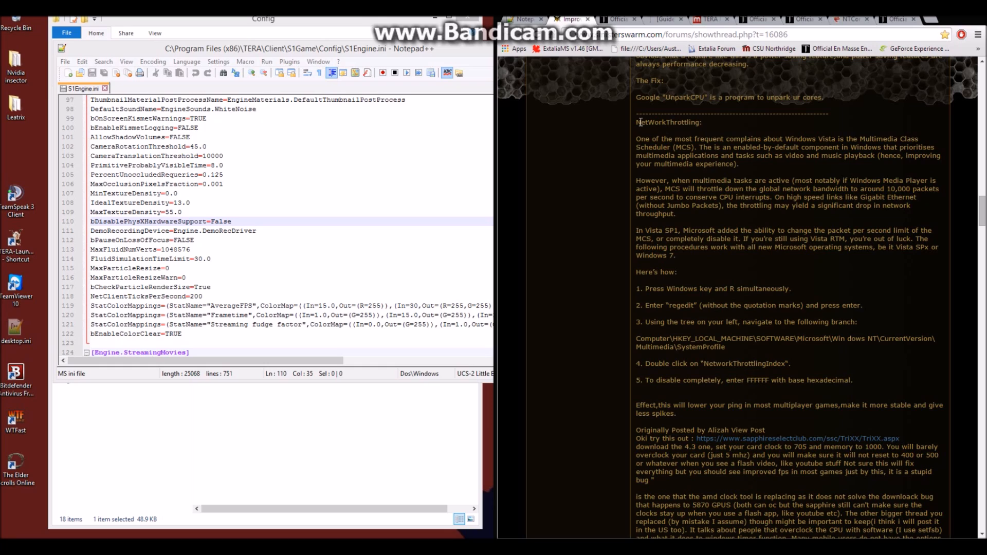
{"action": "mouse_move", "coordinate": [637, 137]}
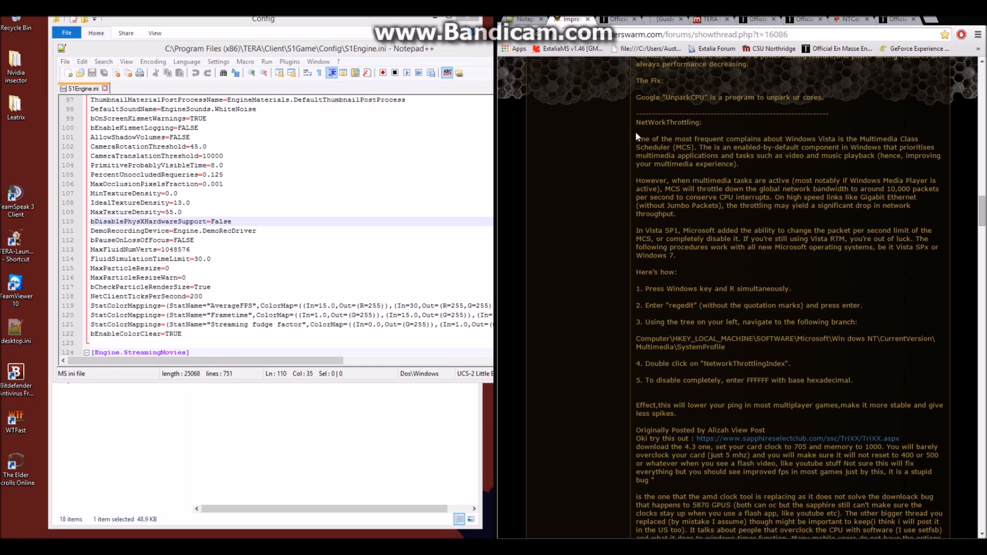
{"action": "mouse_move", "coordinate": [680, 191]}
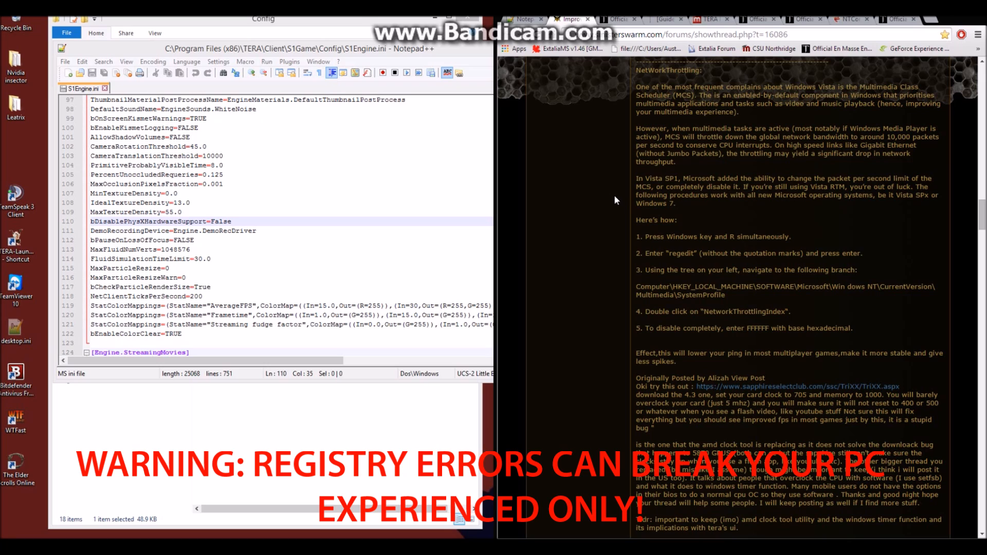
{"action": "mouse_move", "coordinate": [551, 225]}
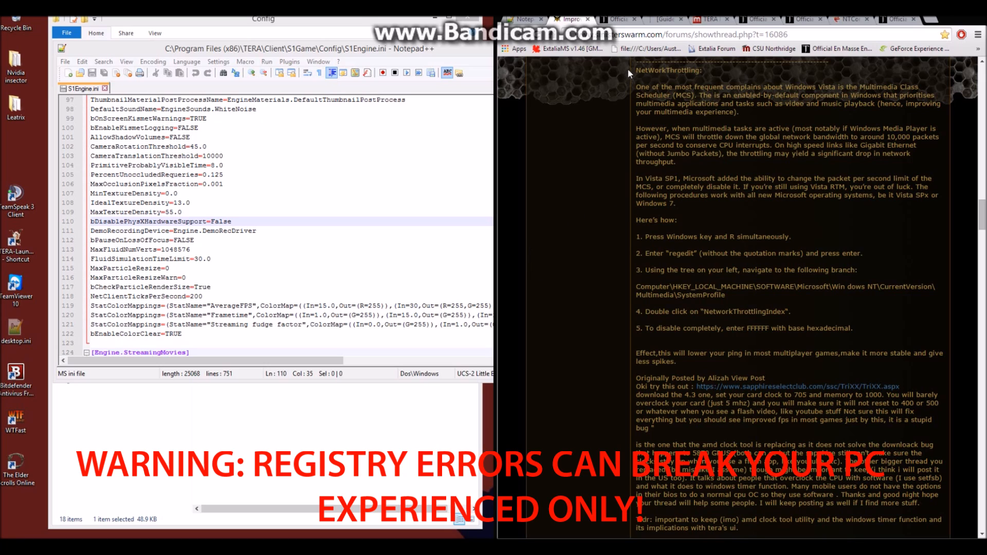
{"action": "mouse_move", "coordinate": [560, 178]}
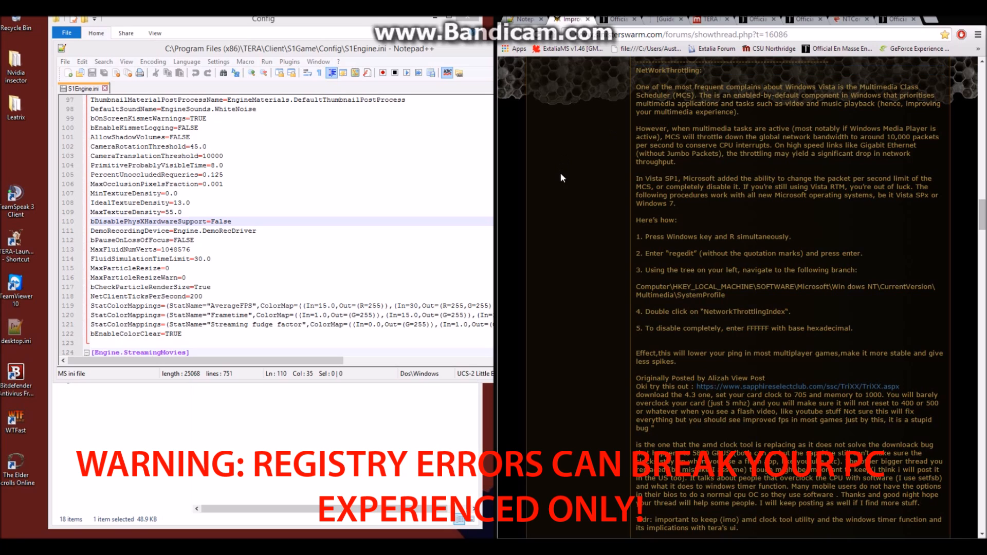
{"action": "mouse_move", "coordinate": [540, 288]}
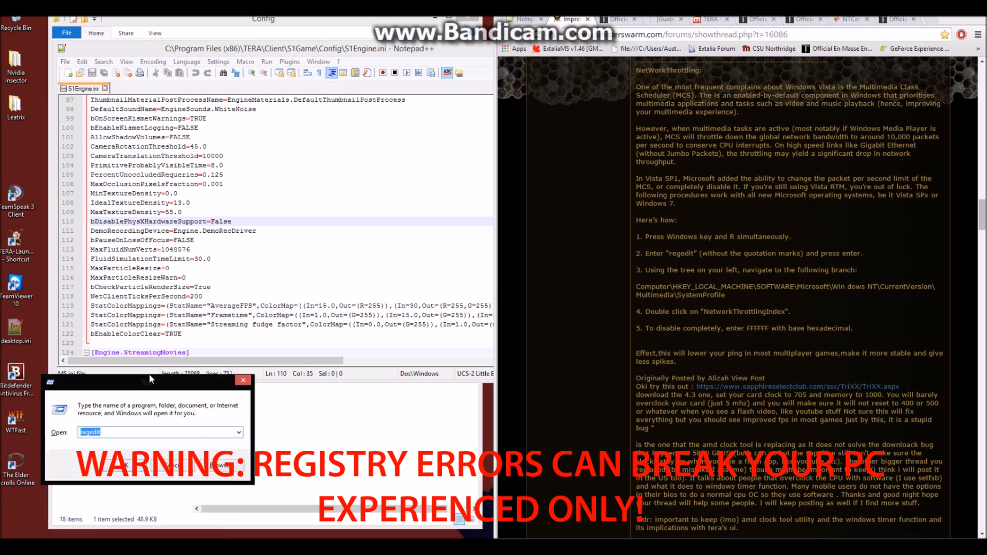
Launch regedit from the Run prompt and navigate down to the Multimedia\SystemProfile key.
{"action": "left_click_drag", "start_coordinate": [148, 381], "coordinate": [275, 288]}
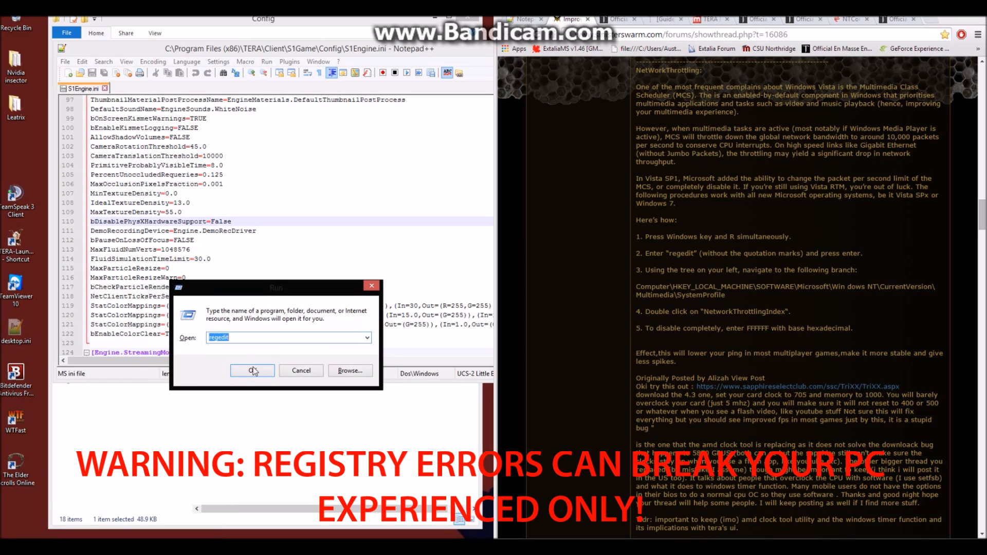
{"action": "left_click", "coordinate": [253, 370]}
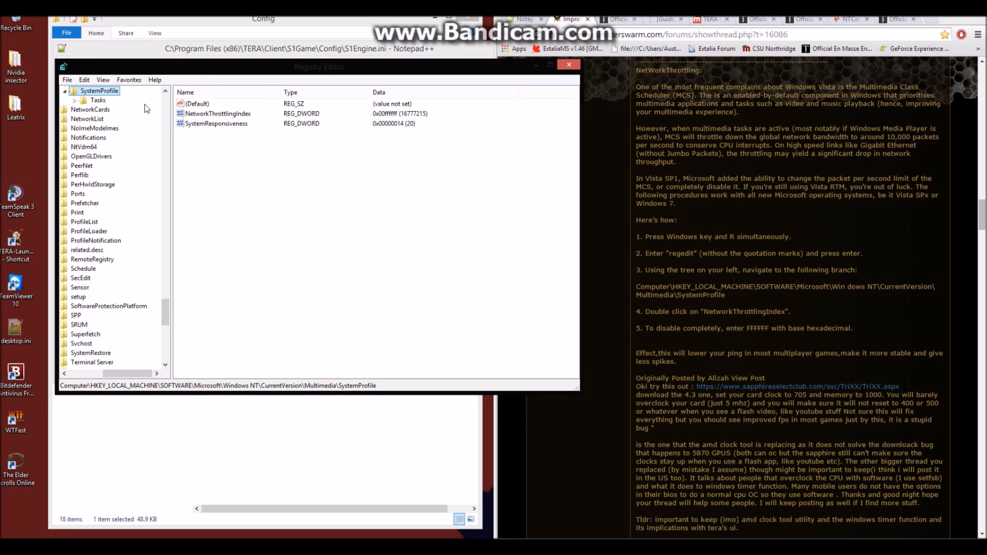
{"action": "mouse_move", "coordinate": [170, 298]}
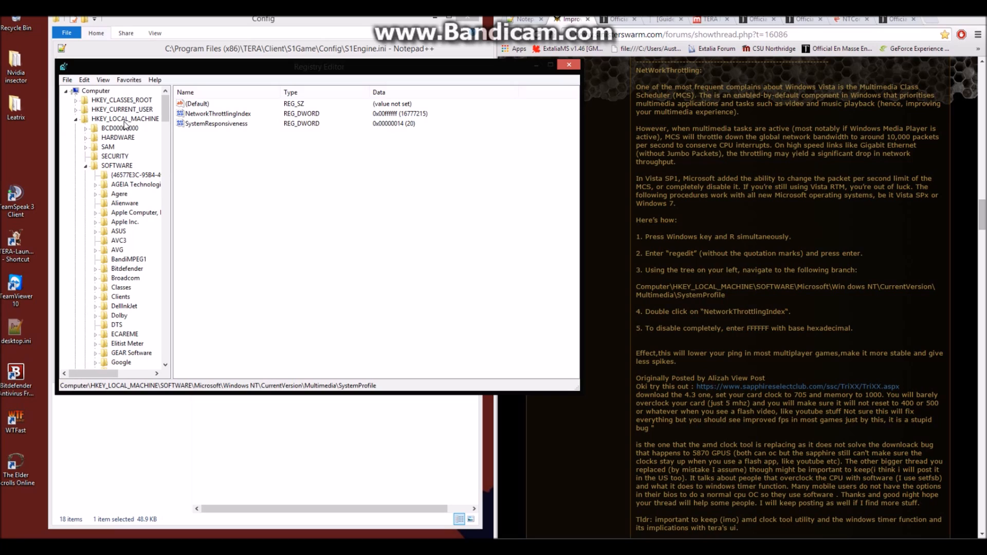
{"action": "mouse_move", "coordinate": [115, 170]}
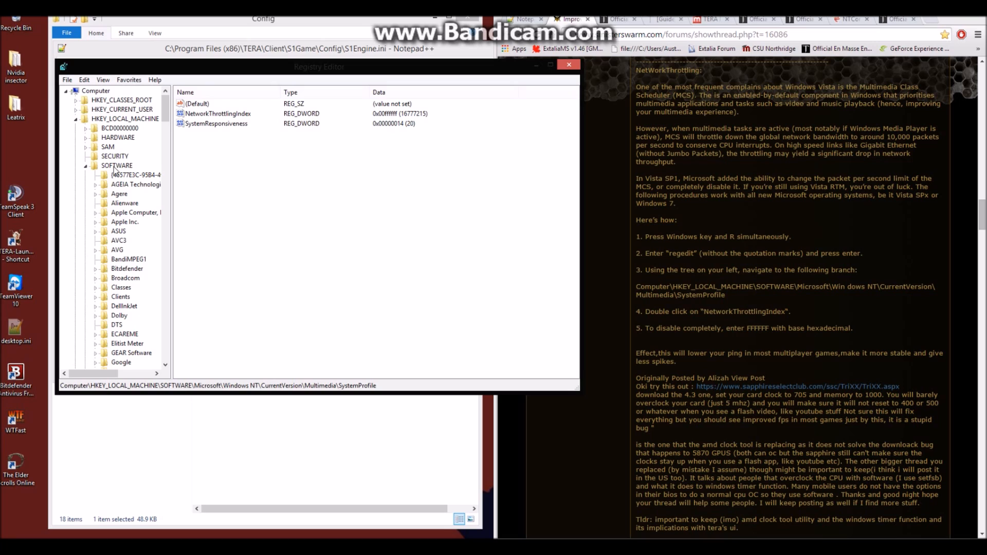
{"action": "scroll", "scroll_direction": "down", "scroll_amount": 3}
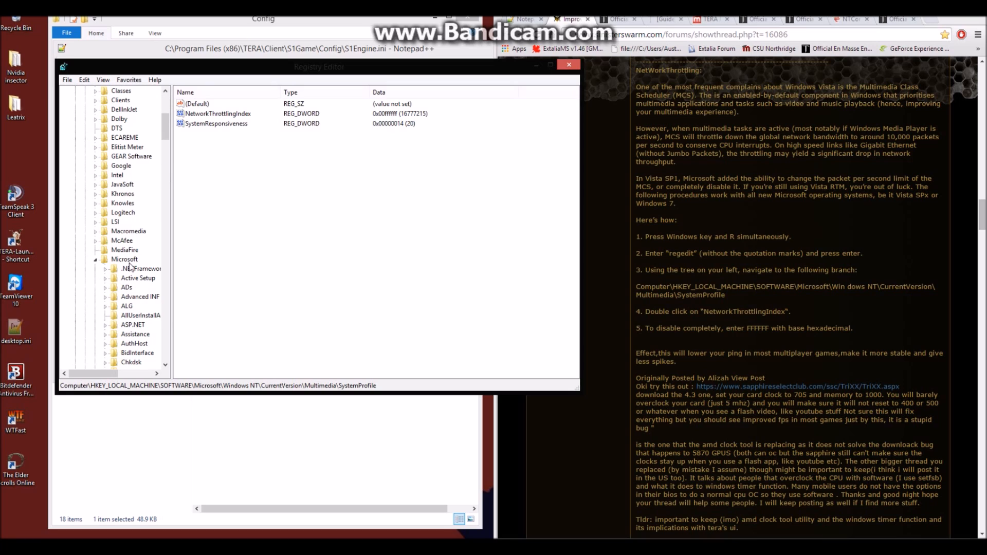
{"action": "scroll", "scroll_direction": "down", "scroll_amount": 3}
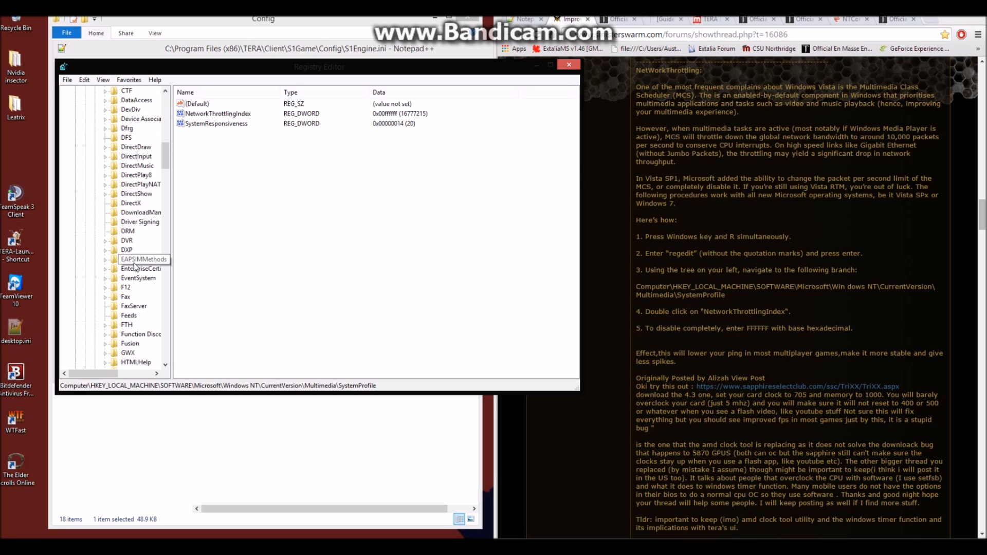
{"action": "scroll", "scroll_direction": "down", "scroll_amount": 3}
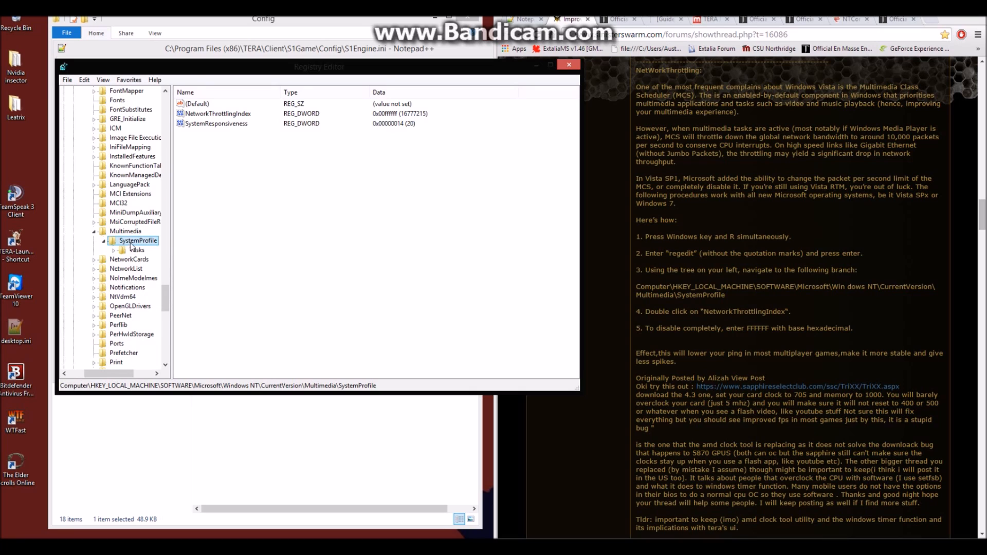
{"action": "mouse_move", "coordinate": [133, 244]}
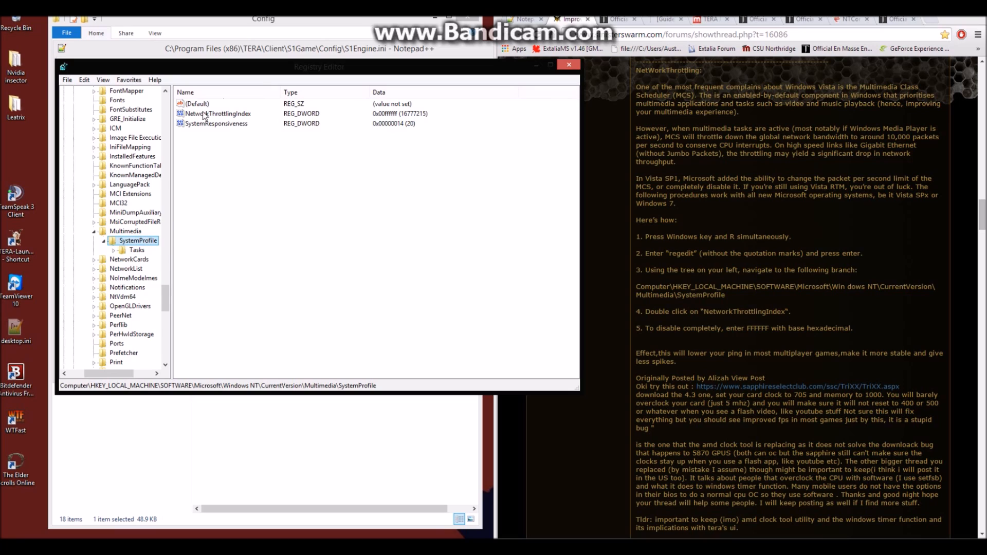
{"action": "mouse_move", "coordinate": [225, 113]}
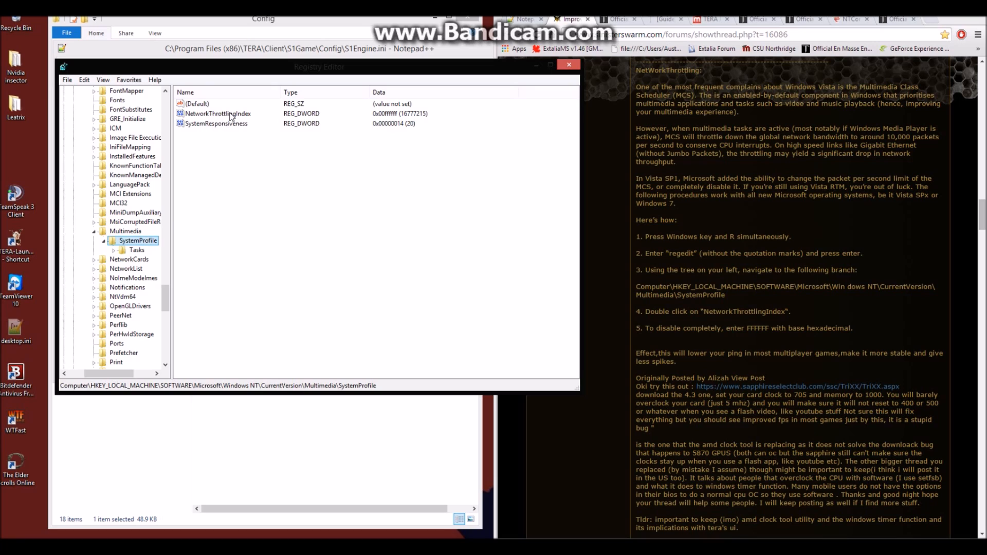
Edit NetworkThrottlingIndex in hexadecimal and confirm it at 0x00ffffff (16777215).
{"action": "double_click", "coordinate": [217, 113]}
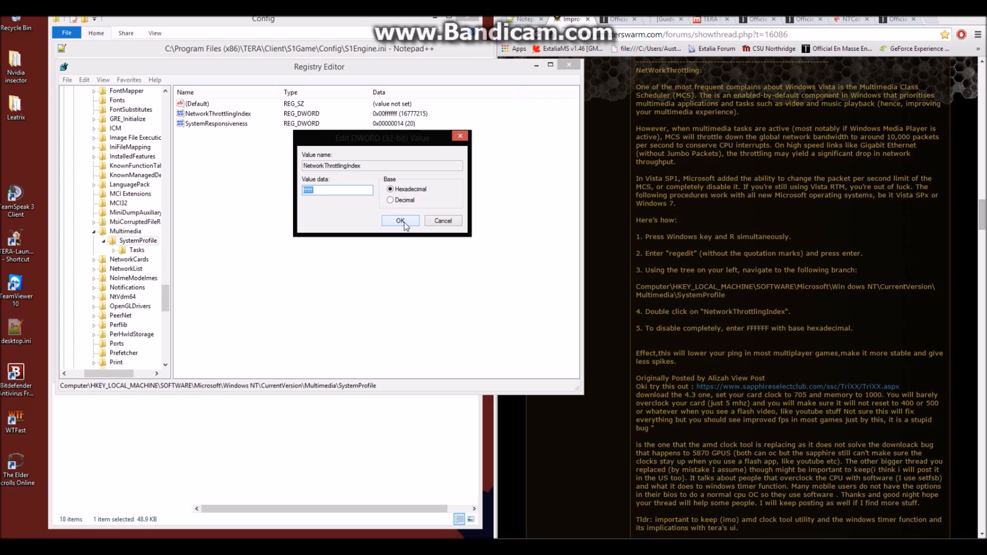
{"action": "left_click", "coordinate": [400, 220]}
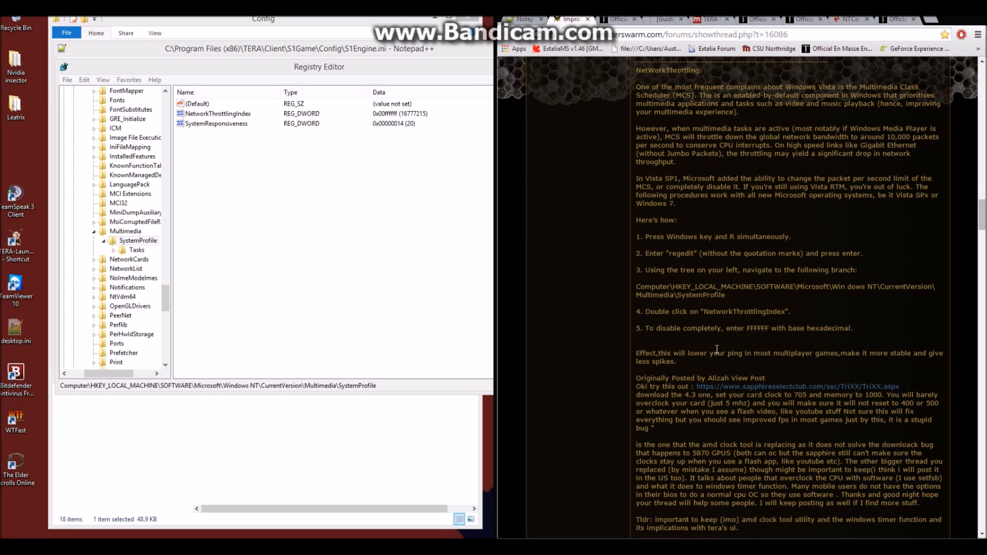
{"action": "scroll", "scroll_direction": "down", "scroll_amount": 3}
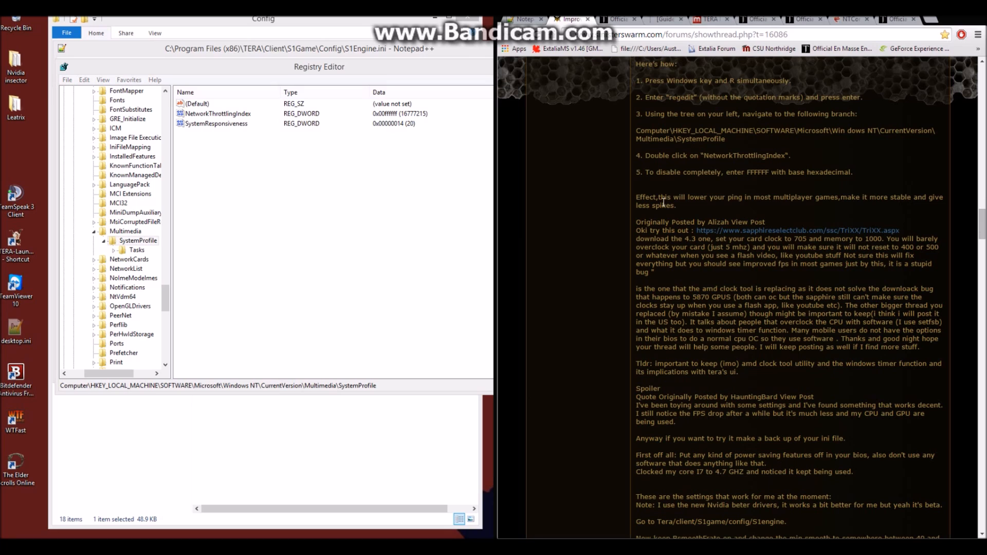
{"action": "scroll", "scroll_direction": "down", "scroll_amount": 3}
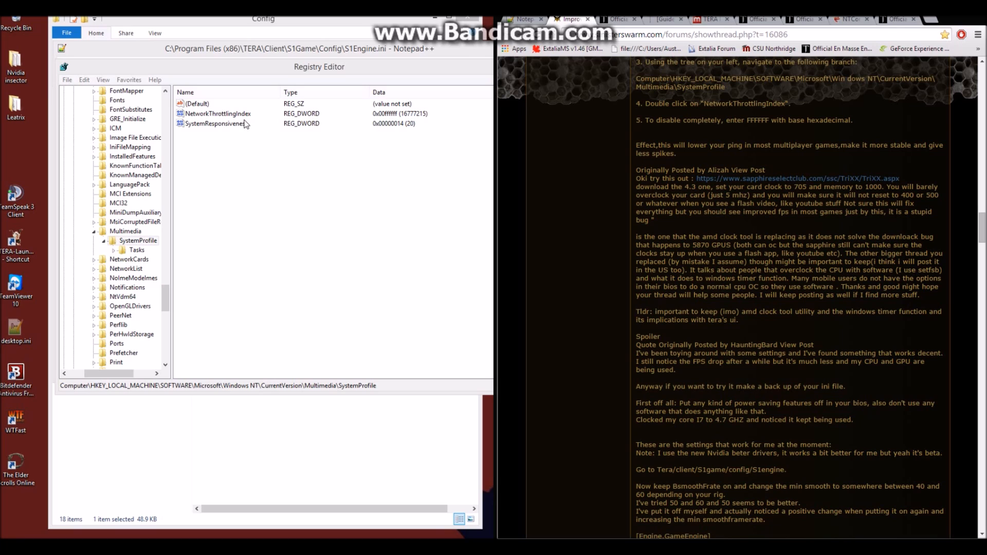
{"action": "mouse_move", "coordinate": [216, 127]}
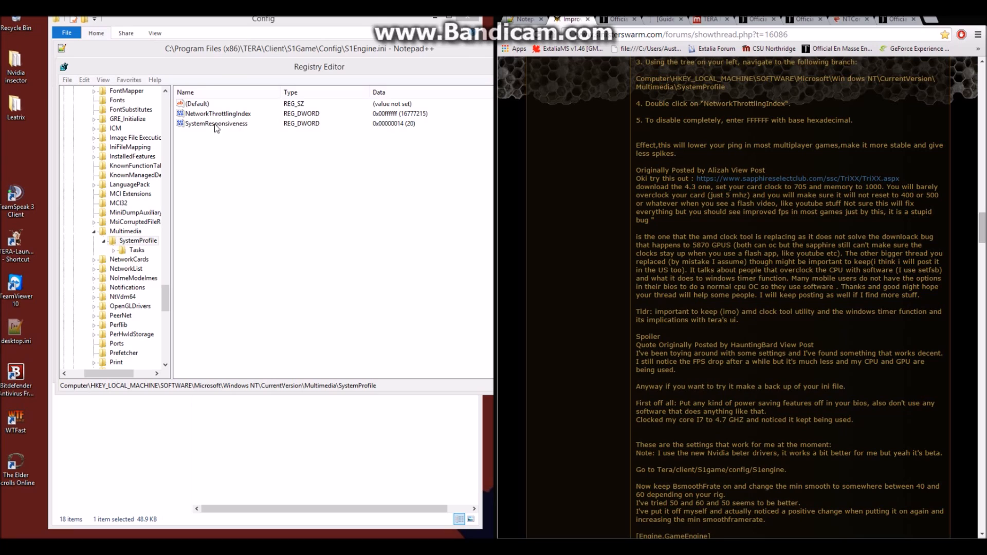
{"action": "left_click", "coordinate": [218, 113]}
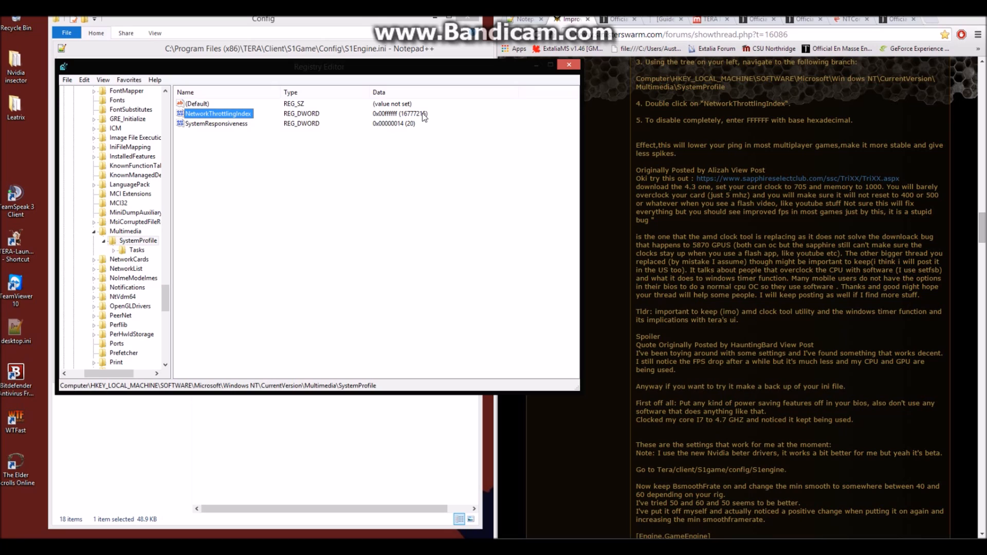
{"action": "mouse_move", "coordinate": [506, 90]}
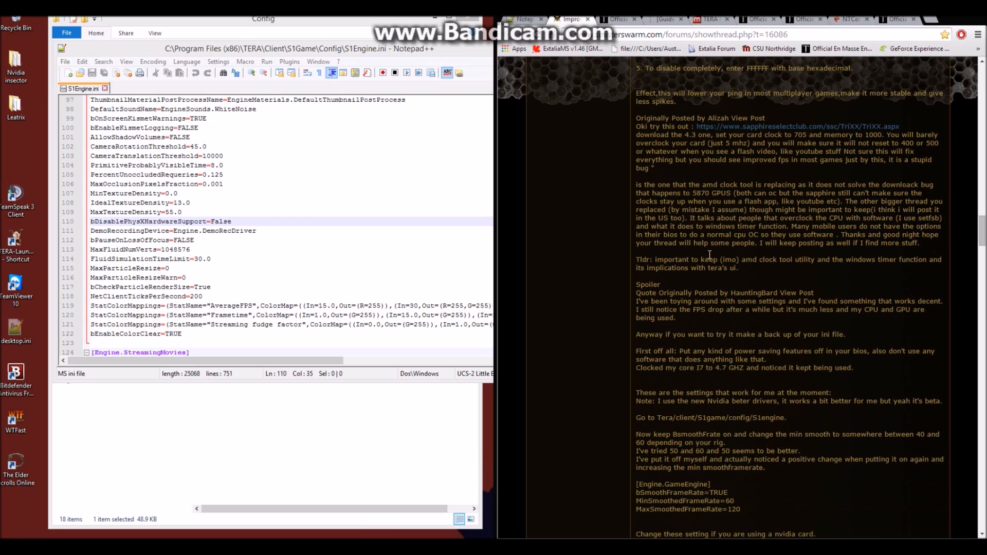
Scroll the forum guide down to the [Engine.GameEngine] bSmoothFrameRate settings and read-only advice.
{"action": "scroll", "scroll_direction": "down", "scroll_amount": 3}
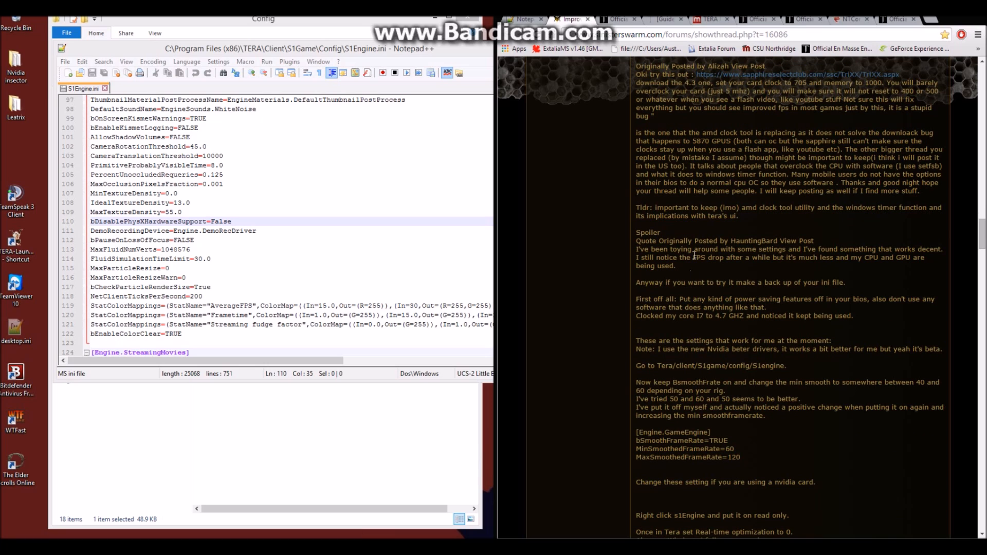
{"action": "scroll", "scroll_direction": "down", "scroll_amount": 3}
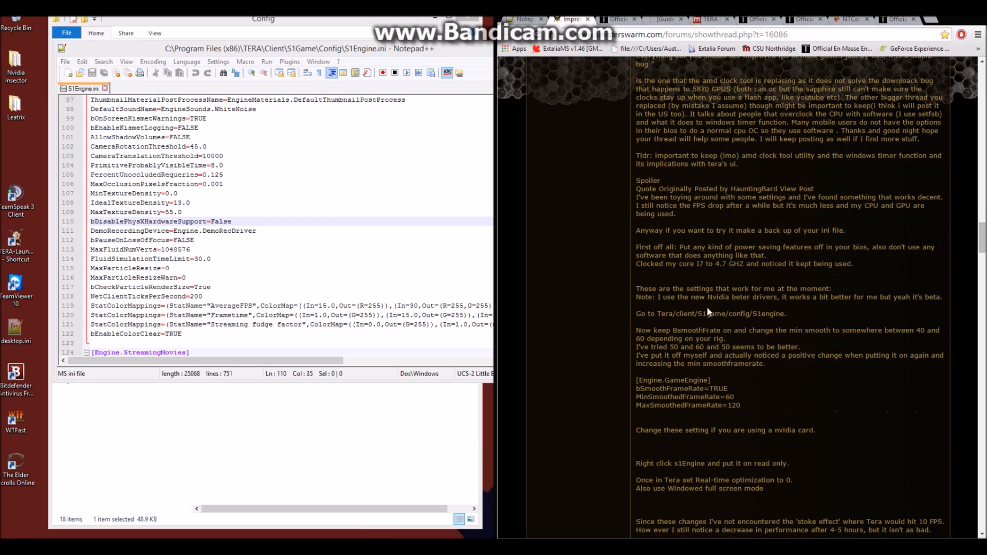
{"action": "mouse_move", "coordinate": [726, 245]}
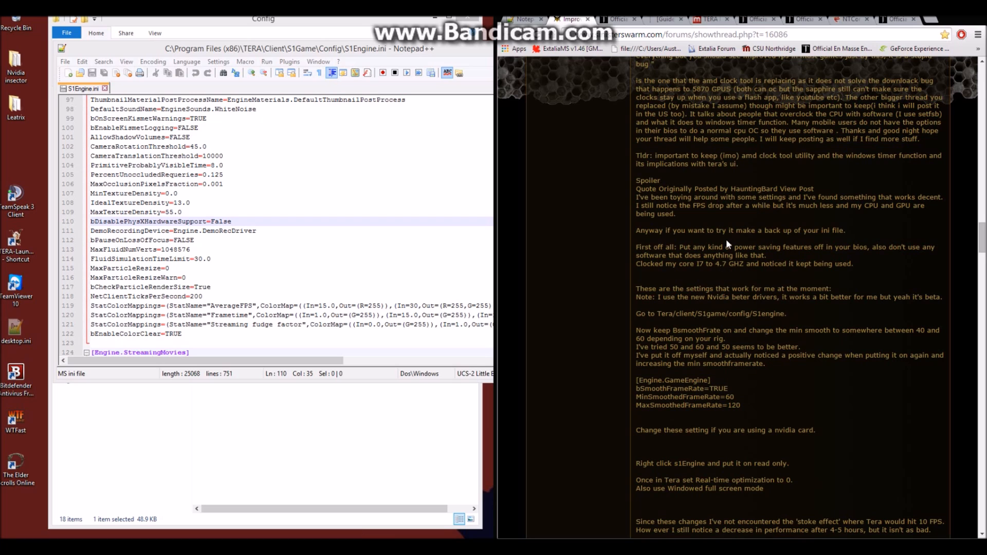
{"action": "scroll", "scroll_direction": "down", "scroll_amount": 3}
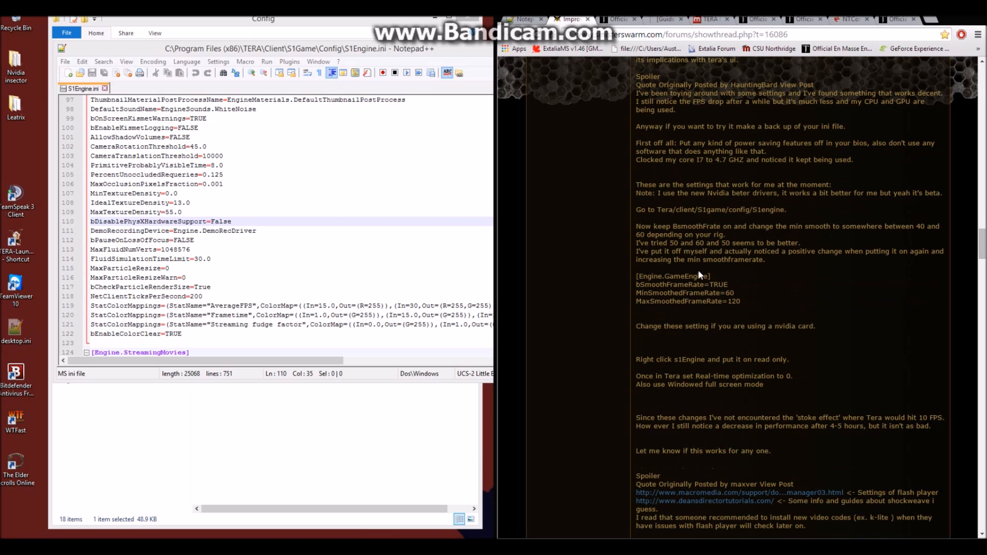